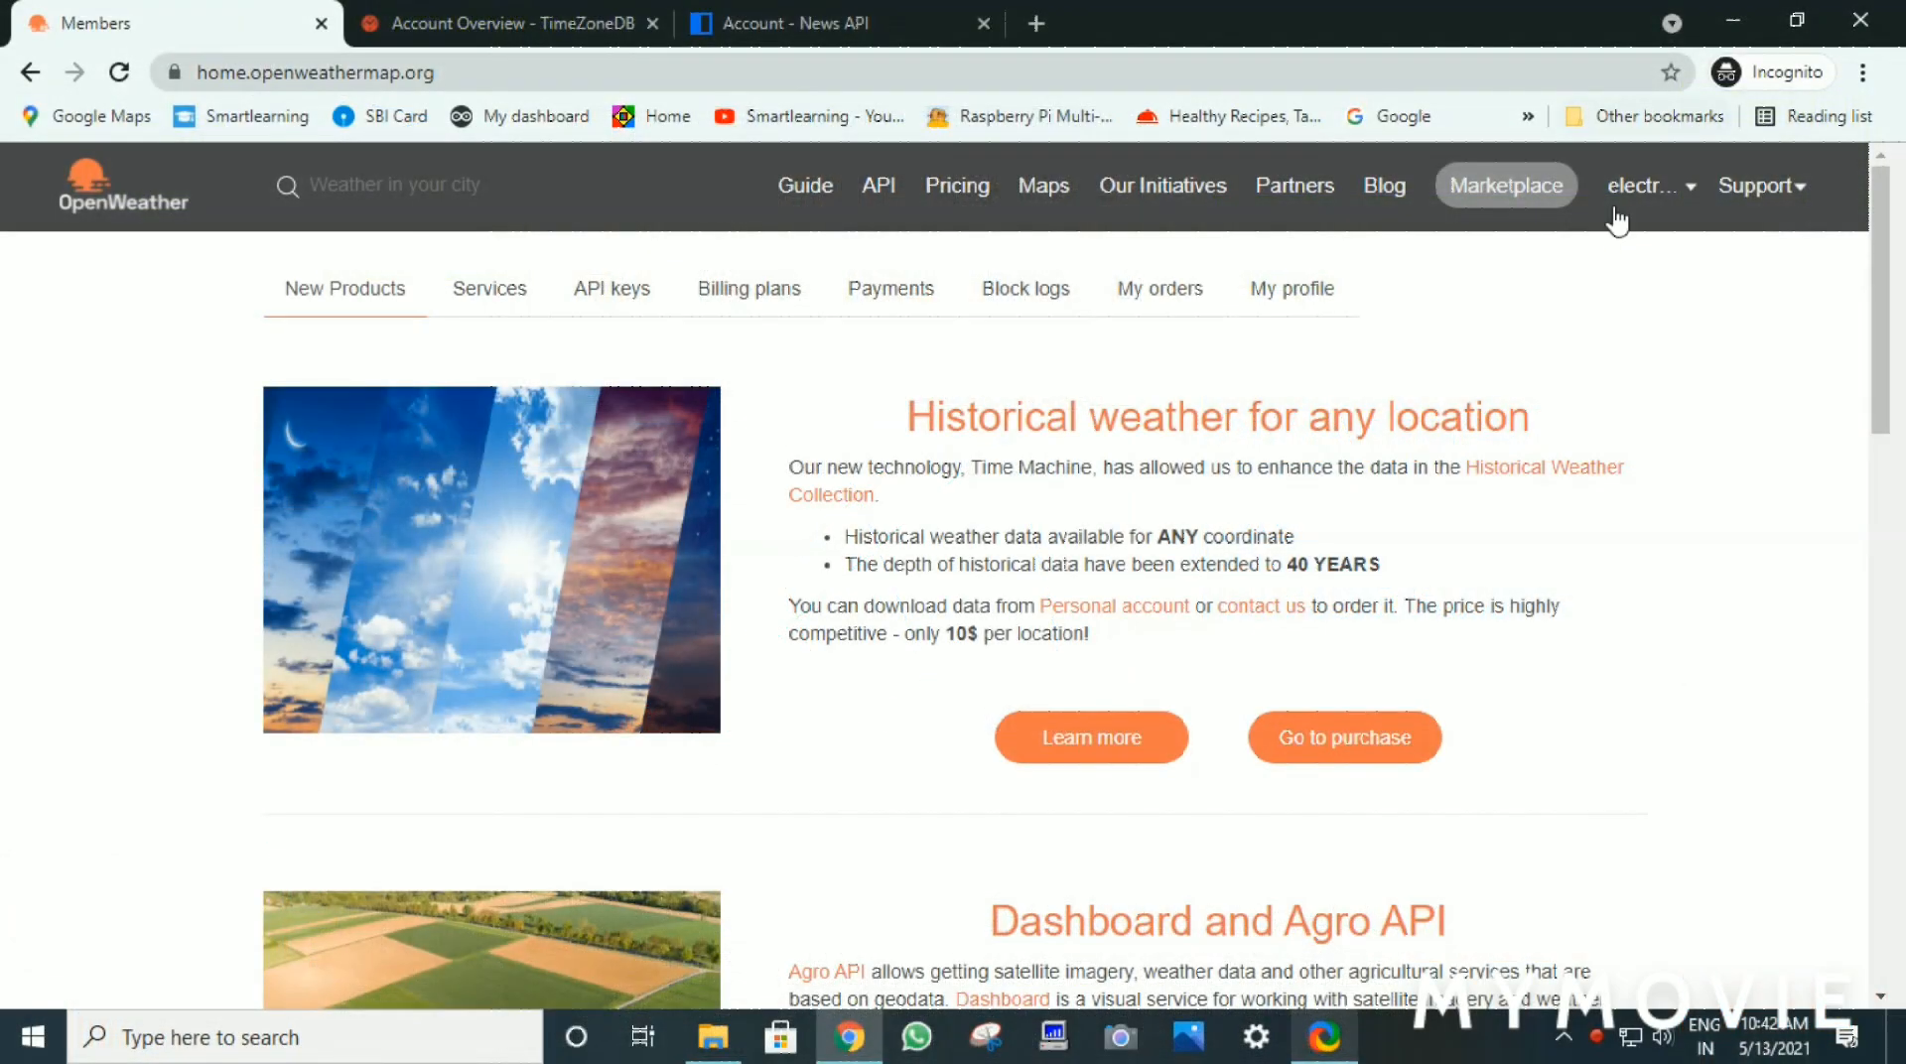
pyautogui.moveTo(605, 289)
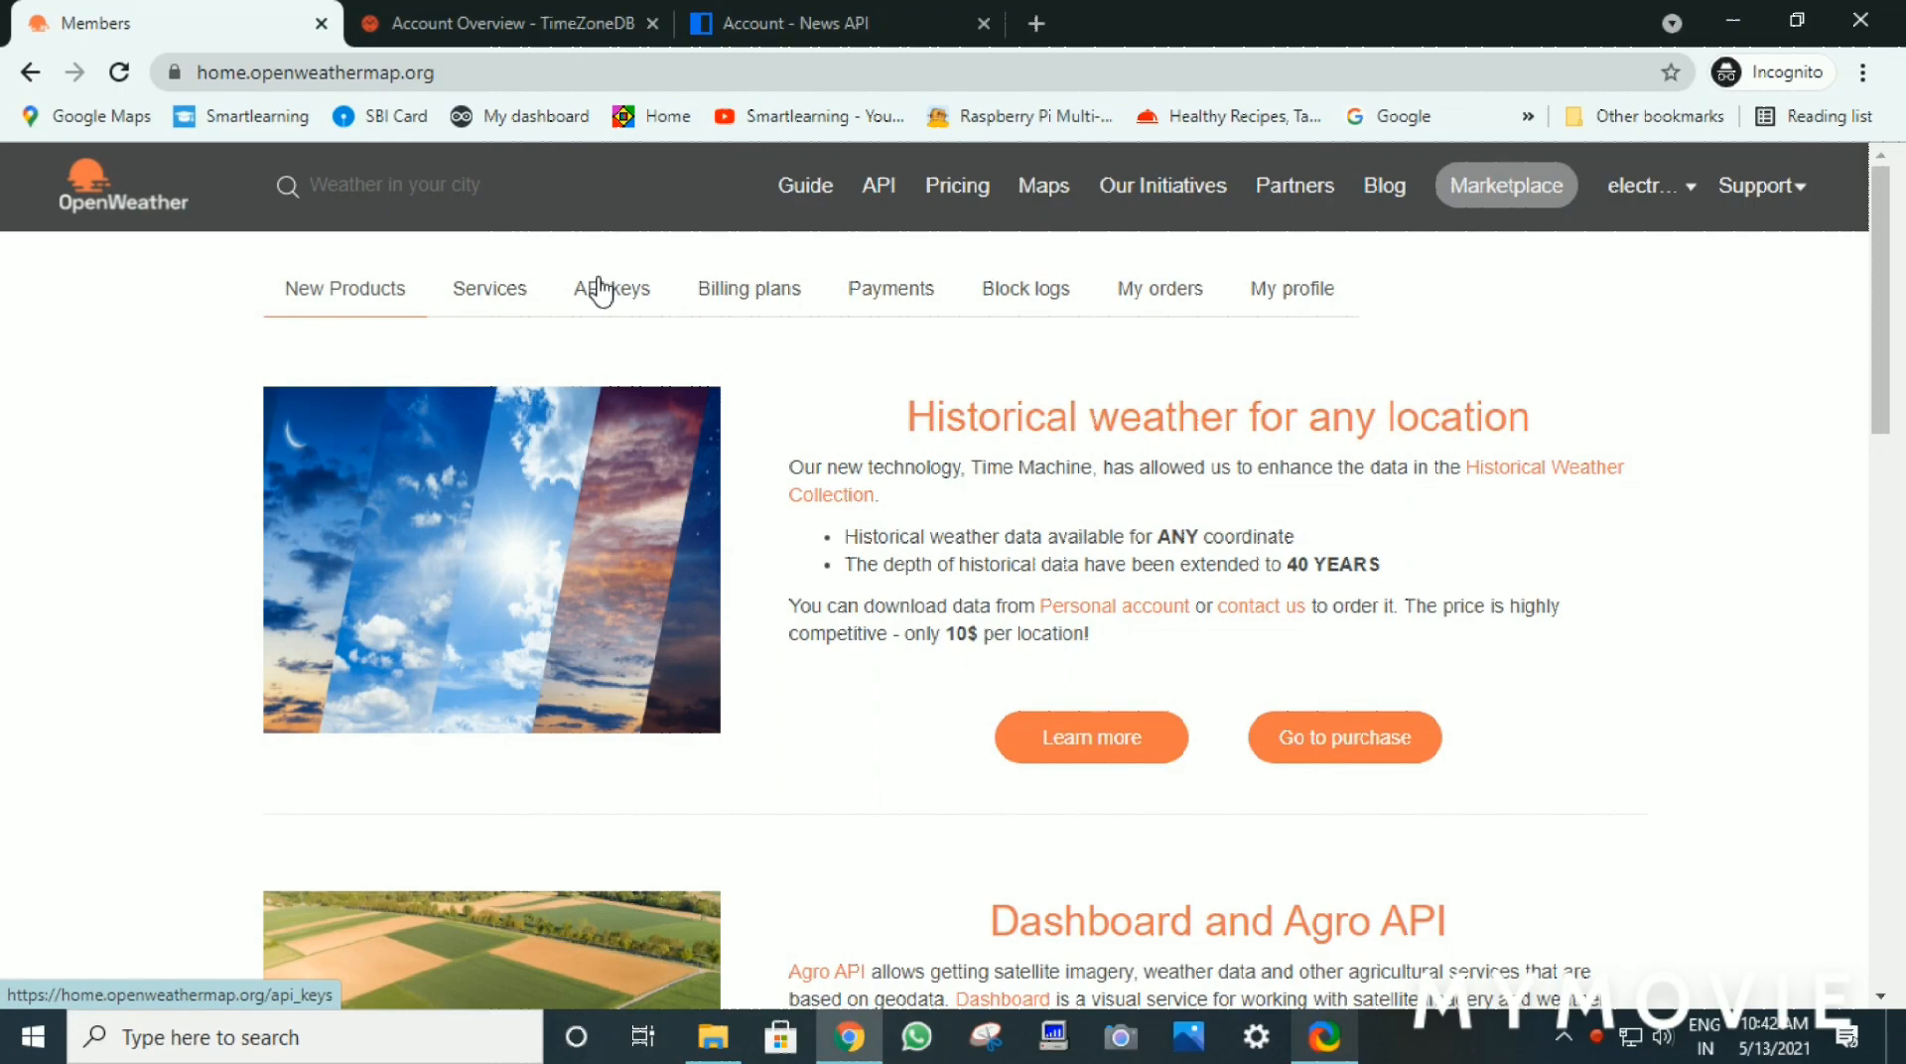
# Open the OpenWeather API keys tab showing the weather station and Weather Marquee keys
pyautogui.click(610, 288)
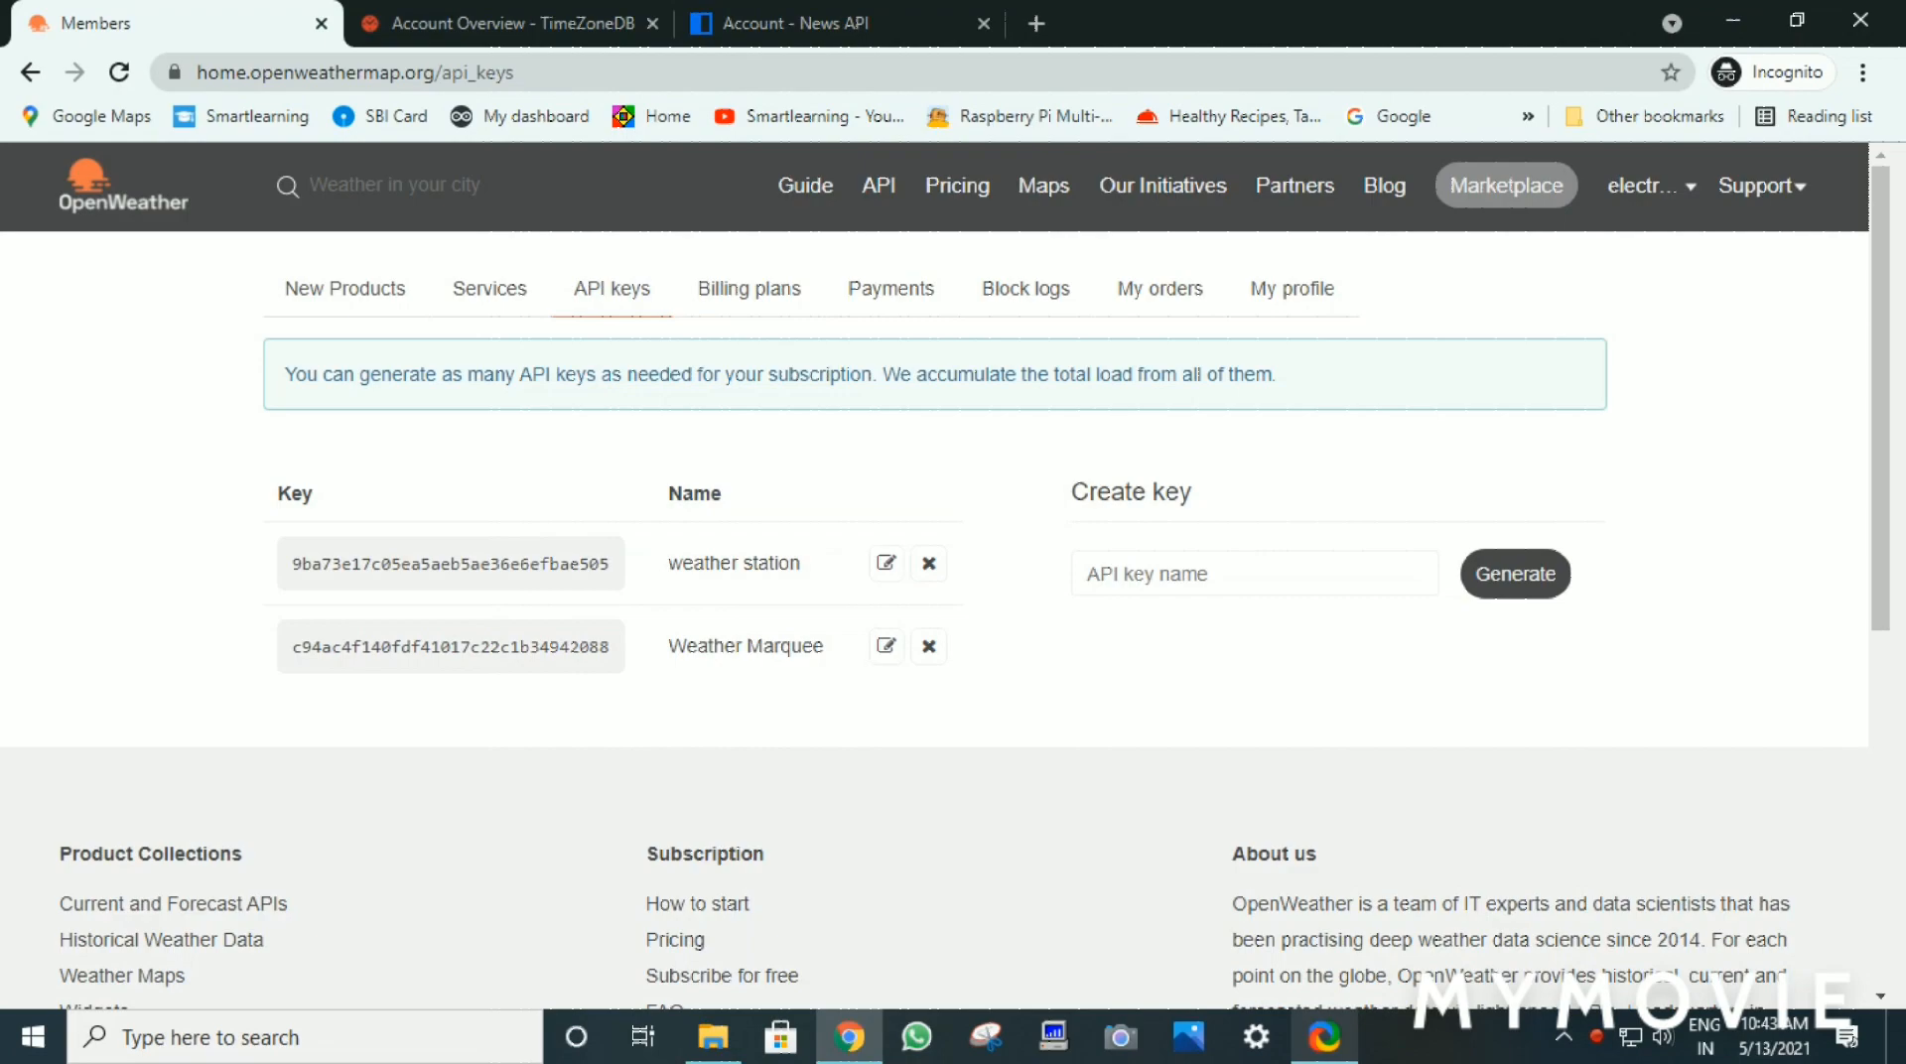
pyautogui.click(518, 22)
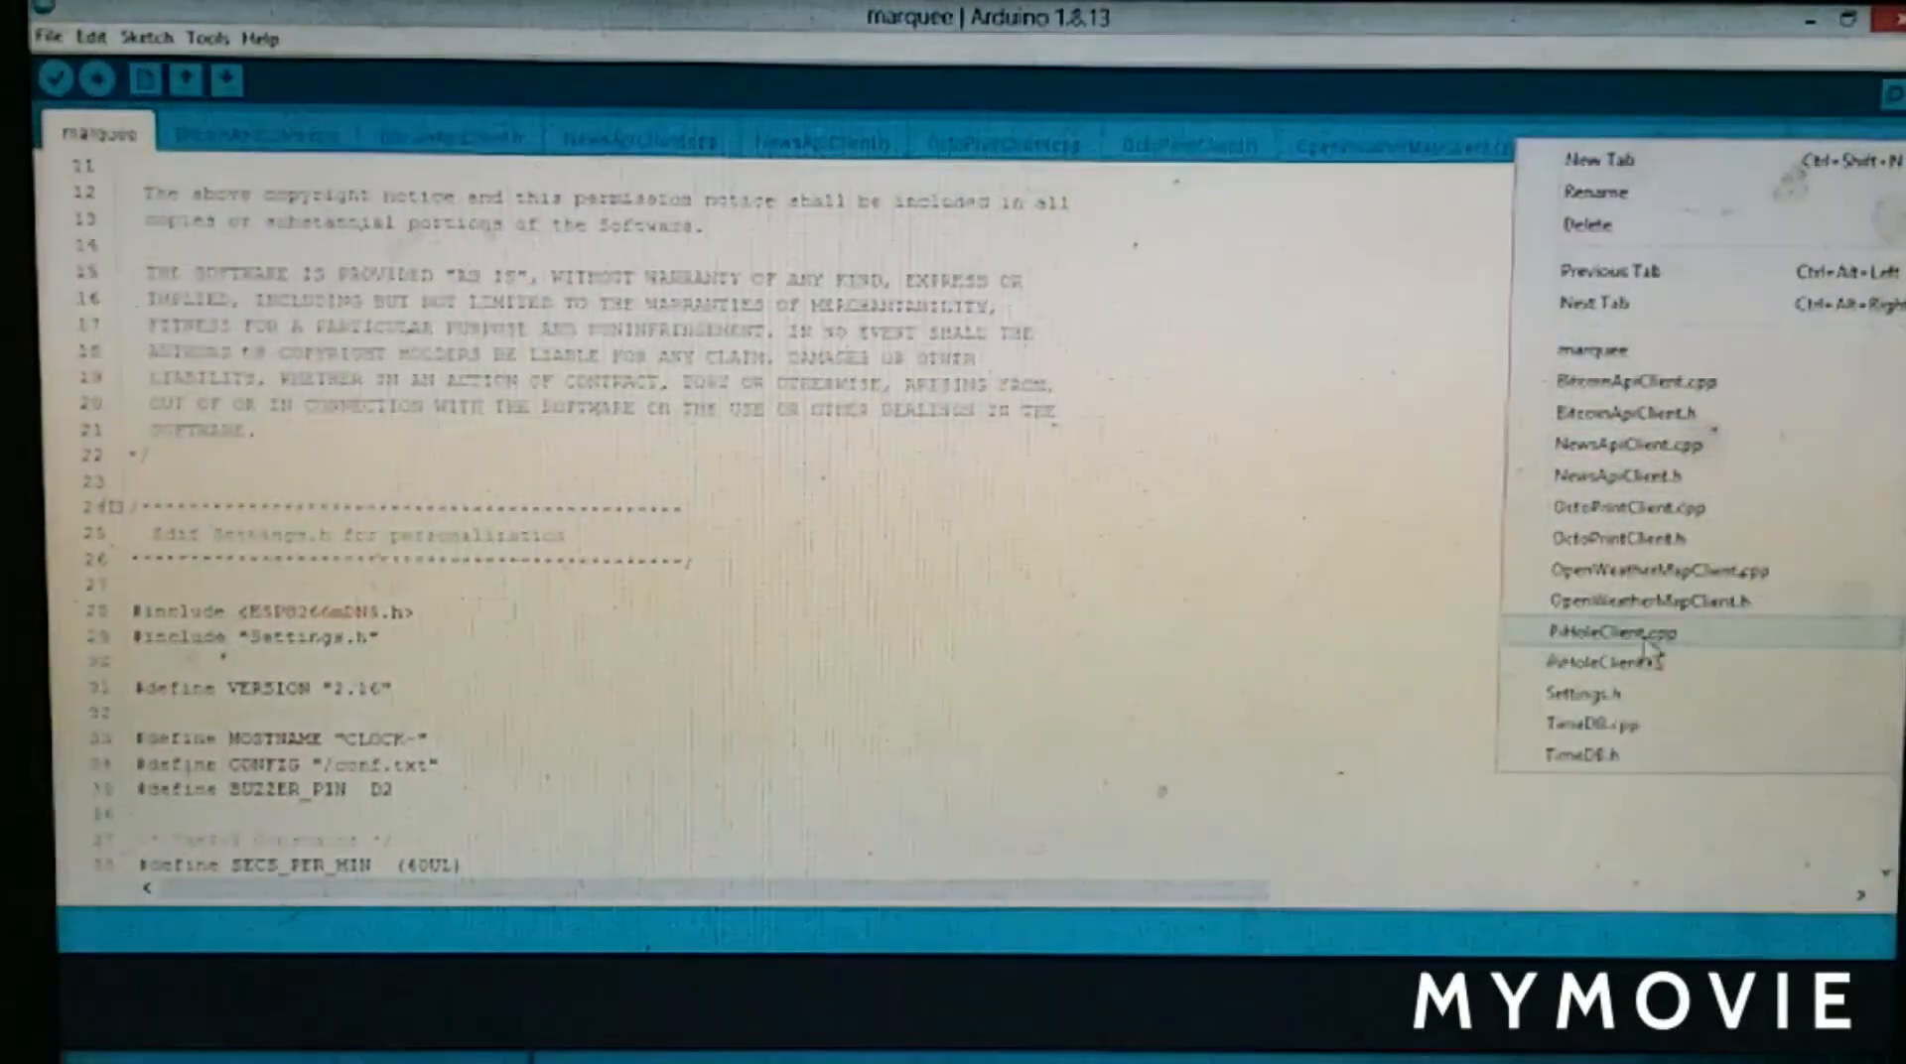
# Open Settings.h and scroll through its weather API key and news settings
pyautogui.click(1587, 694)
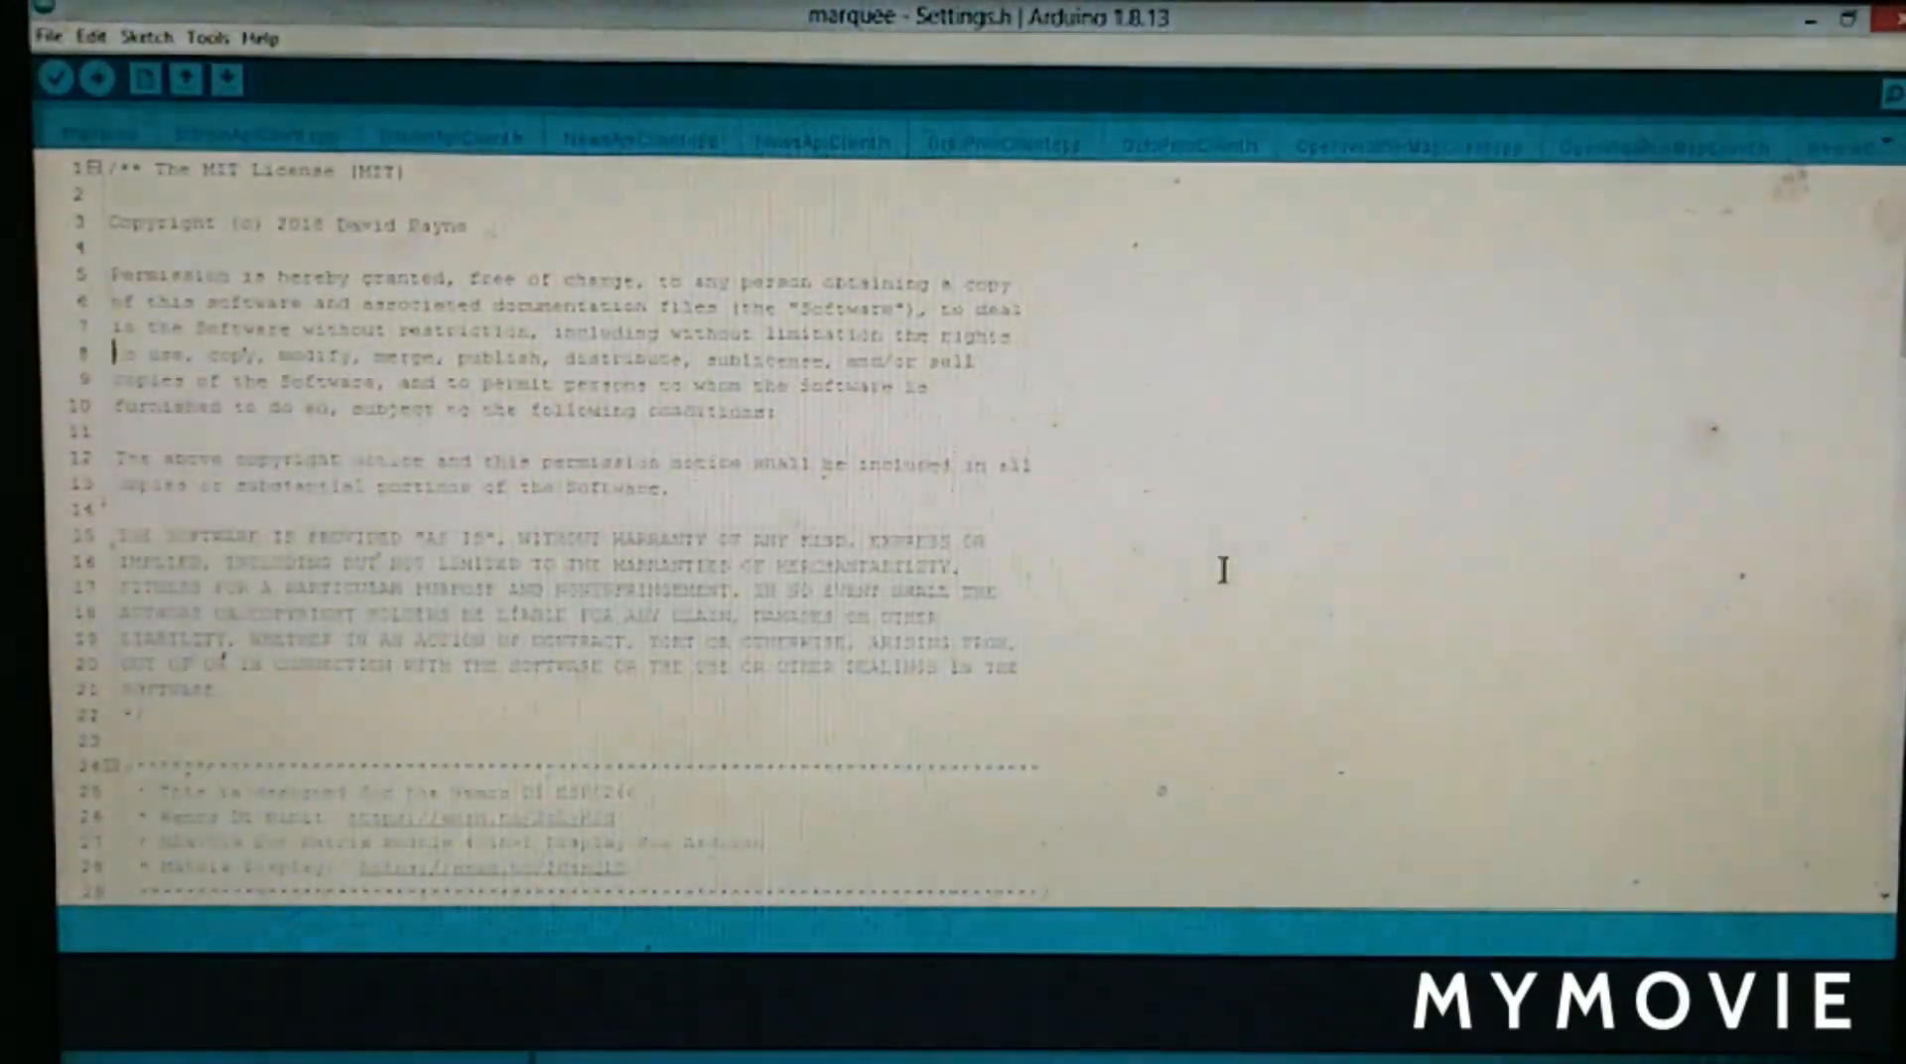
pyautogui.scroll(-3)
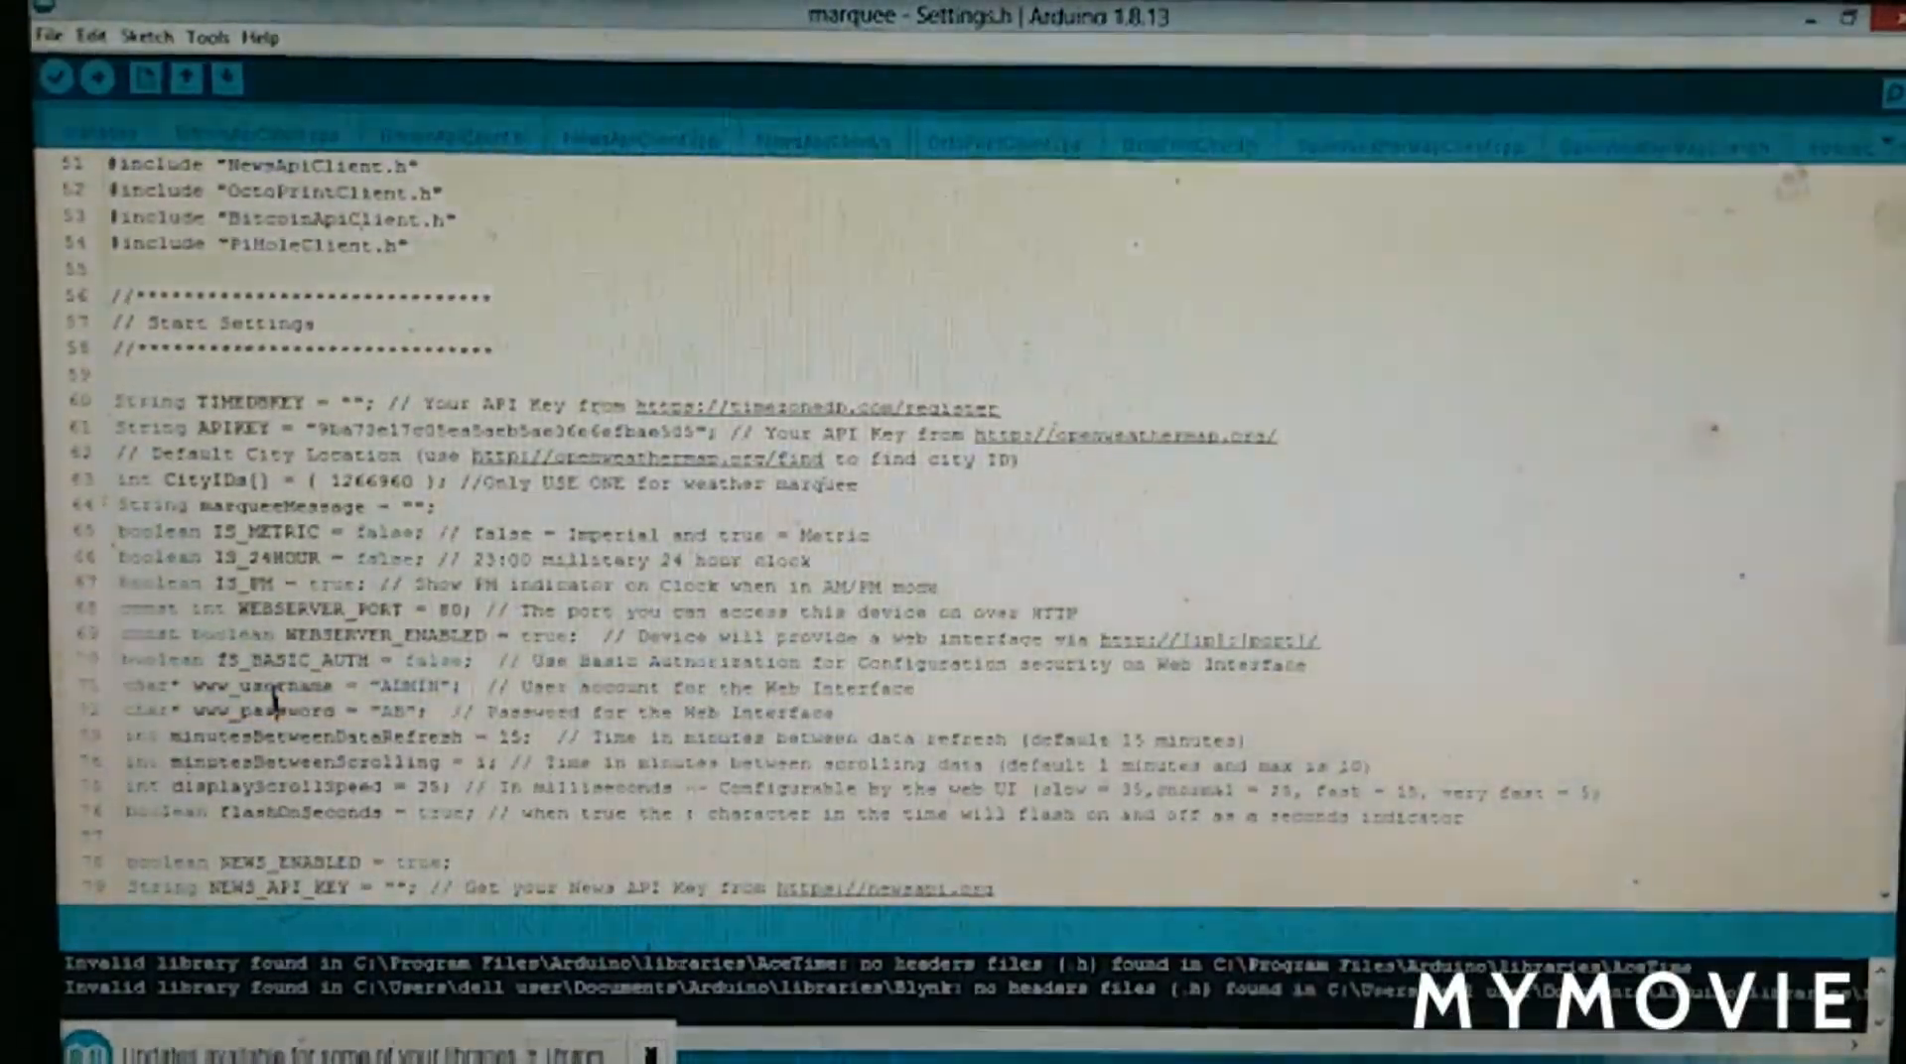
pyautogui.scroll(-3)
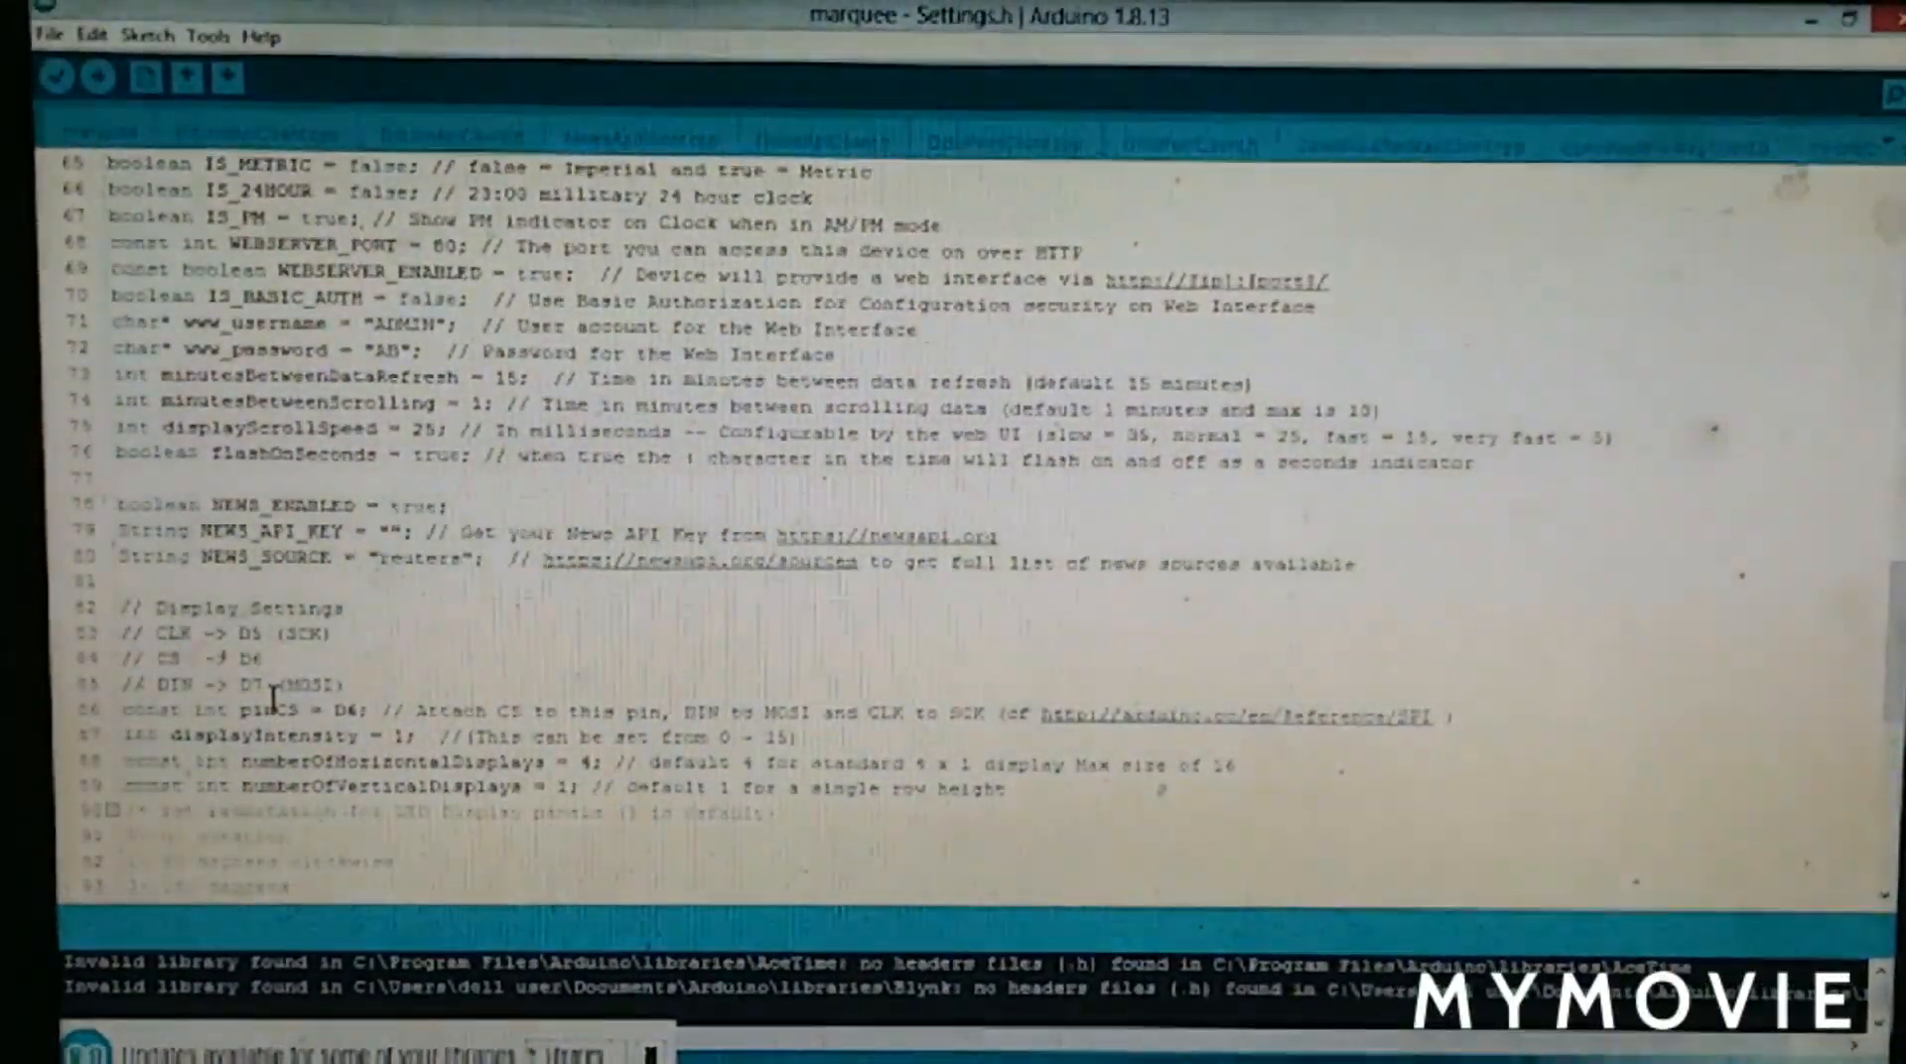
pyautogui.scroll(-3)
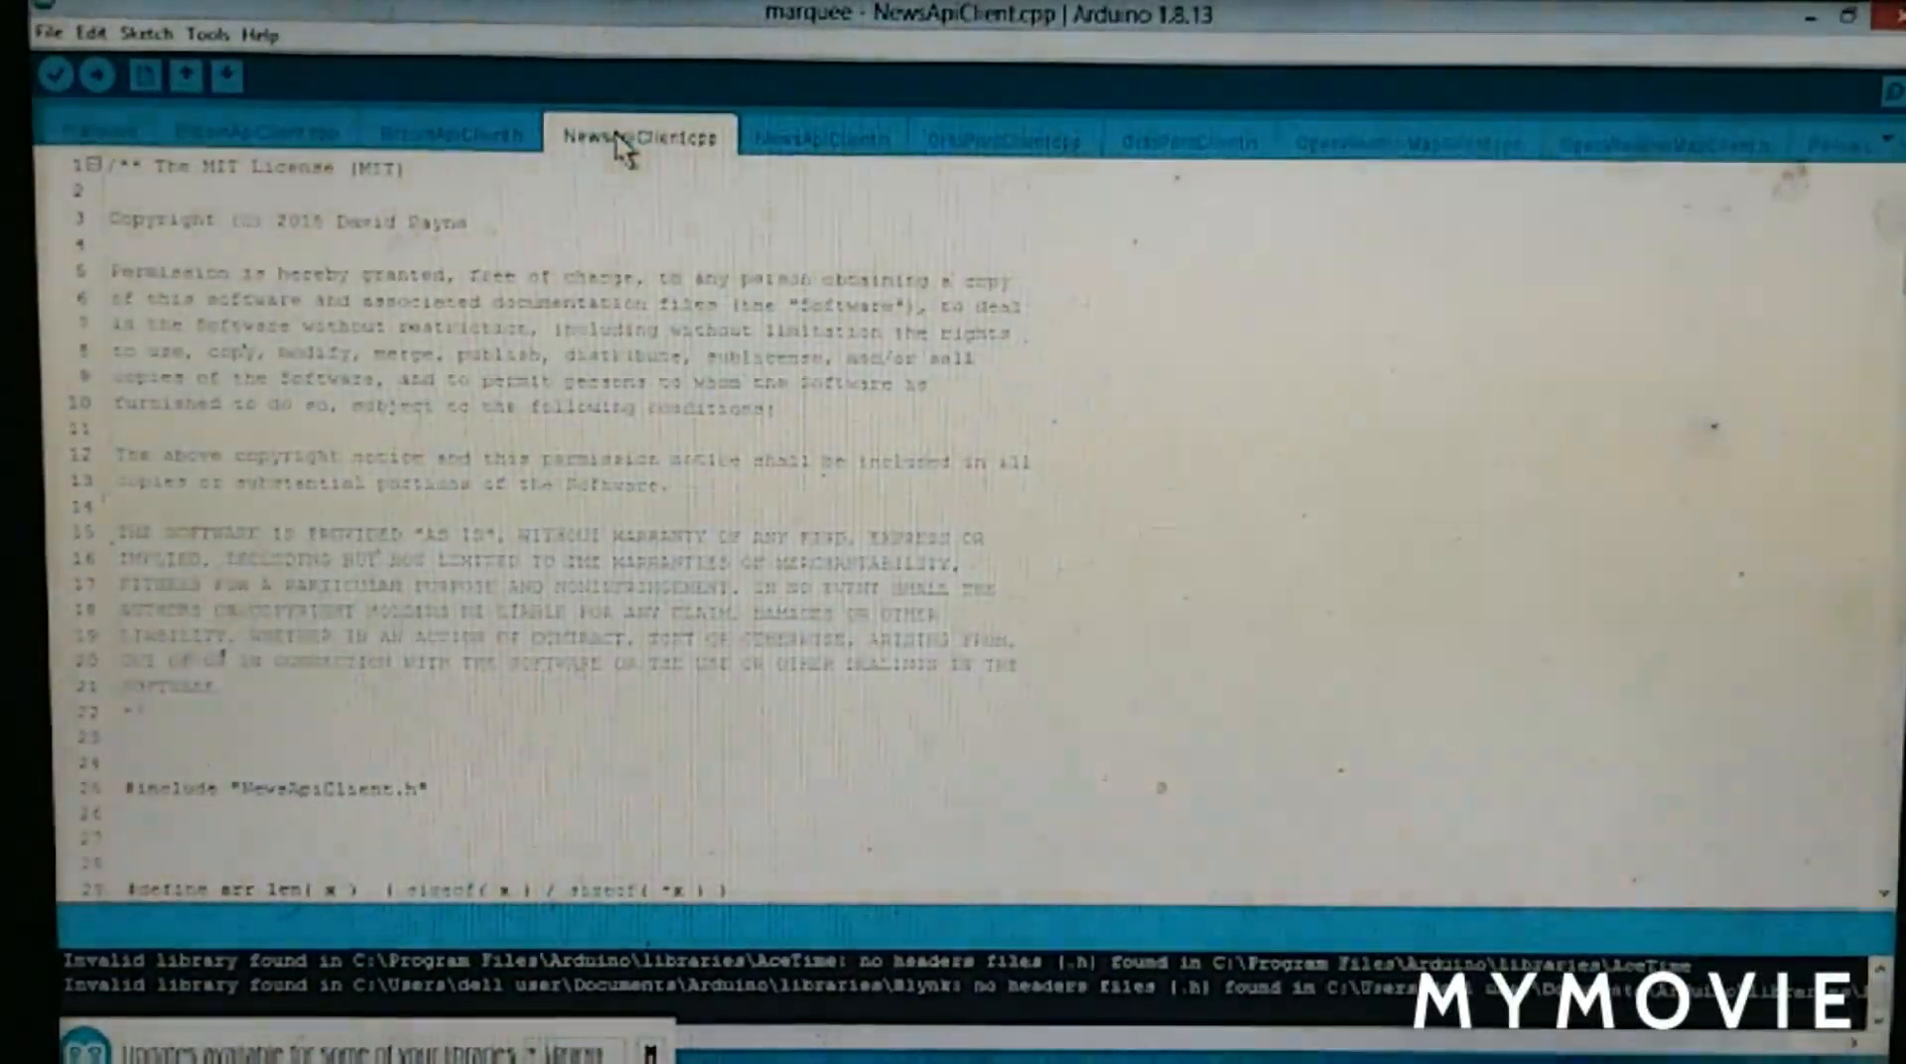
# Scroll NewsApiClient.cpp to updateNews, then view the NewsApiClient.h and BitcoinApiClient.h headers
pyautogui.scroll(-3)
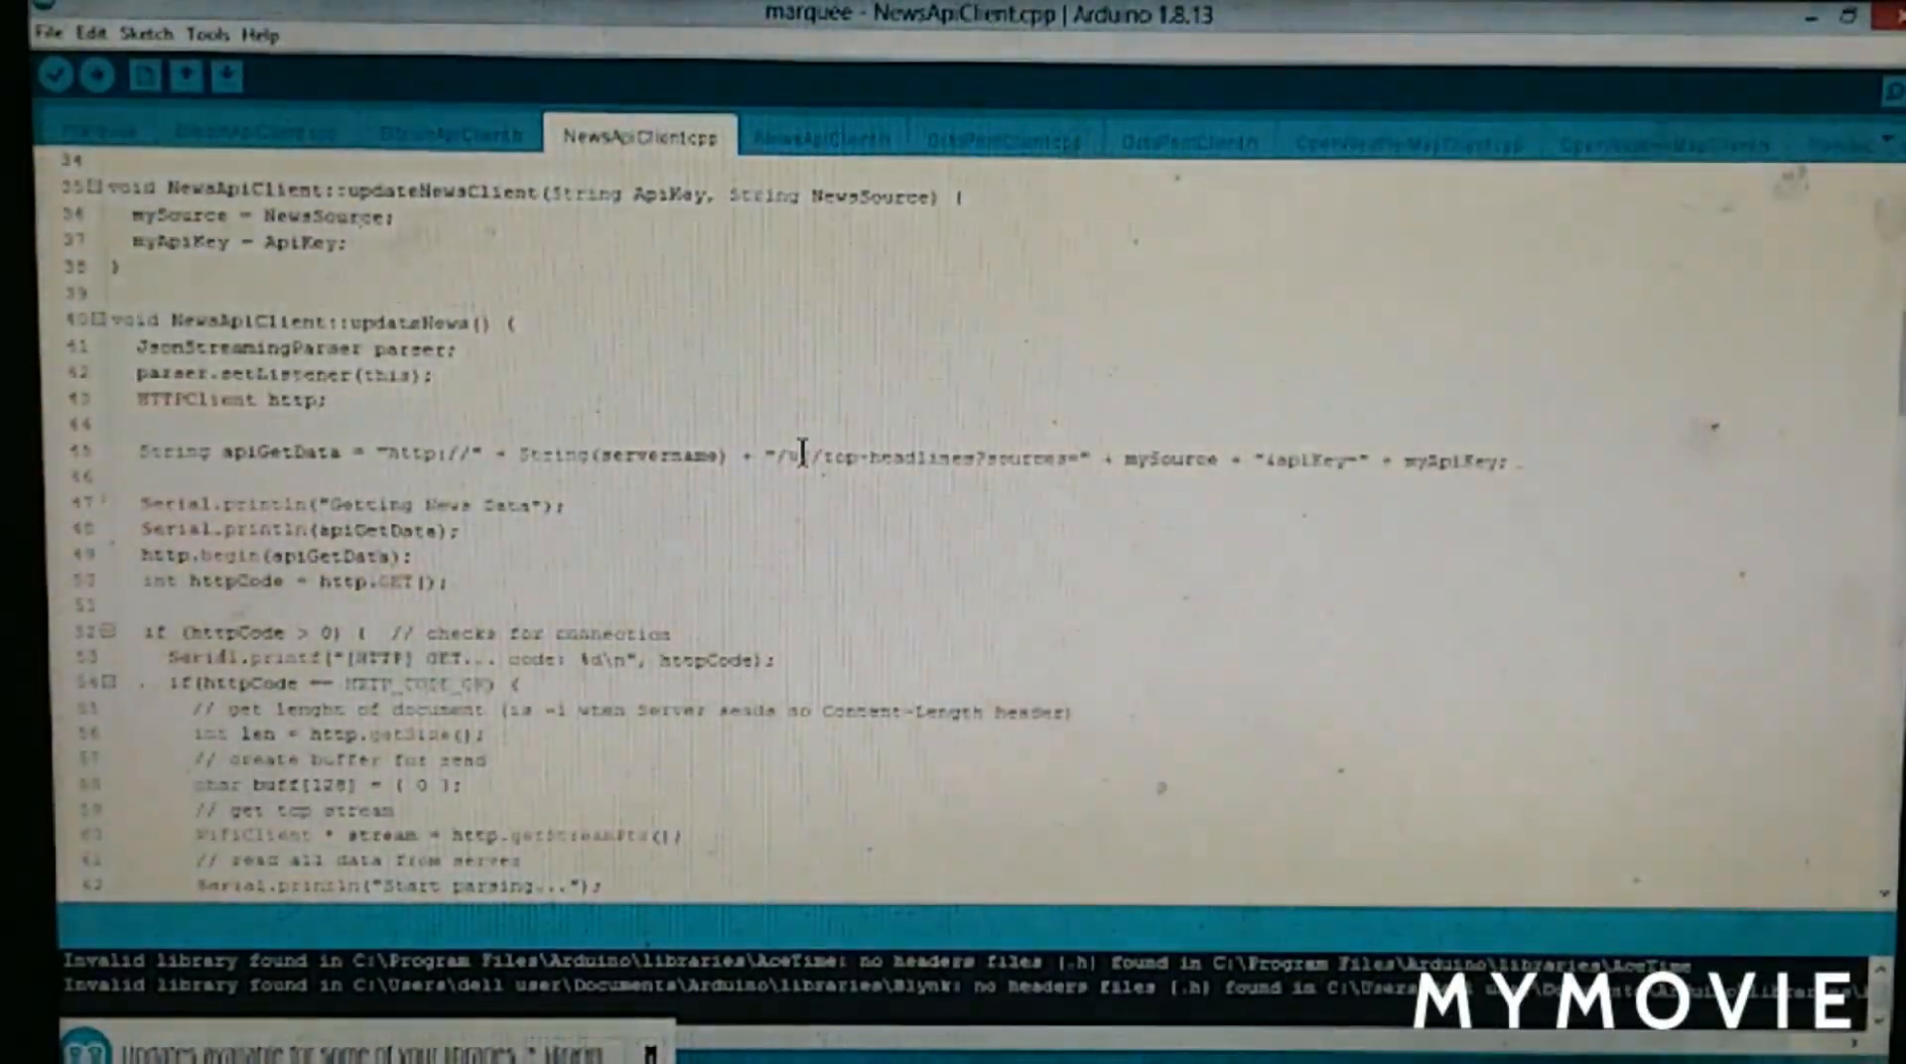
pyautogui.click(822, 137)
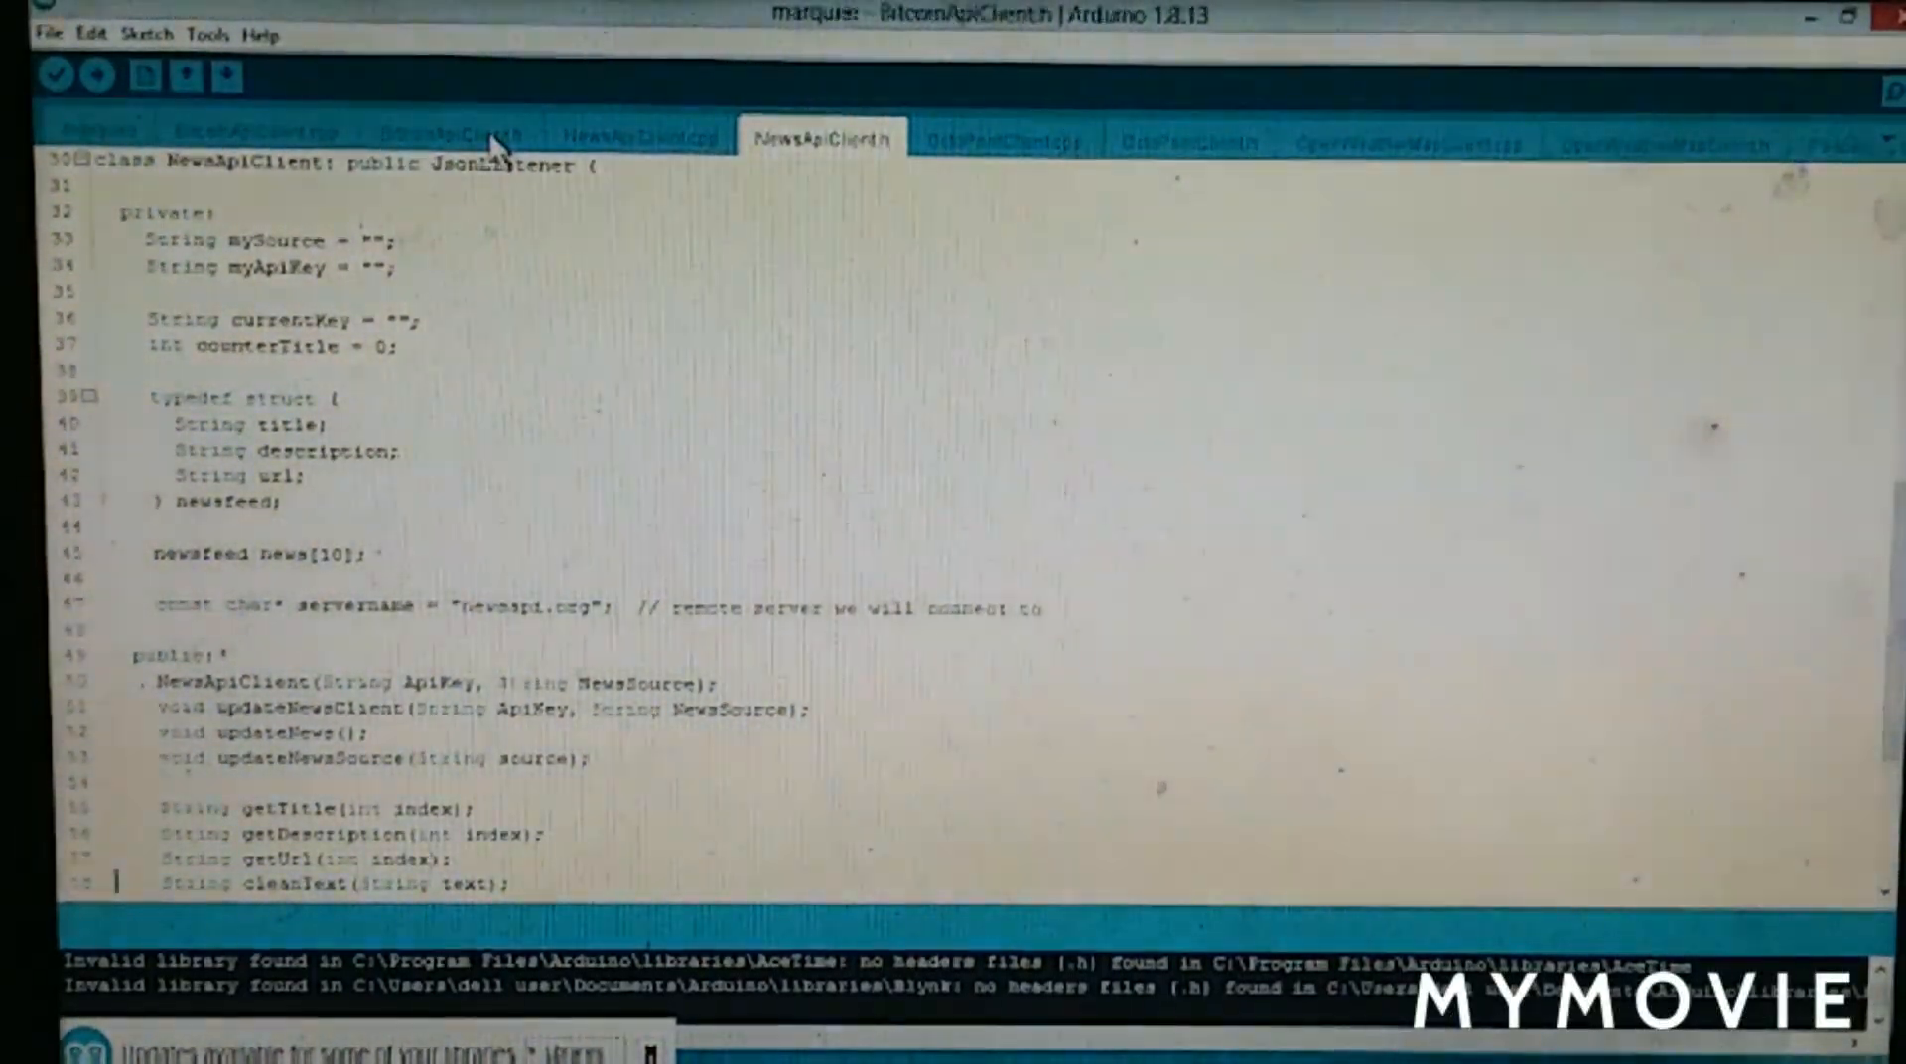
pyautogui.click(446, 132)
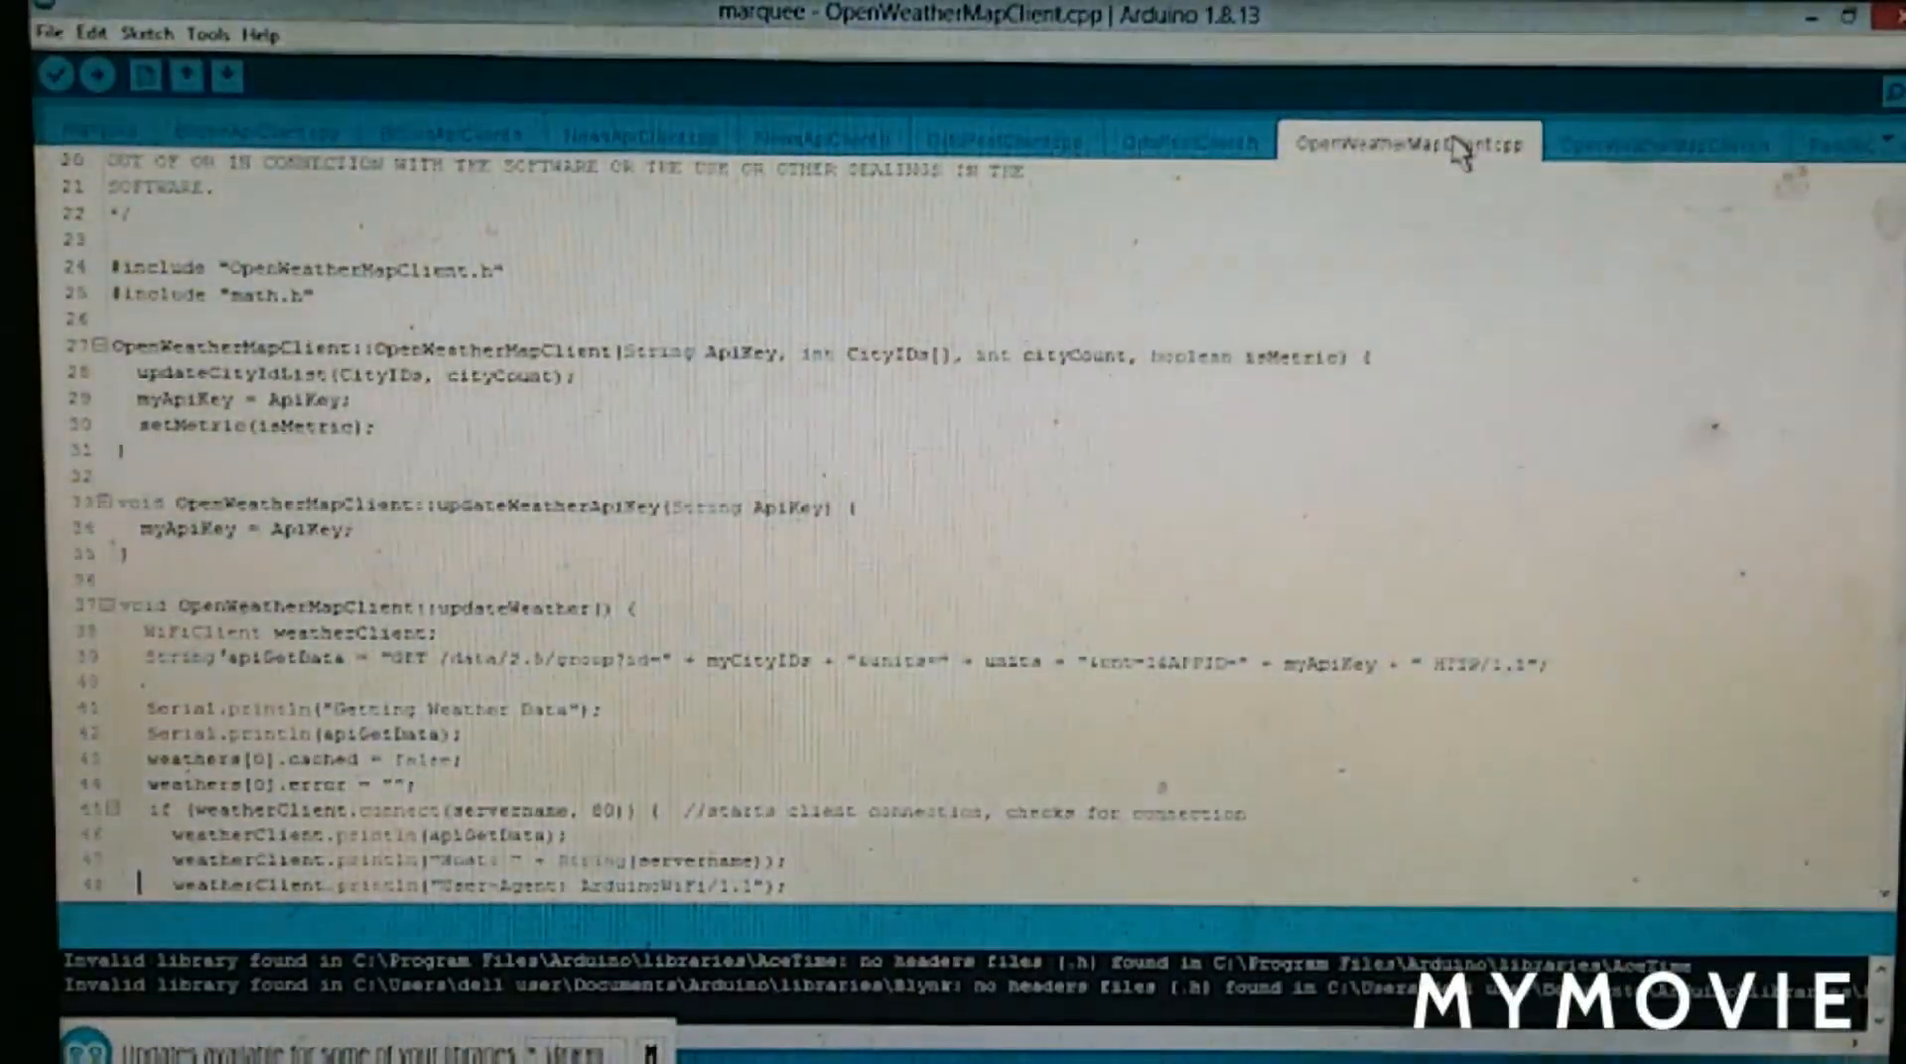
# Scroll through the updateWeather request code in OpenWeatherMapClient.cpp
pyautogui.scroll(-3)
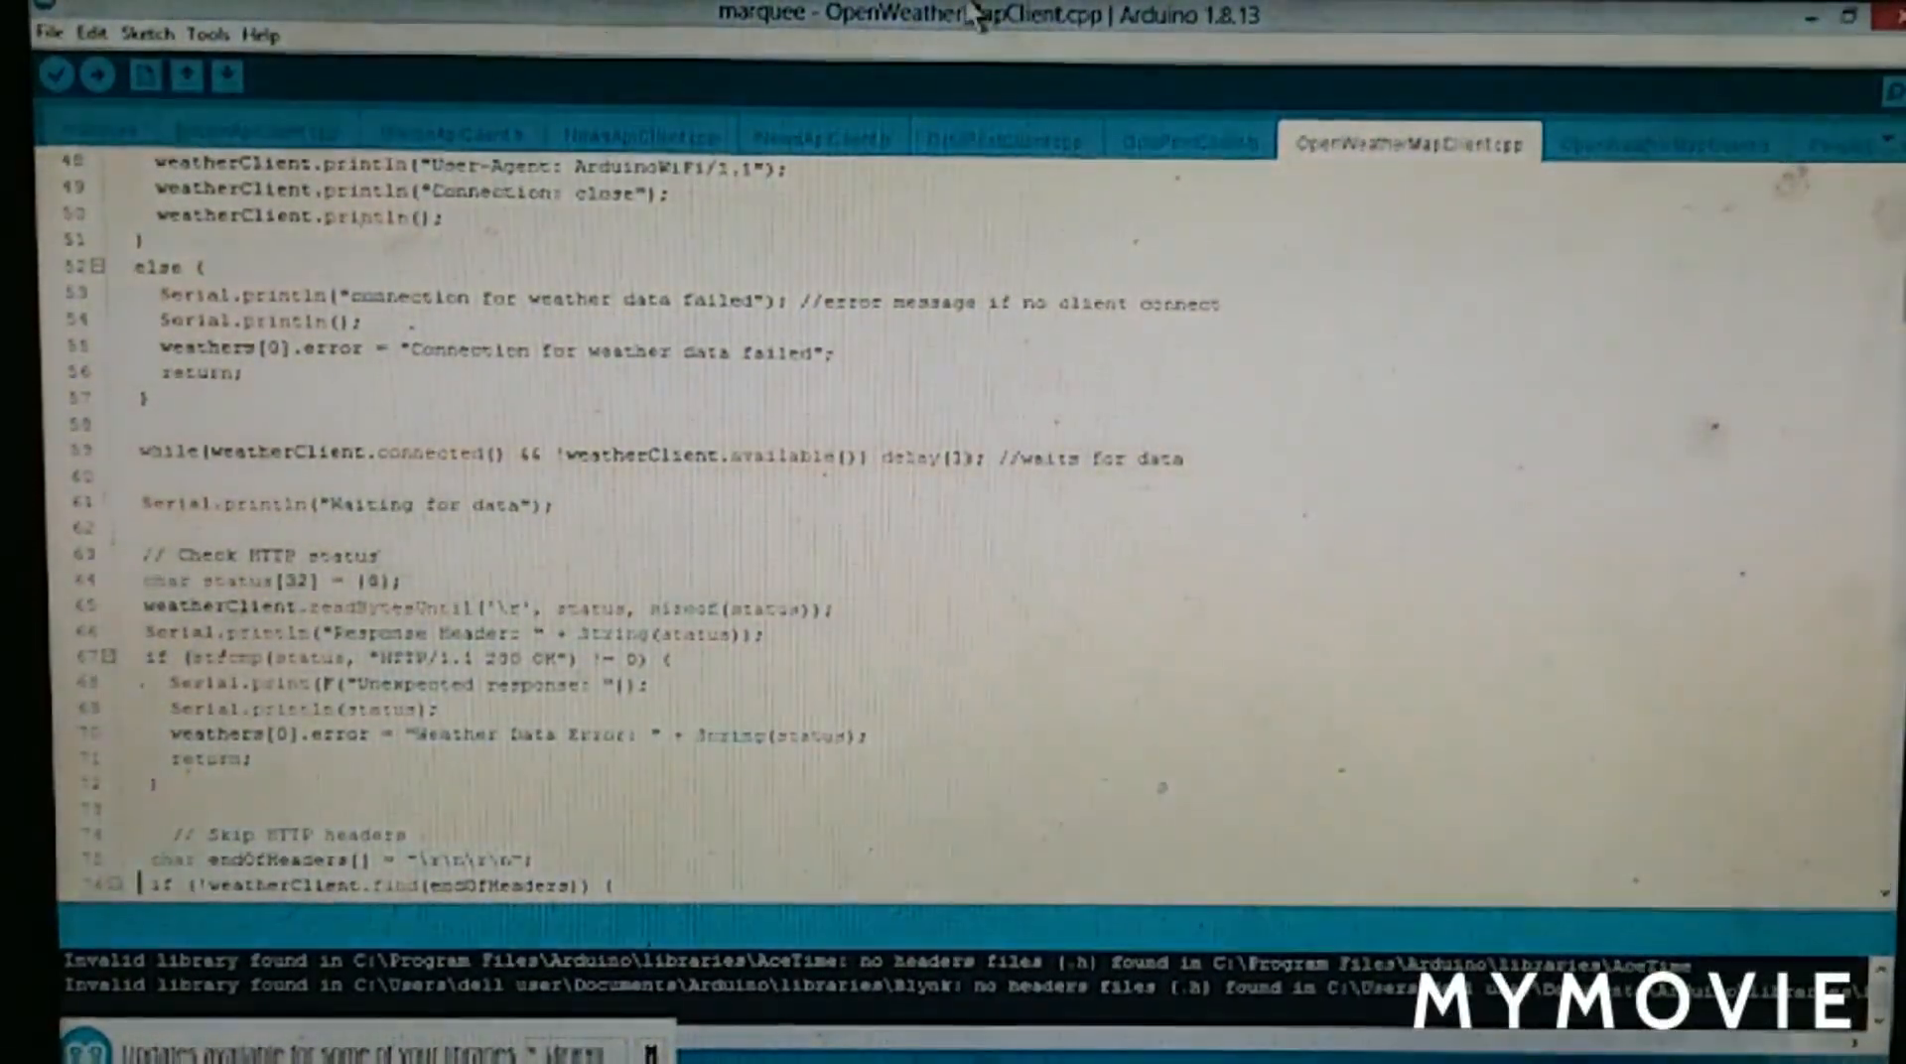
pyautogui.click(96, 74)
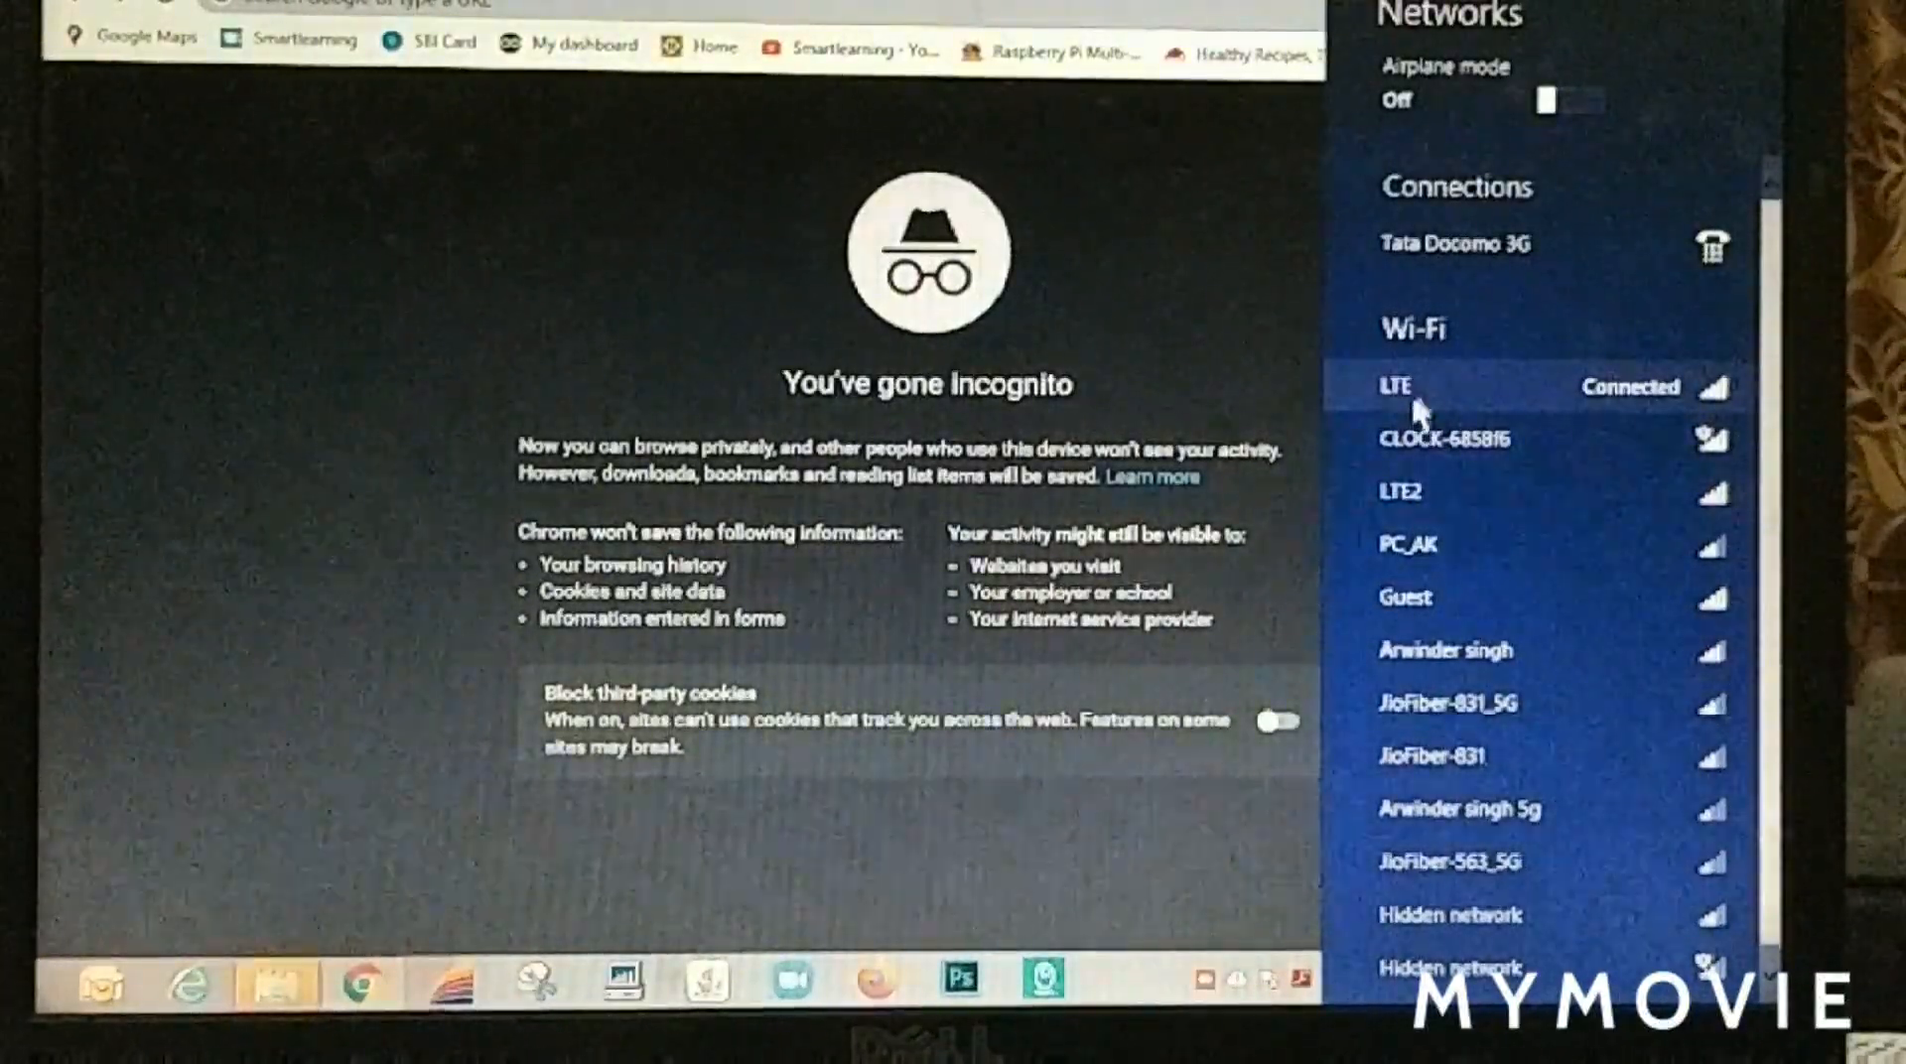
# Join the clock's CLOCK-6858f6 Wi-Fi network from the Windows network list
pyautogui.click(1449, 438)
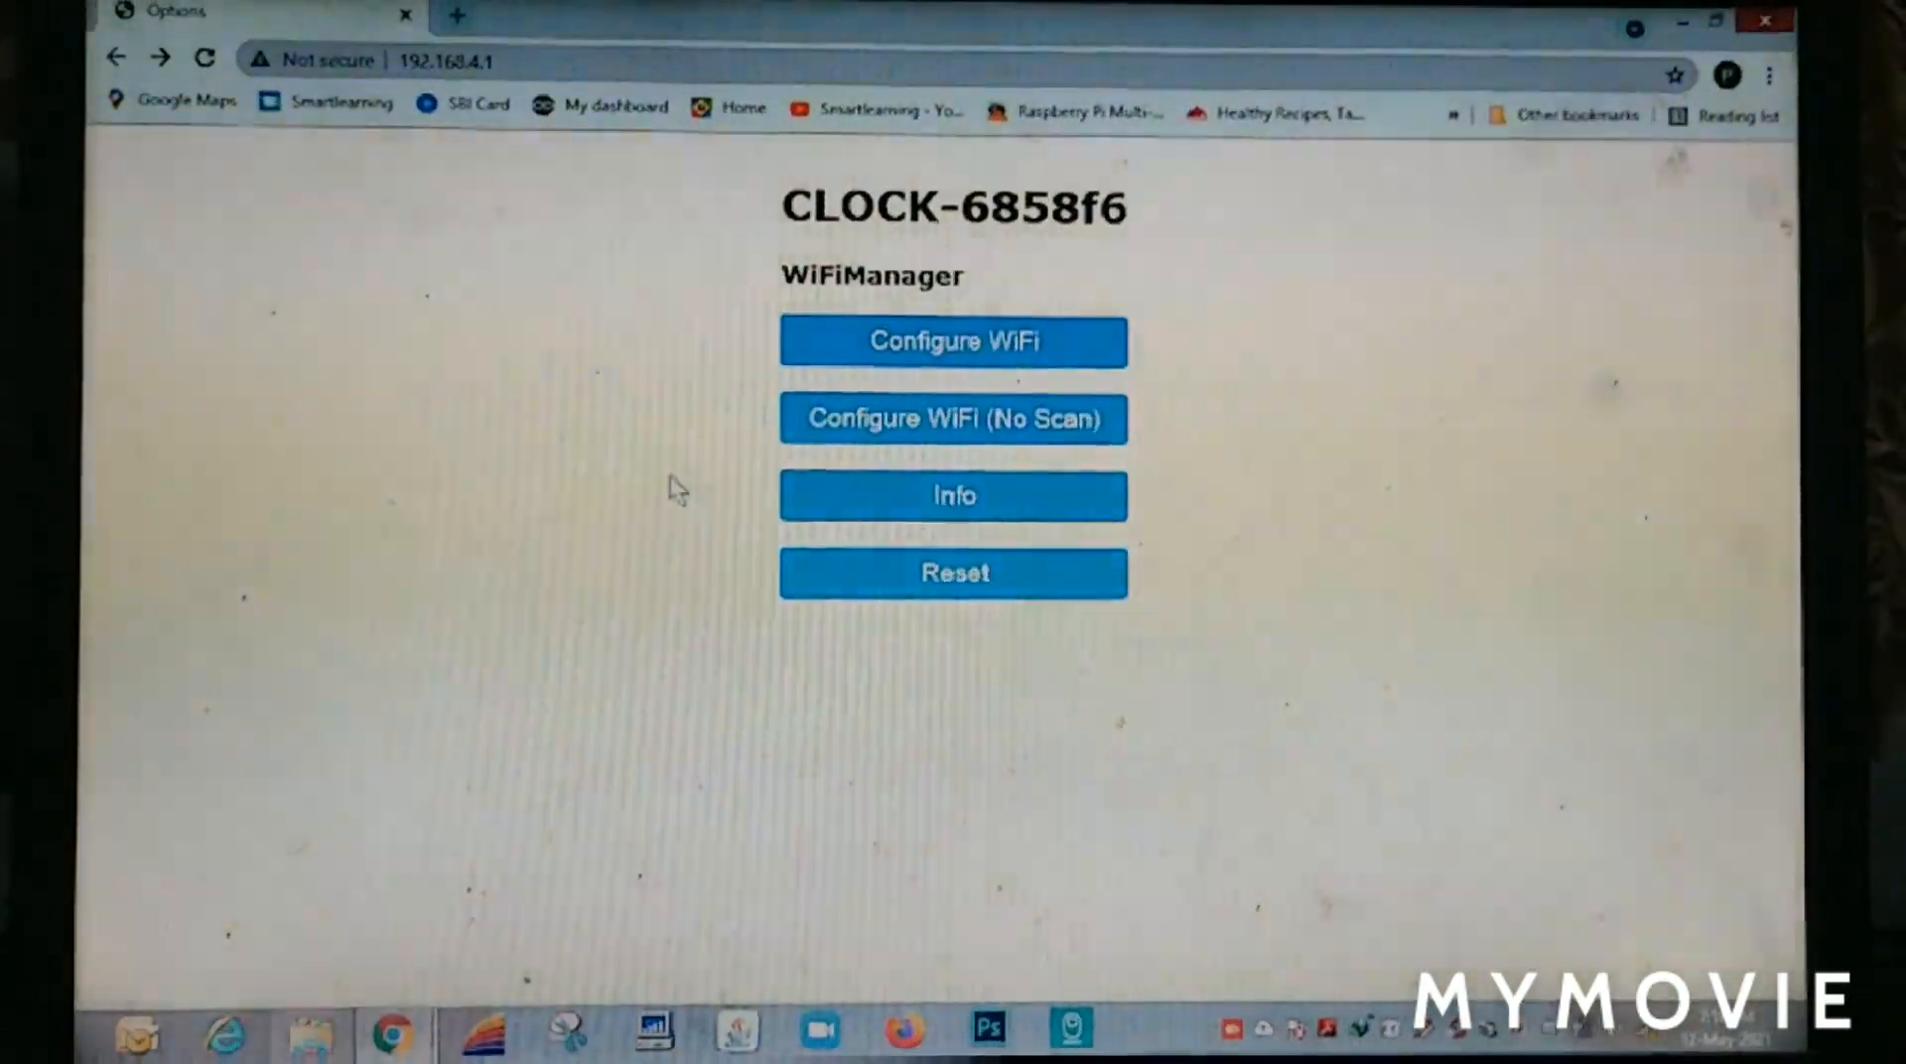
# In WiFiManager at 192.168.4.1, pick the scanned LTE network, enter its password and save
pyautogui.click(952, 342)
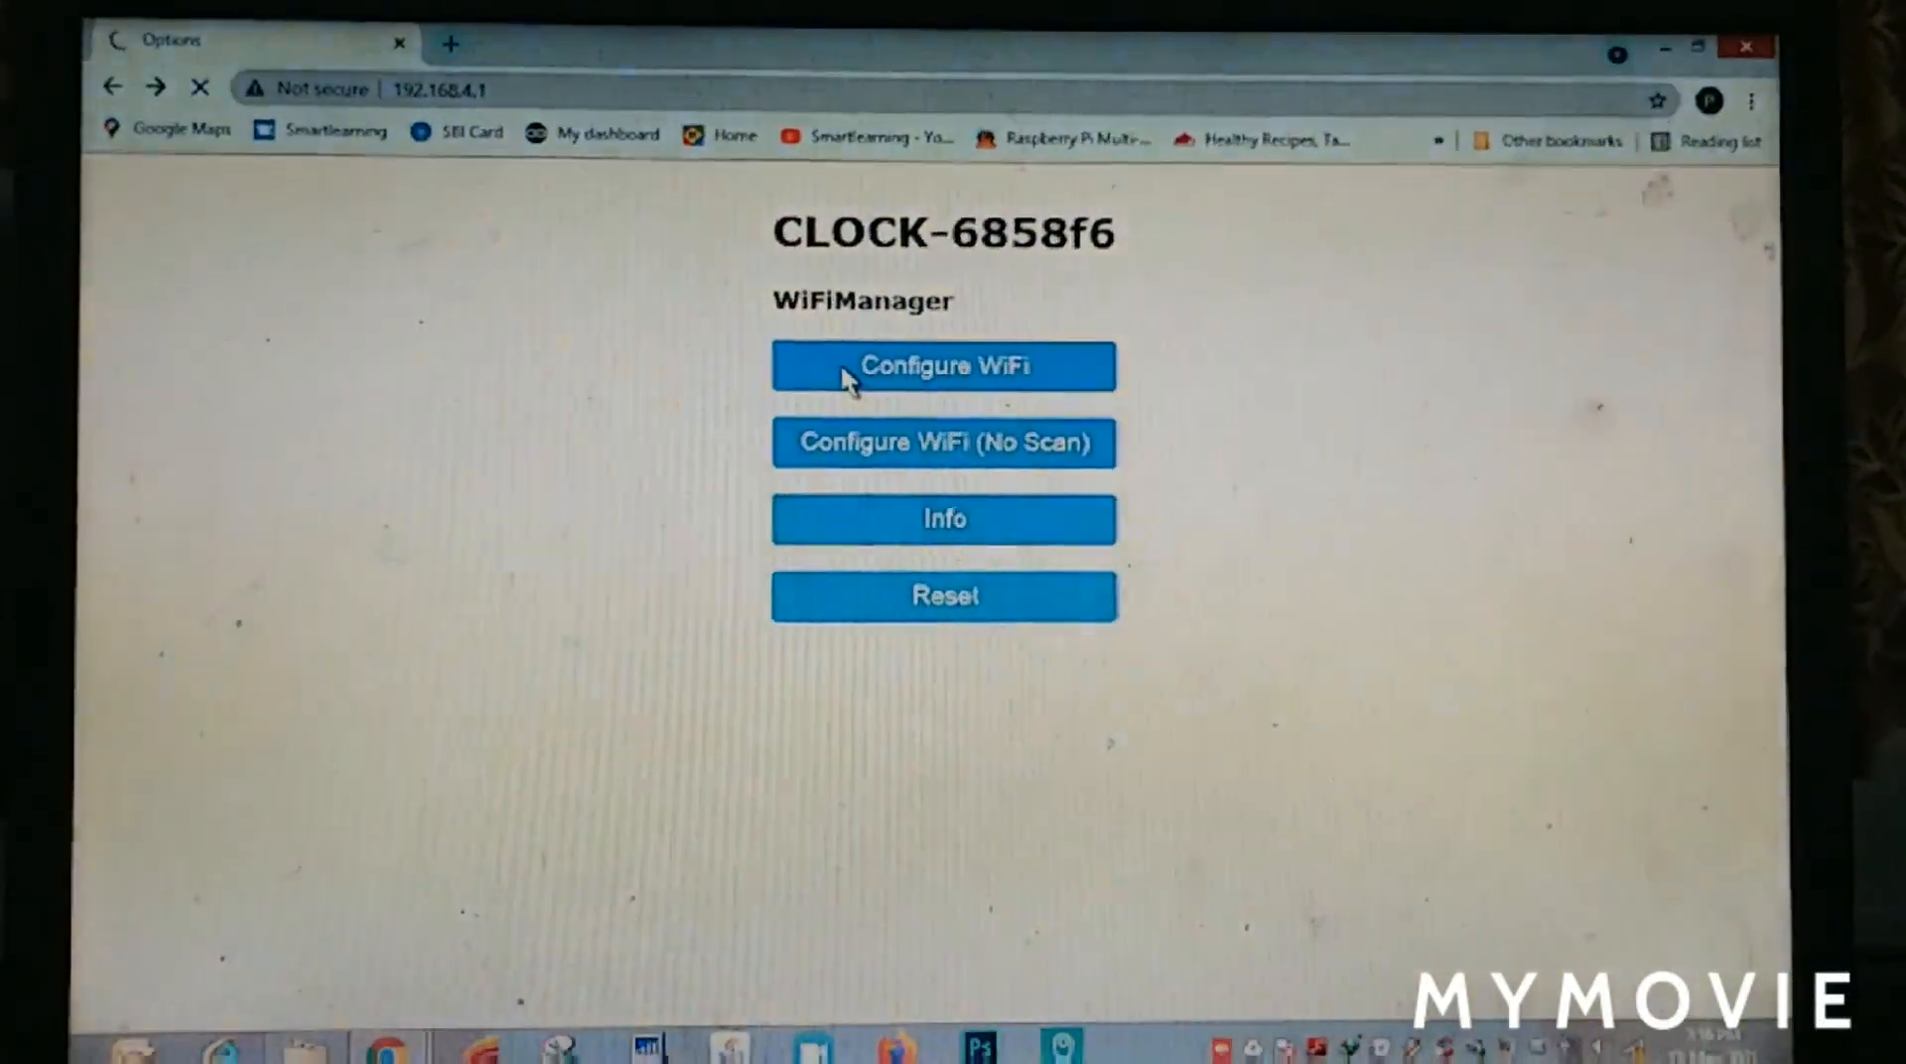
pyautogui.click(946, 366)
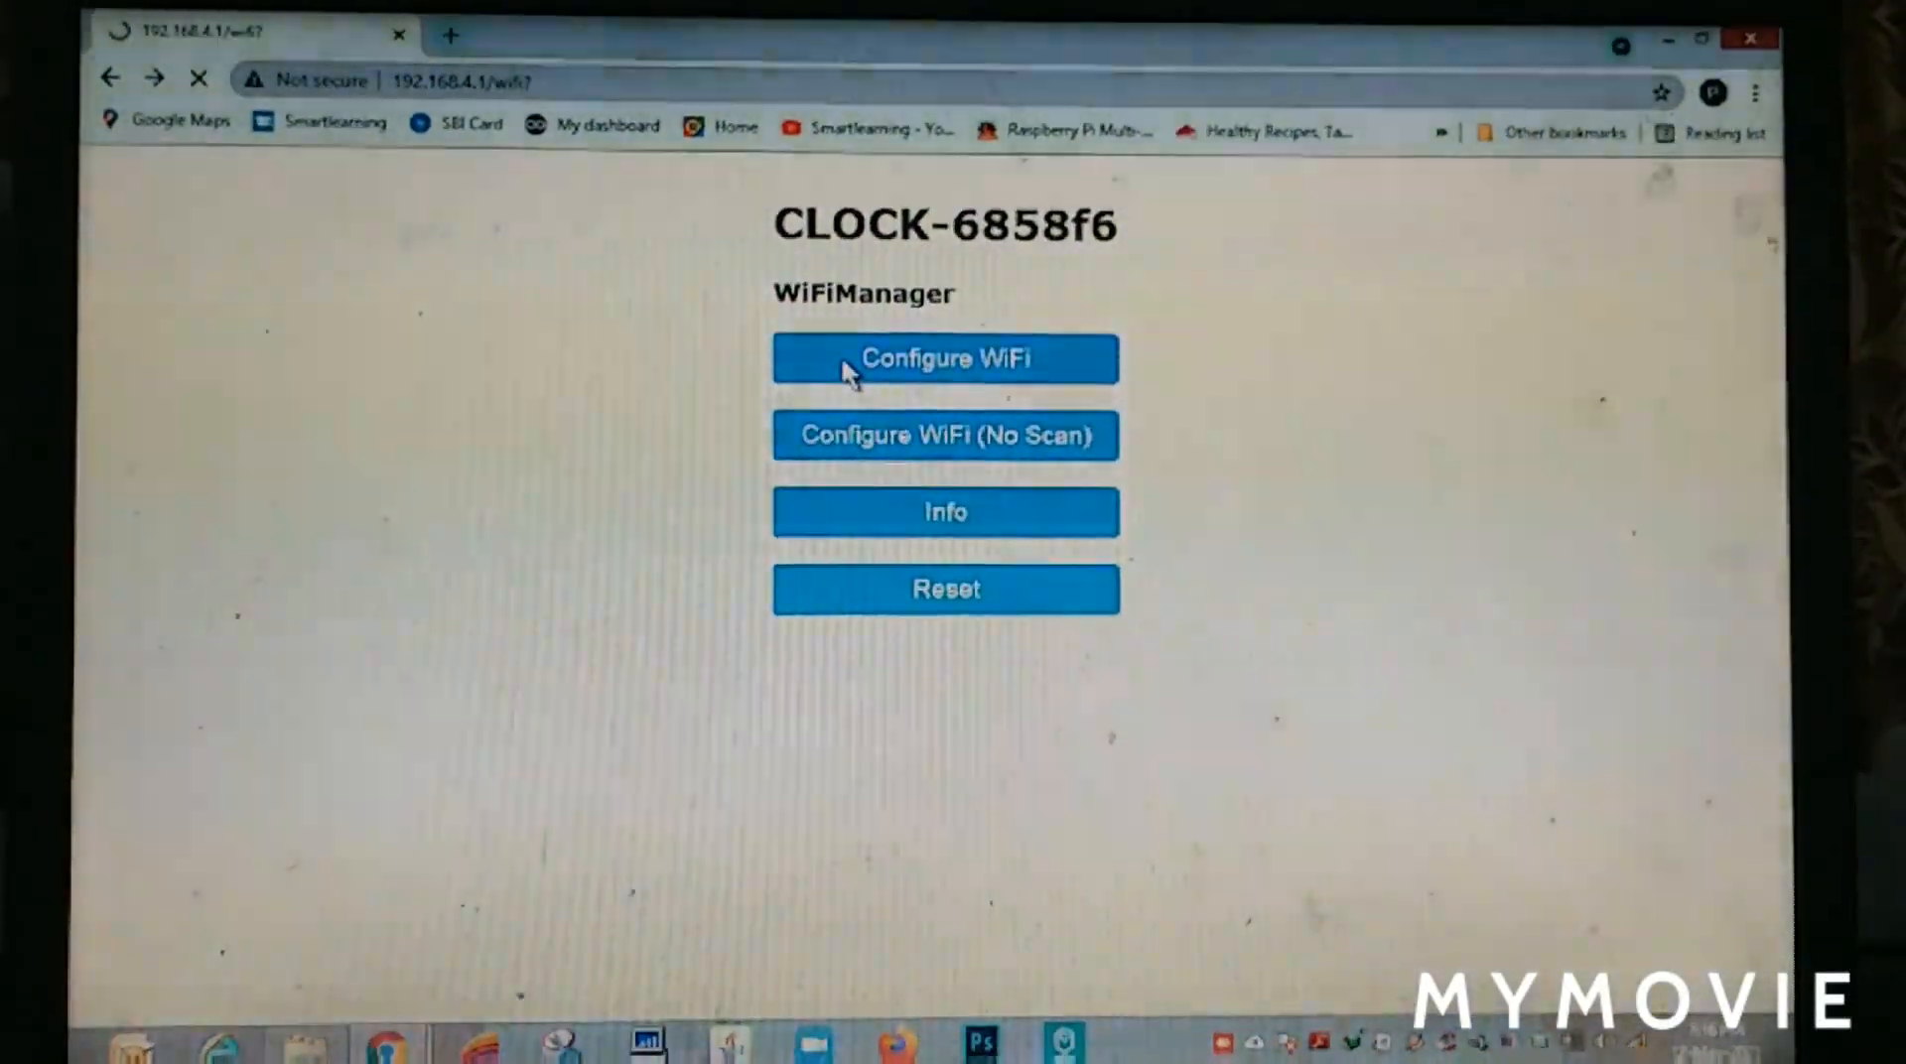
pyautogui.click(946, 358)
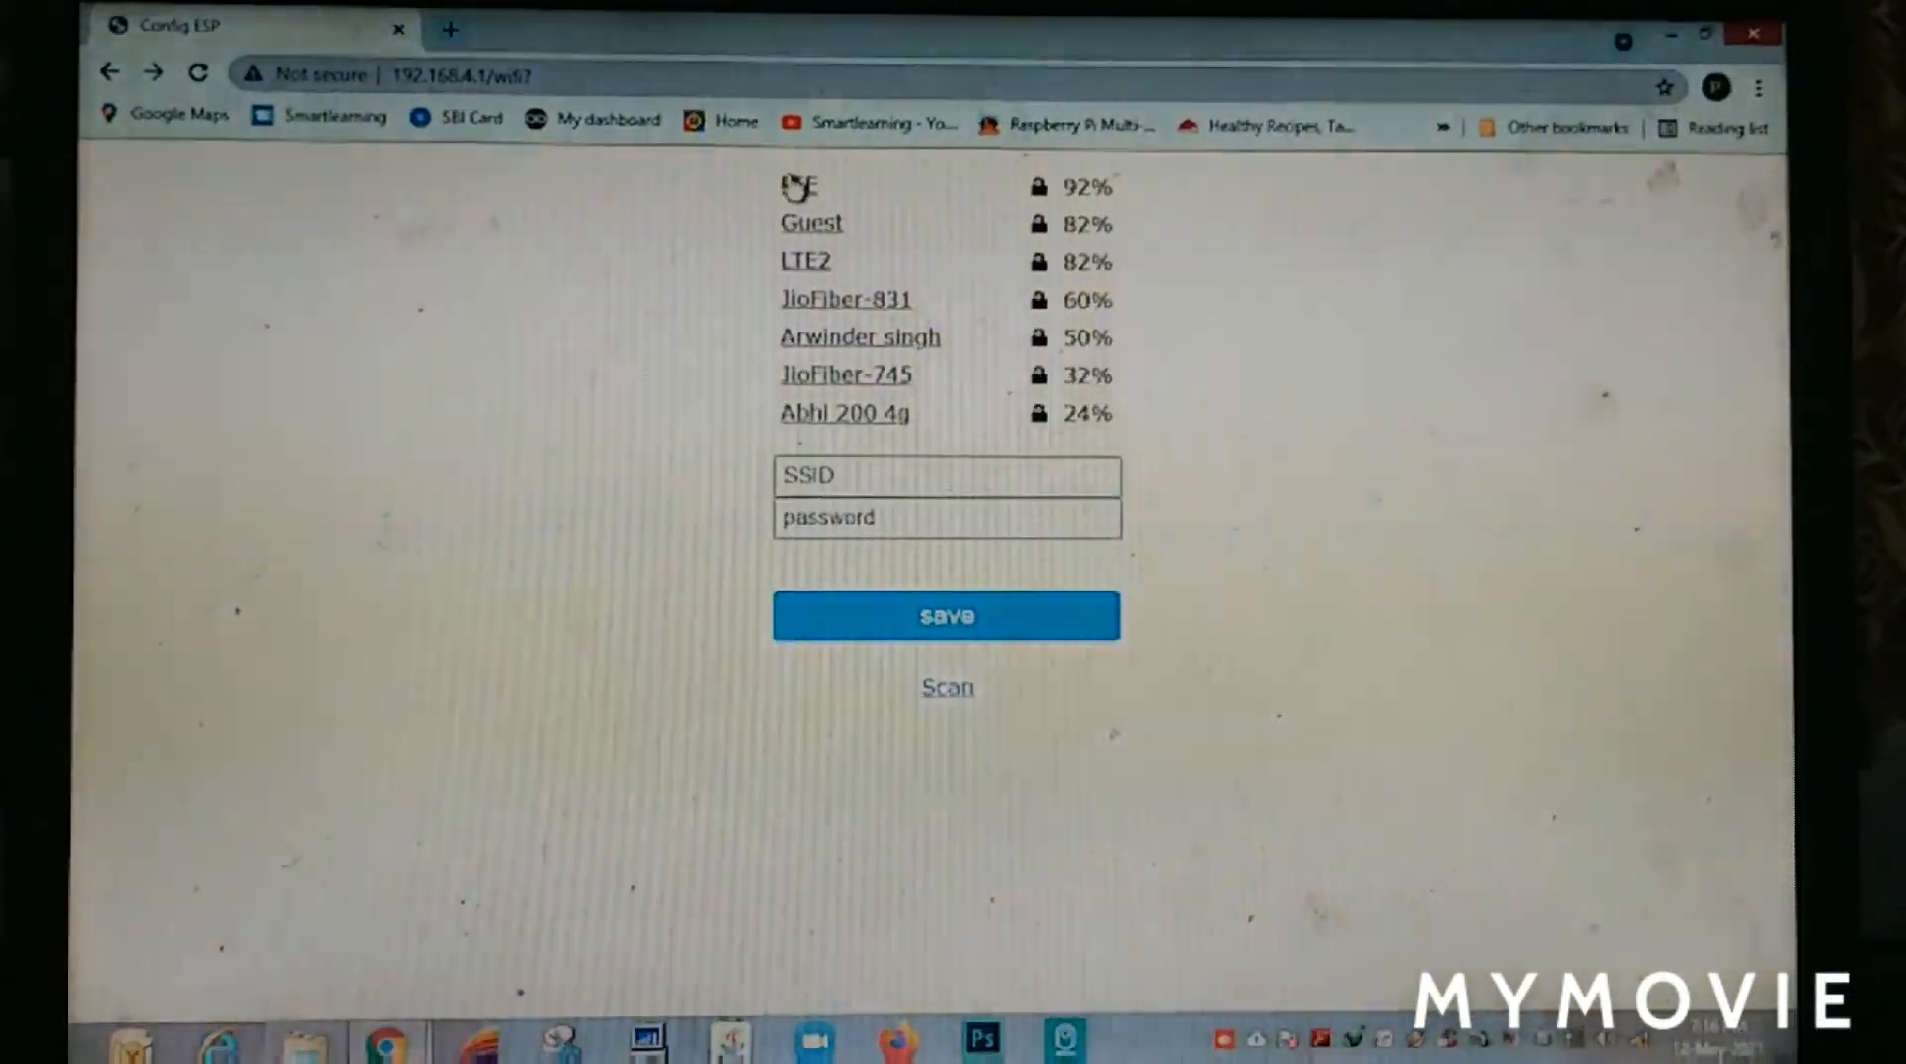
pyautogui.click(798, 186)
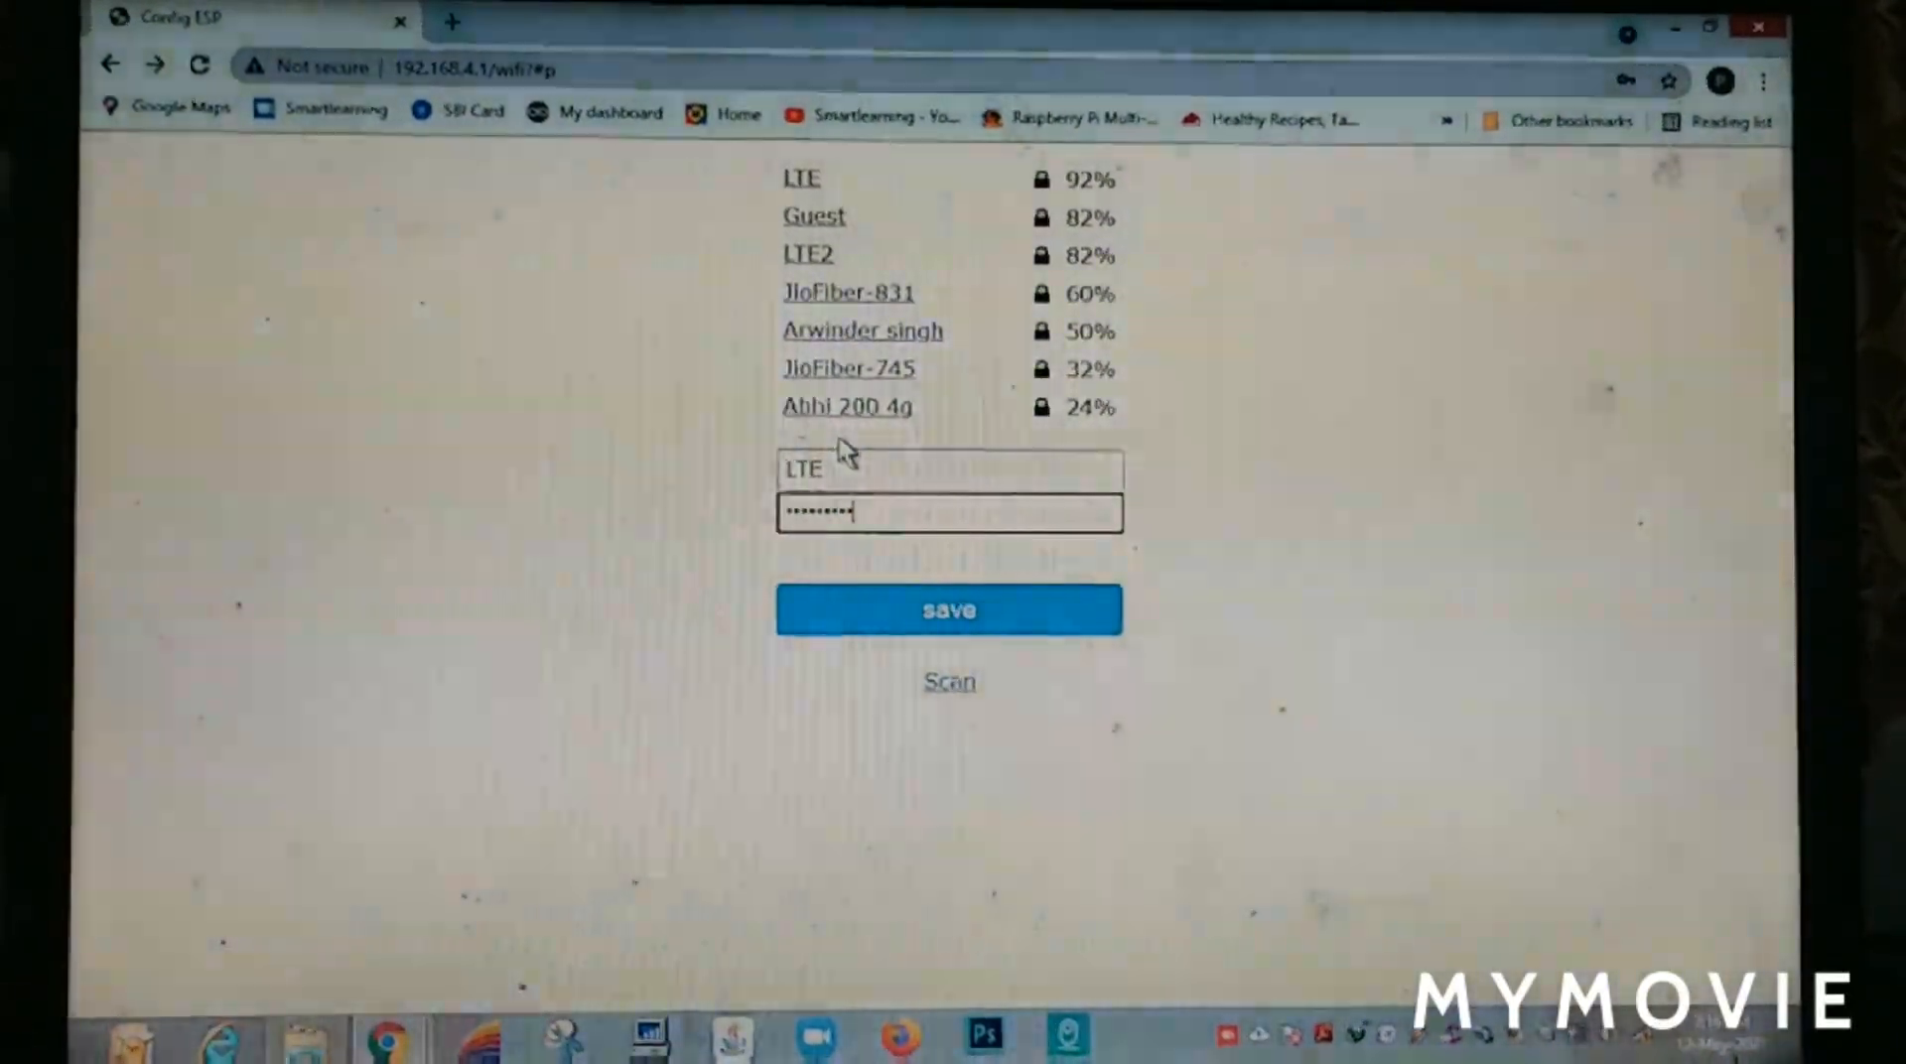
pyautogui.click(949, 609)
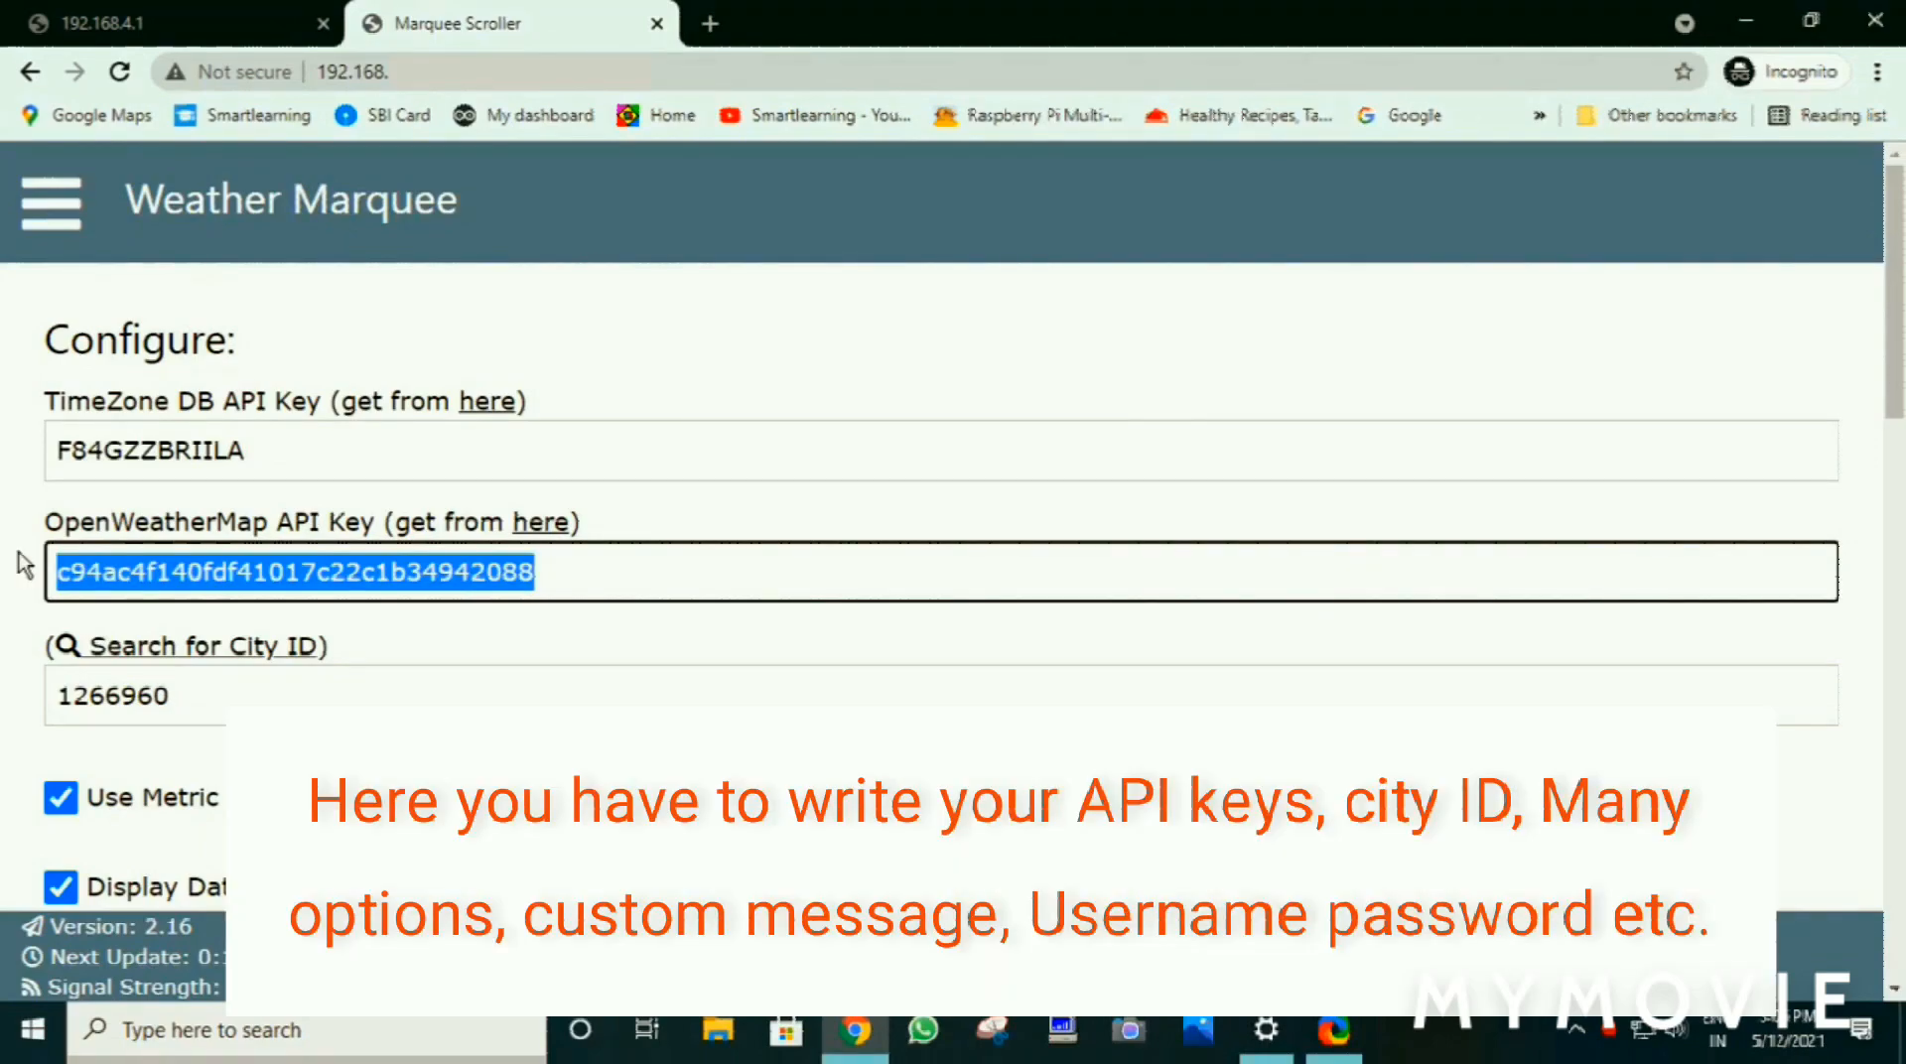
# Confirm Celsius, date, city, high/low, humidity, wind and pressure displays, leaving 24 Hour Clock unticked
pyautogui.scroll(-3)
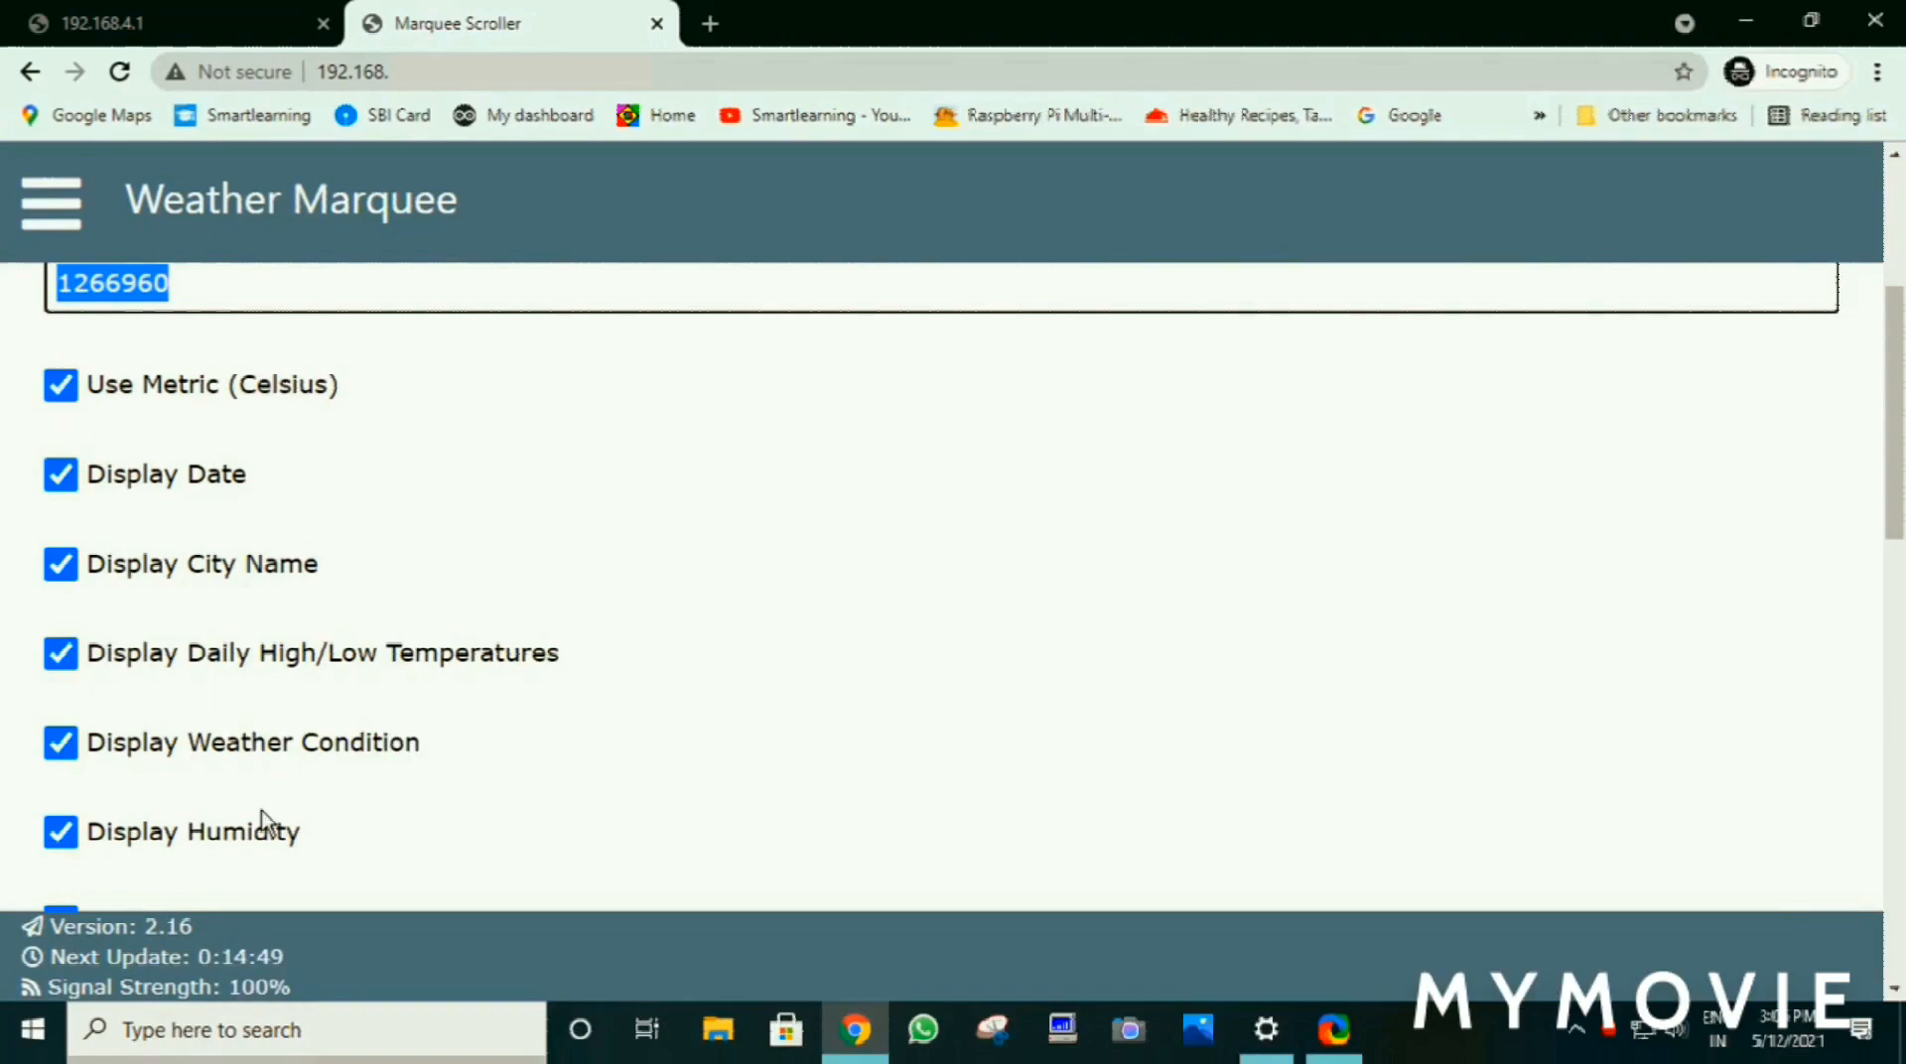
pyautogui.scroll(-3)
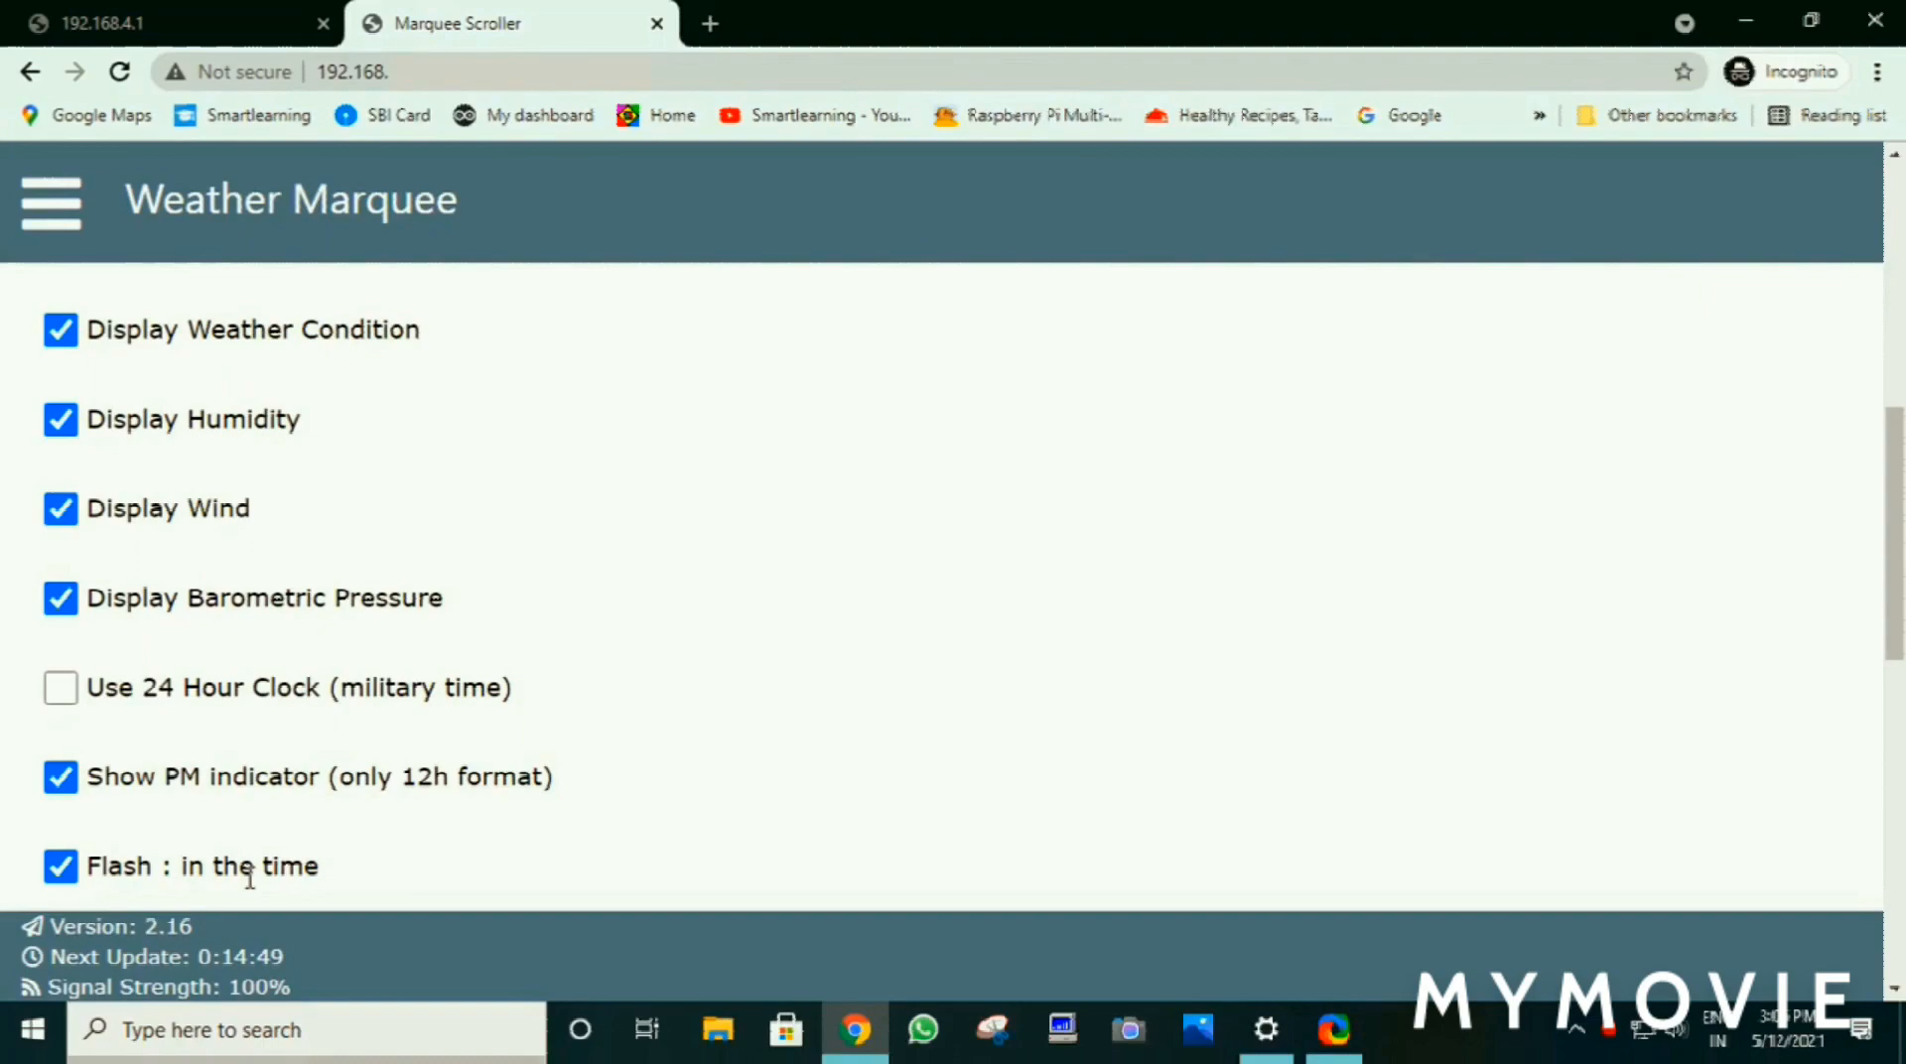
pyautogui.scroll(-3)
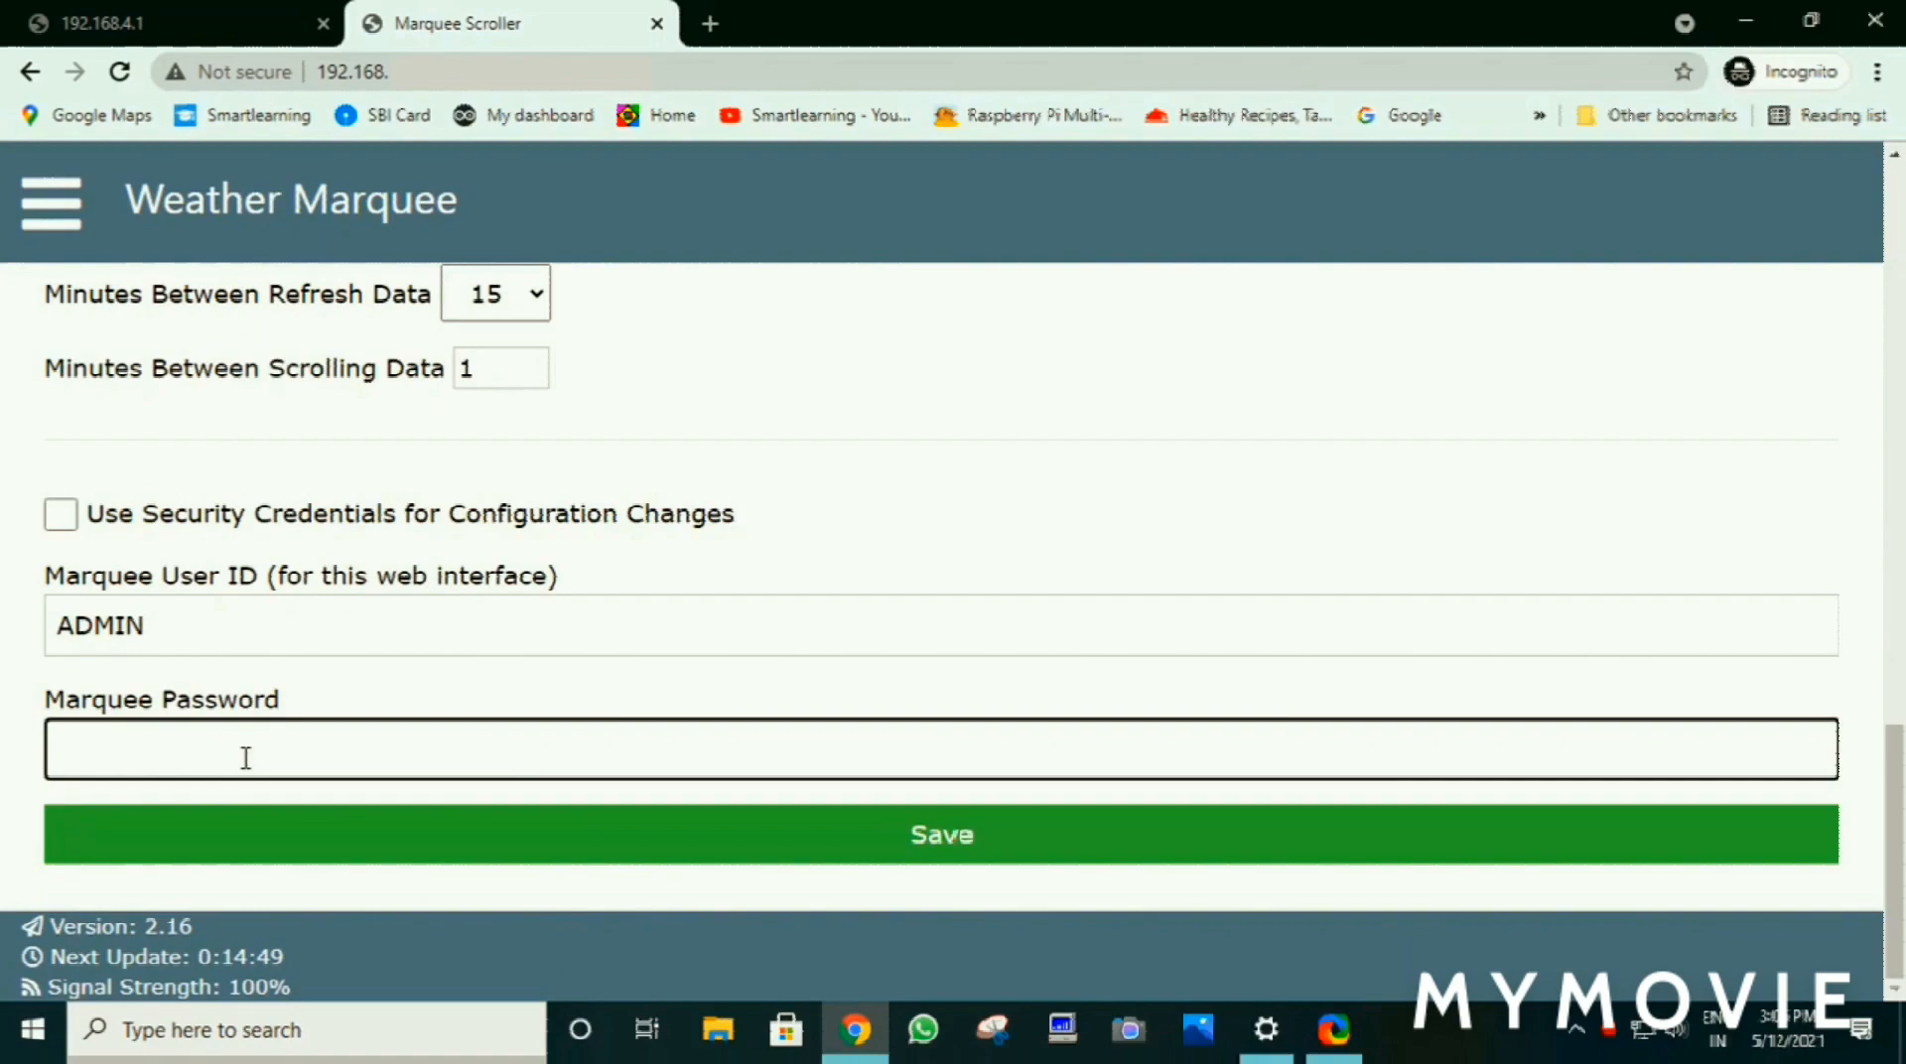
pyautogui.click(942, 835)
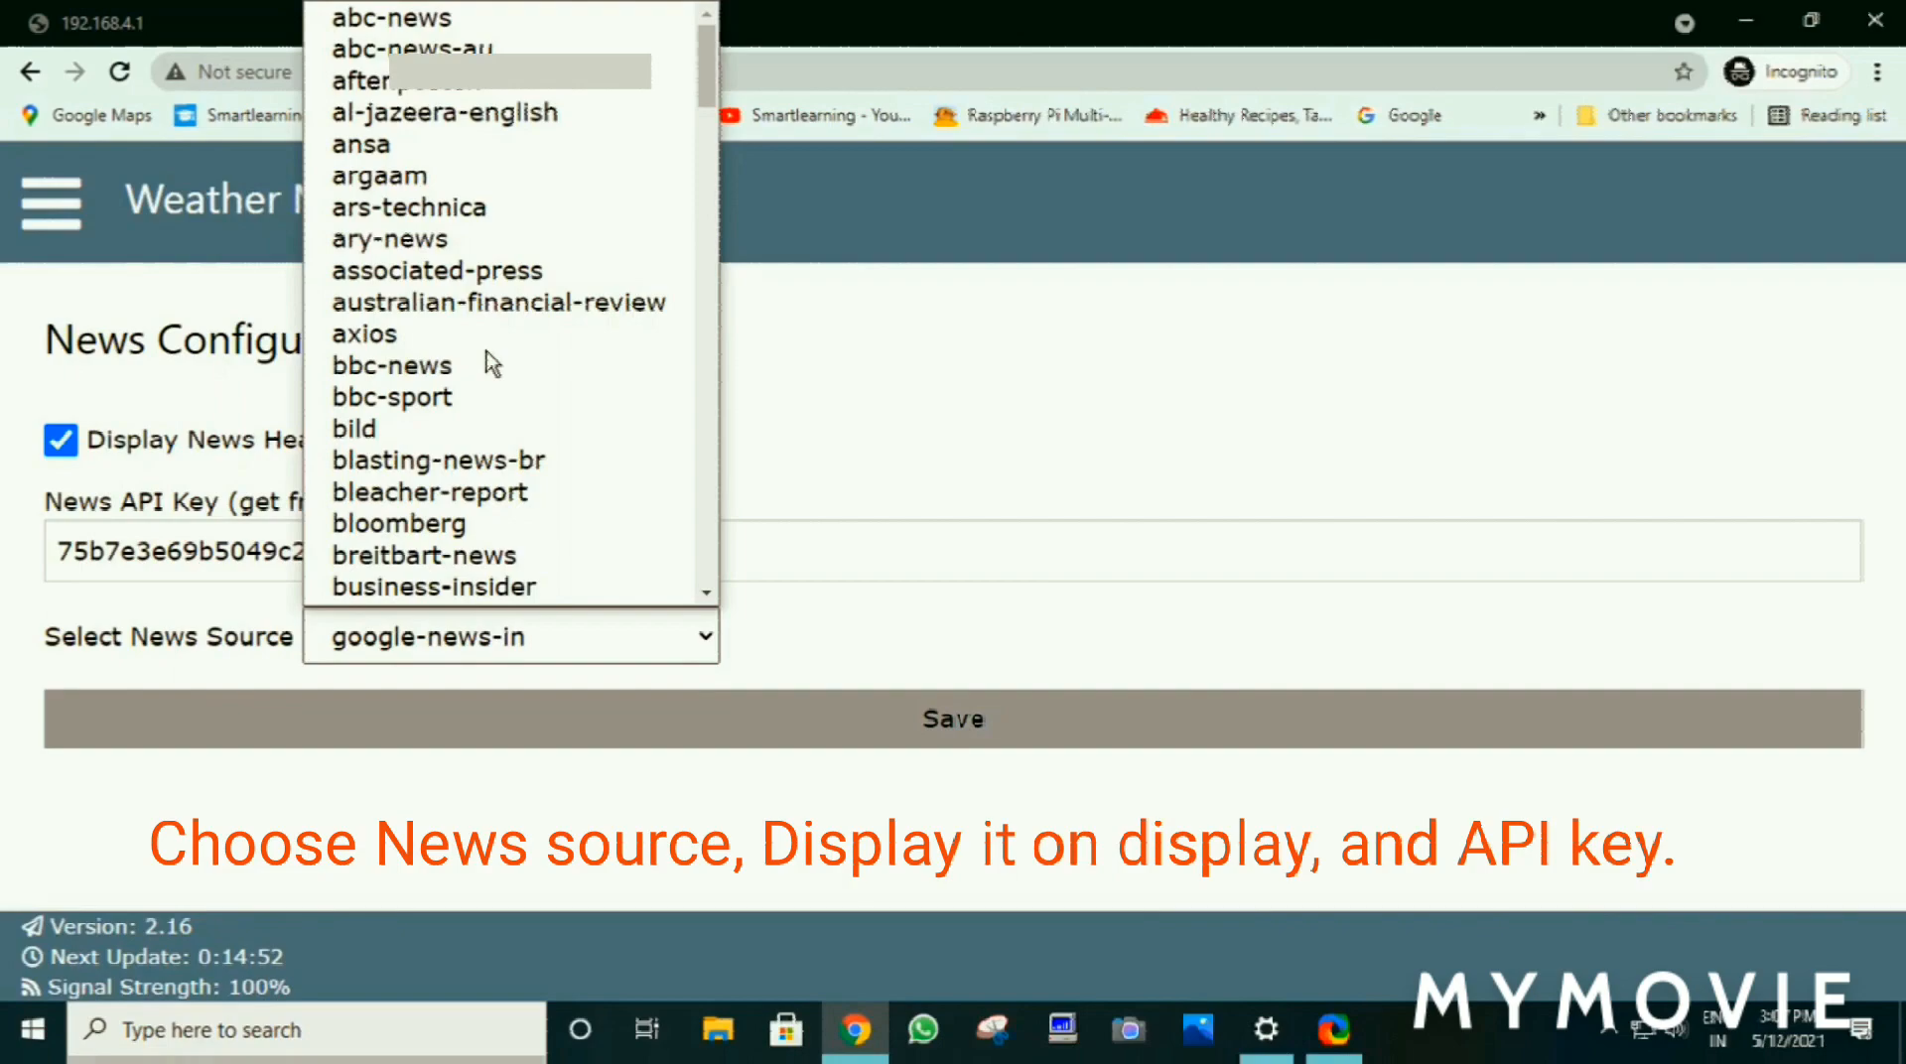
# Enable Display News Headlines with the API key and select google-news-in as the source
pyautogui.scroll(-3)
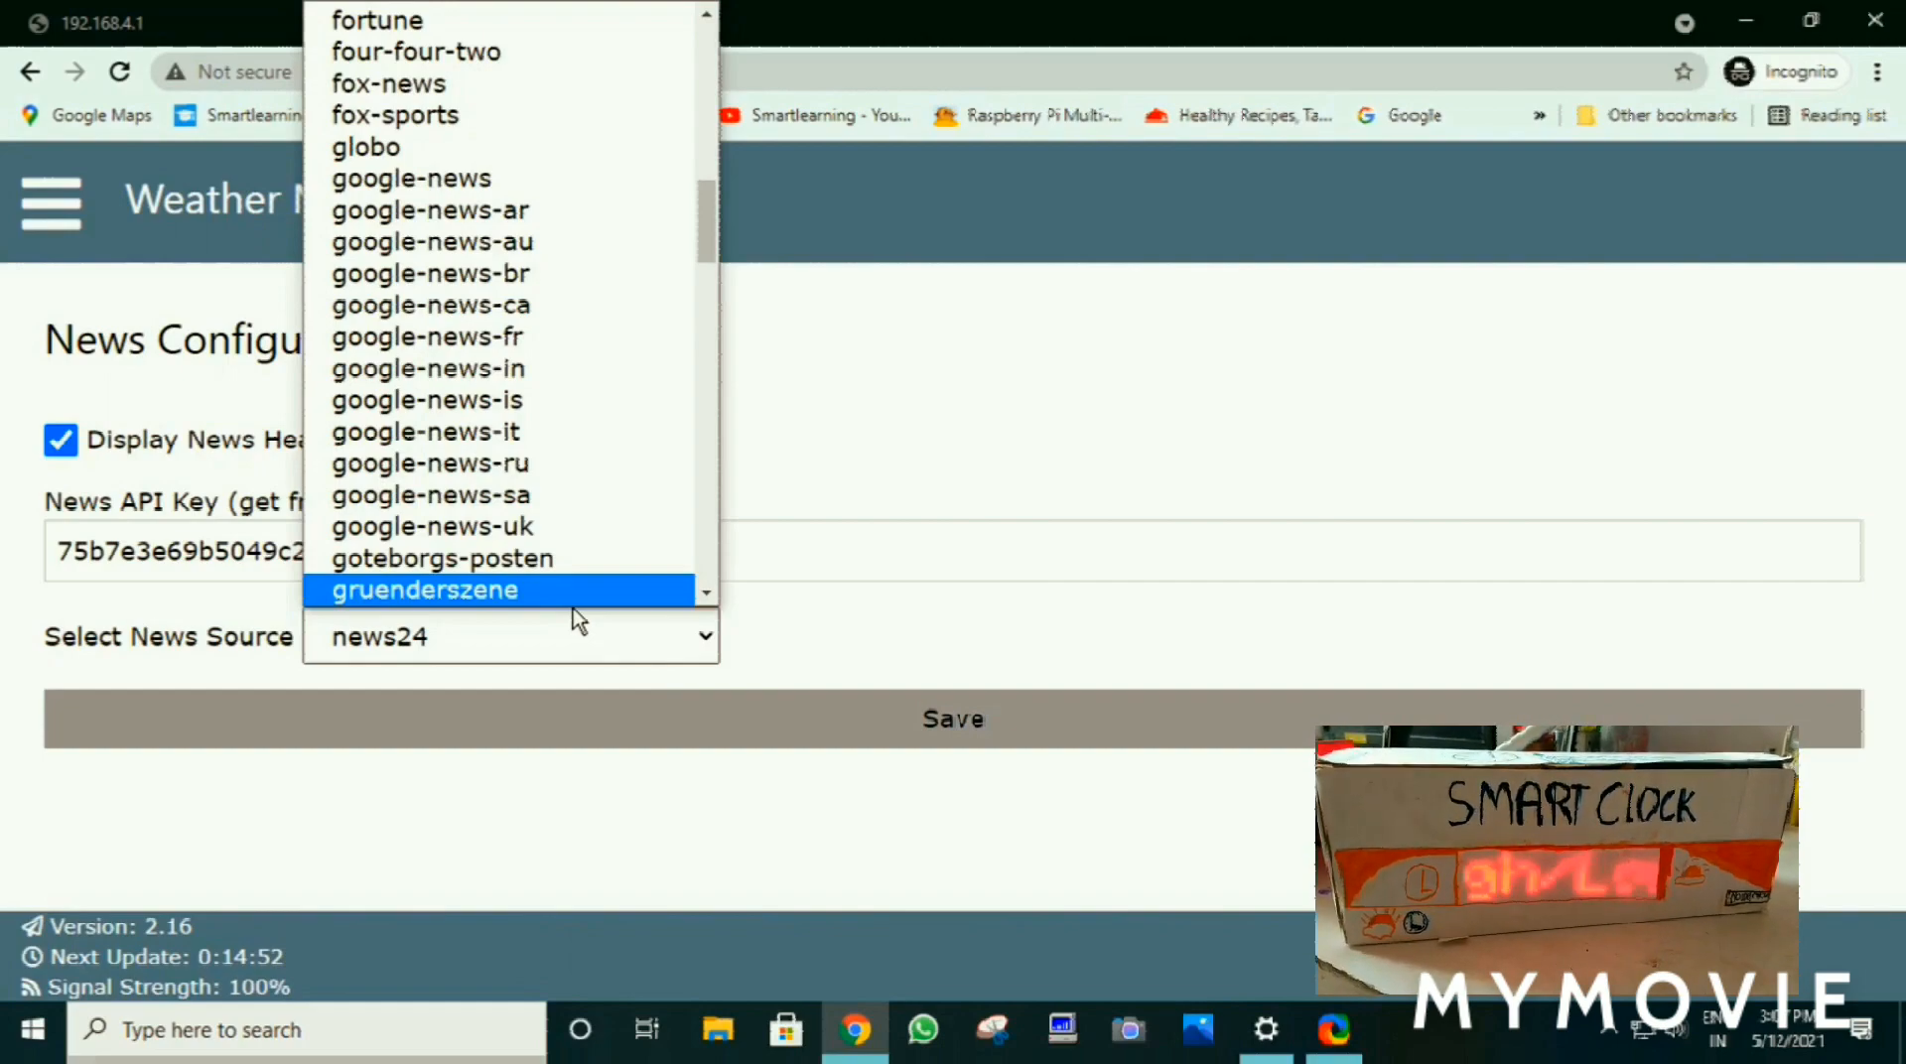
pyautogui.click(428, 368)
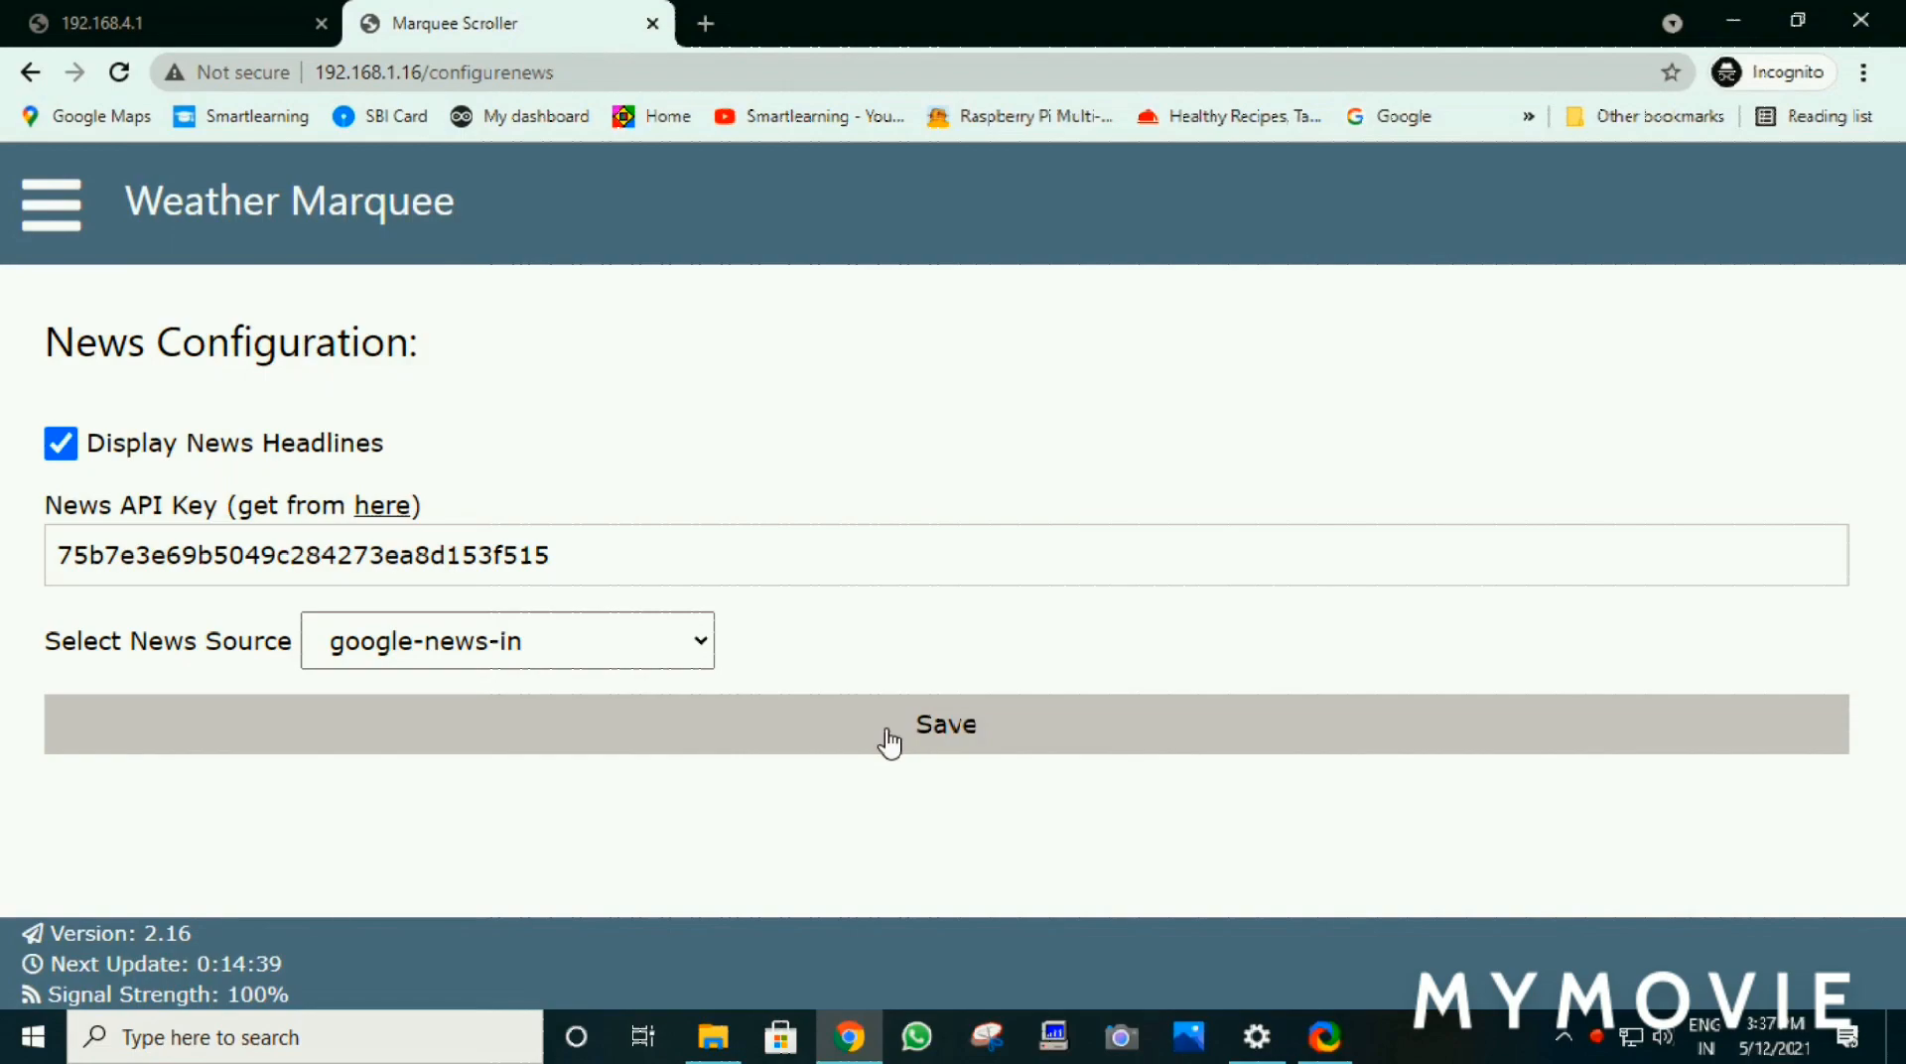
# Save the News Configuration and load the home page showing Kharar weather and headlines
pyautogui.click(890, 733)
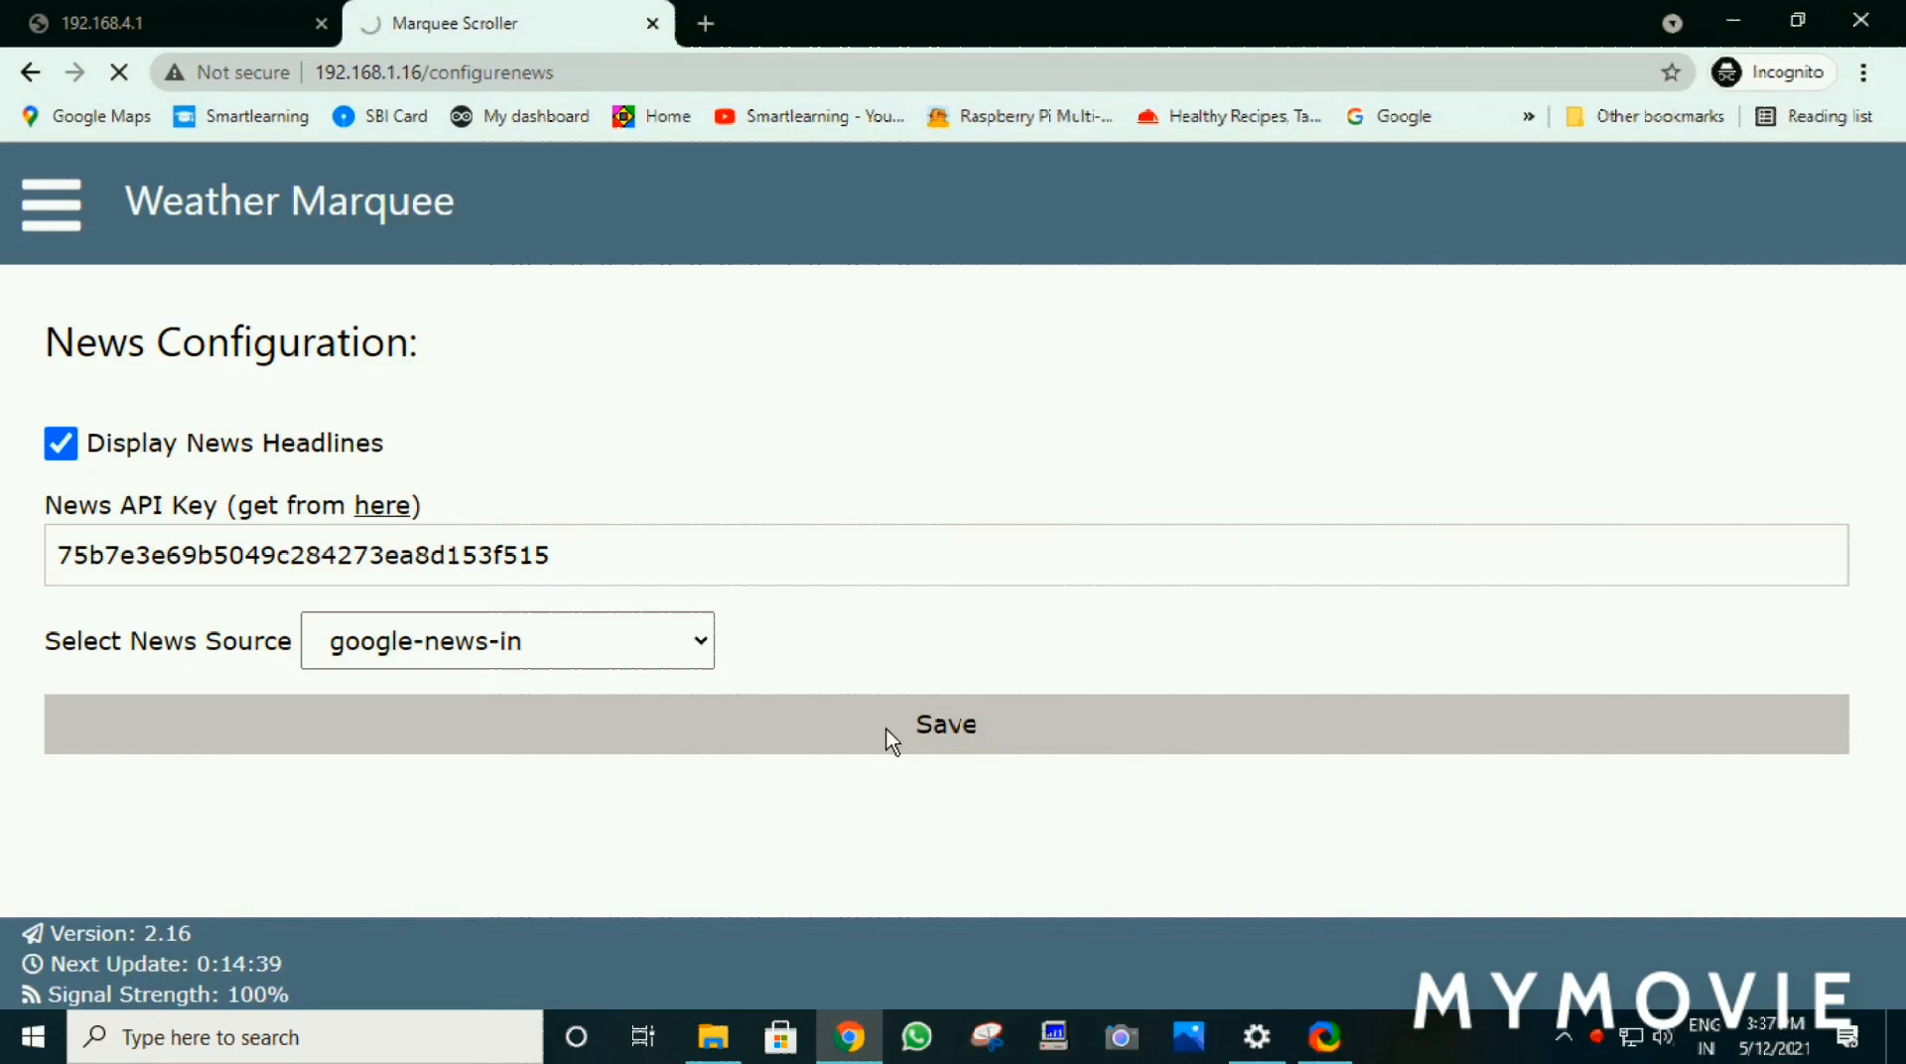
pyautogui.click(946, 724)
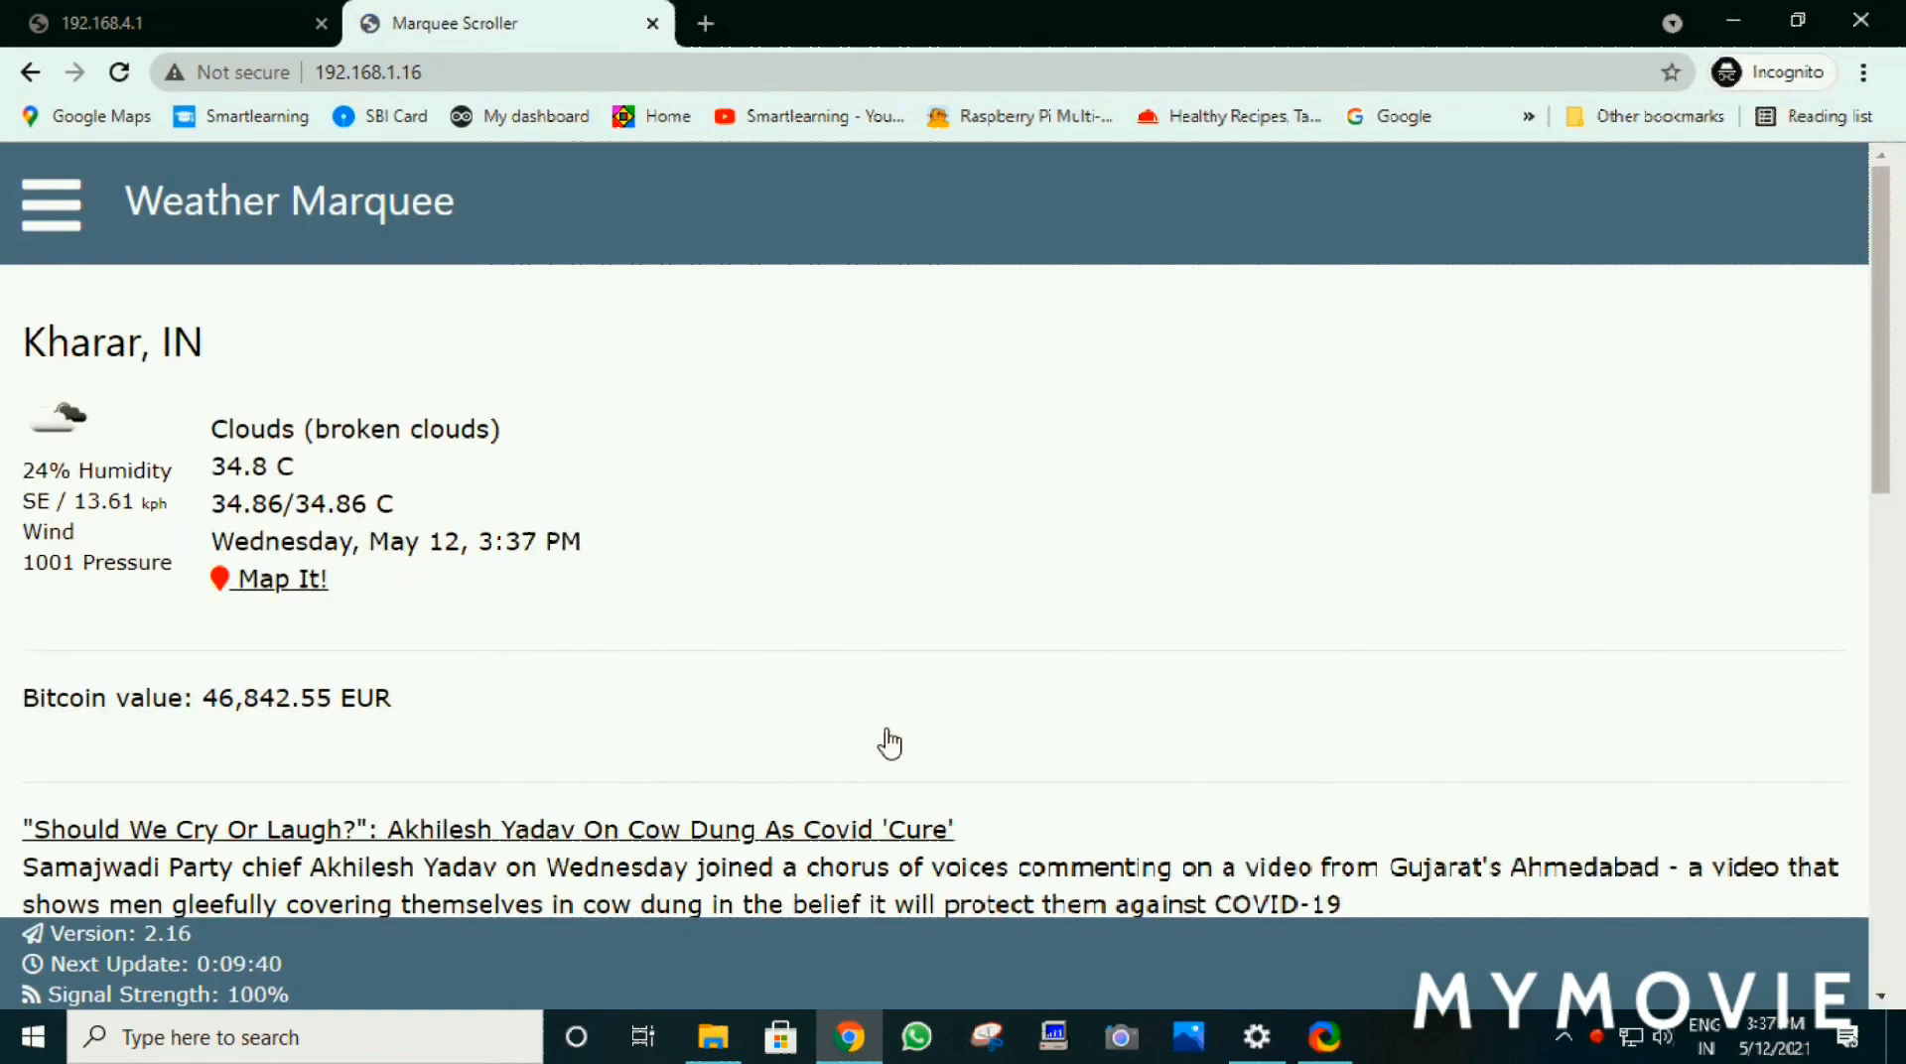
pyautogui.moveTo(834, 694)
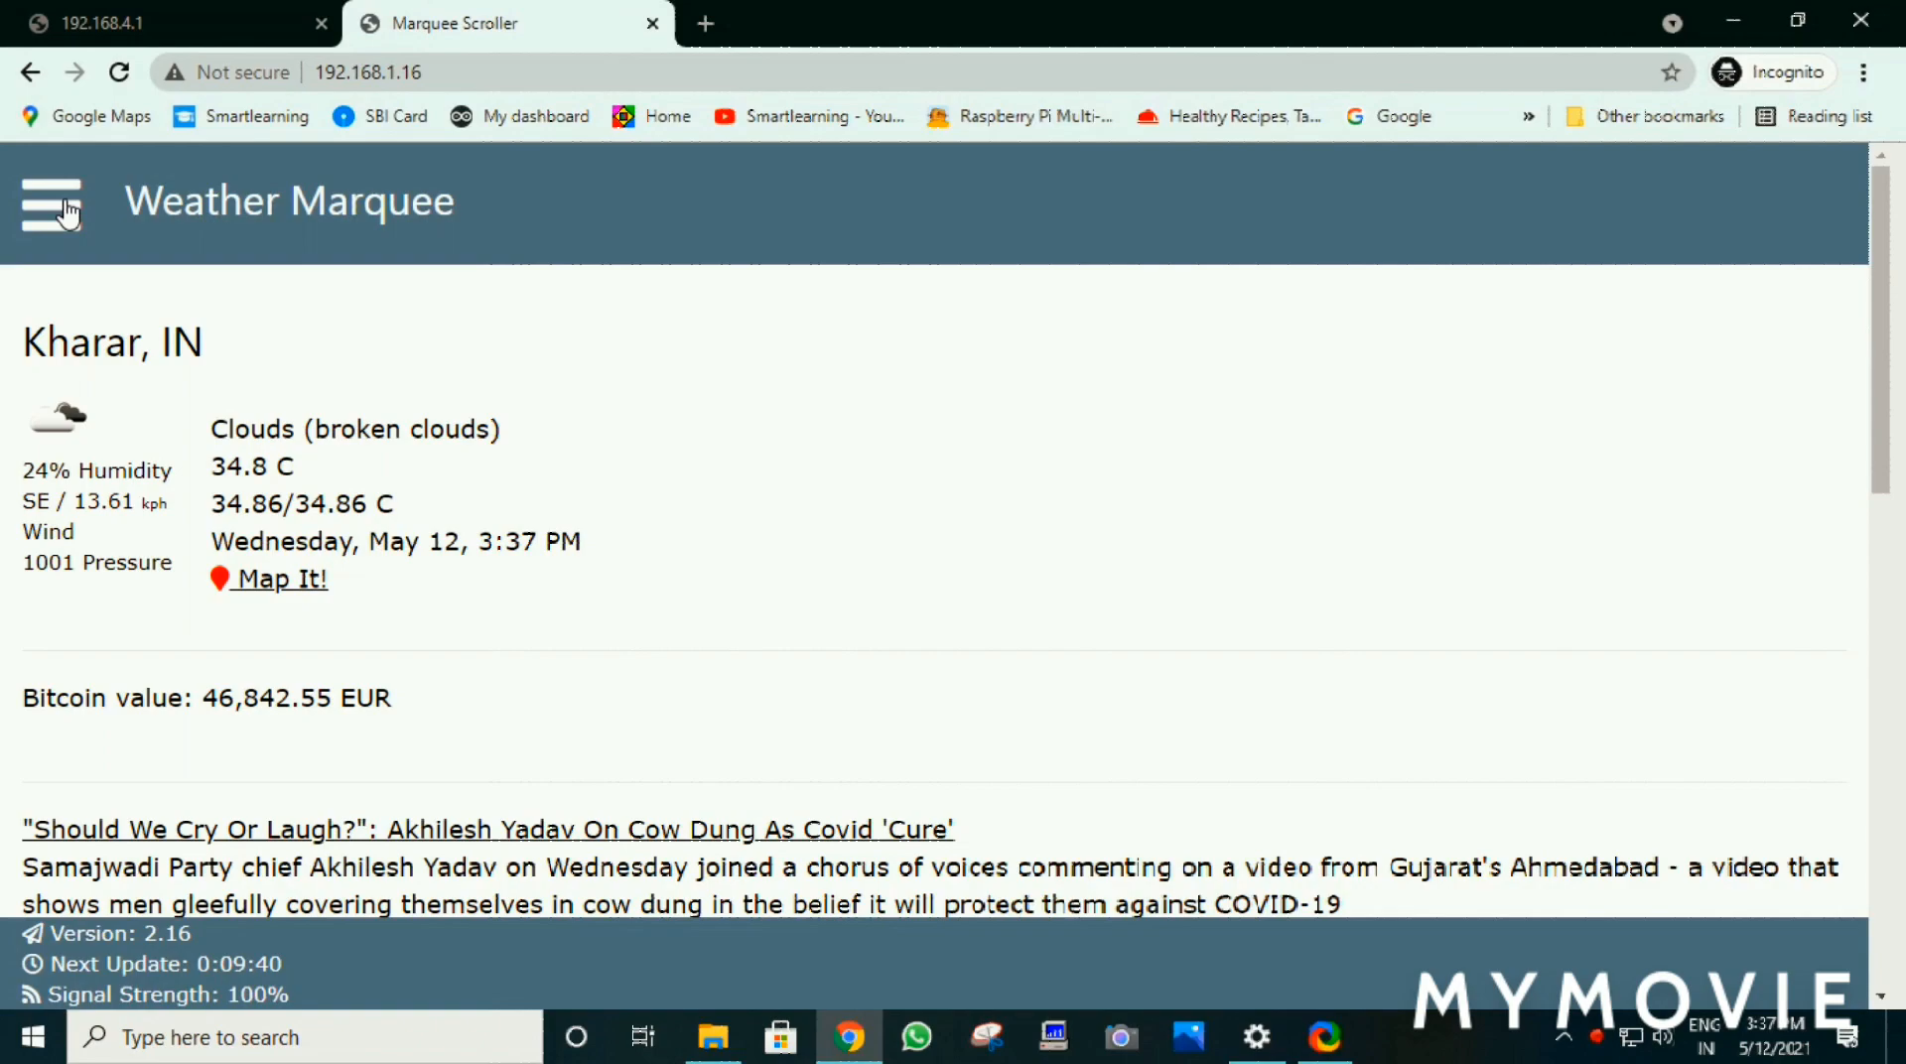
# On the Bitcoin configuration page, keep Euro as the Bitcoin currency and save
pyautogui.click(51, 205)
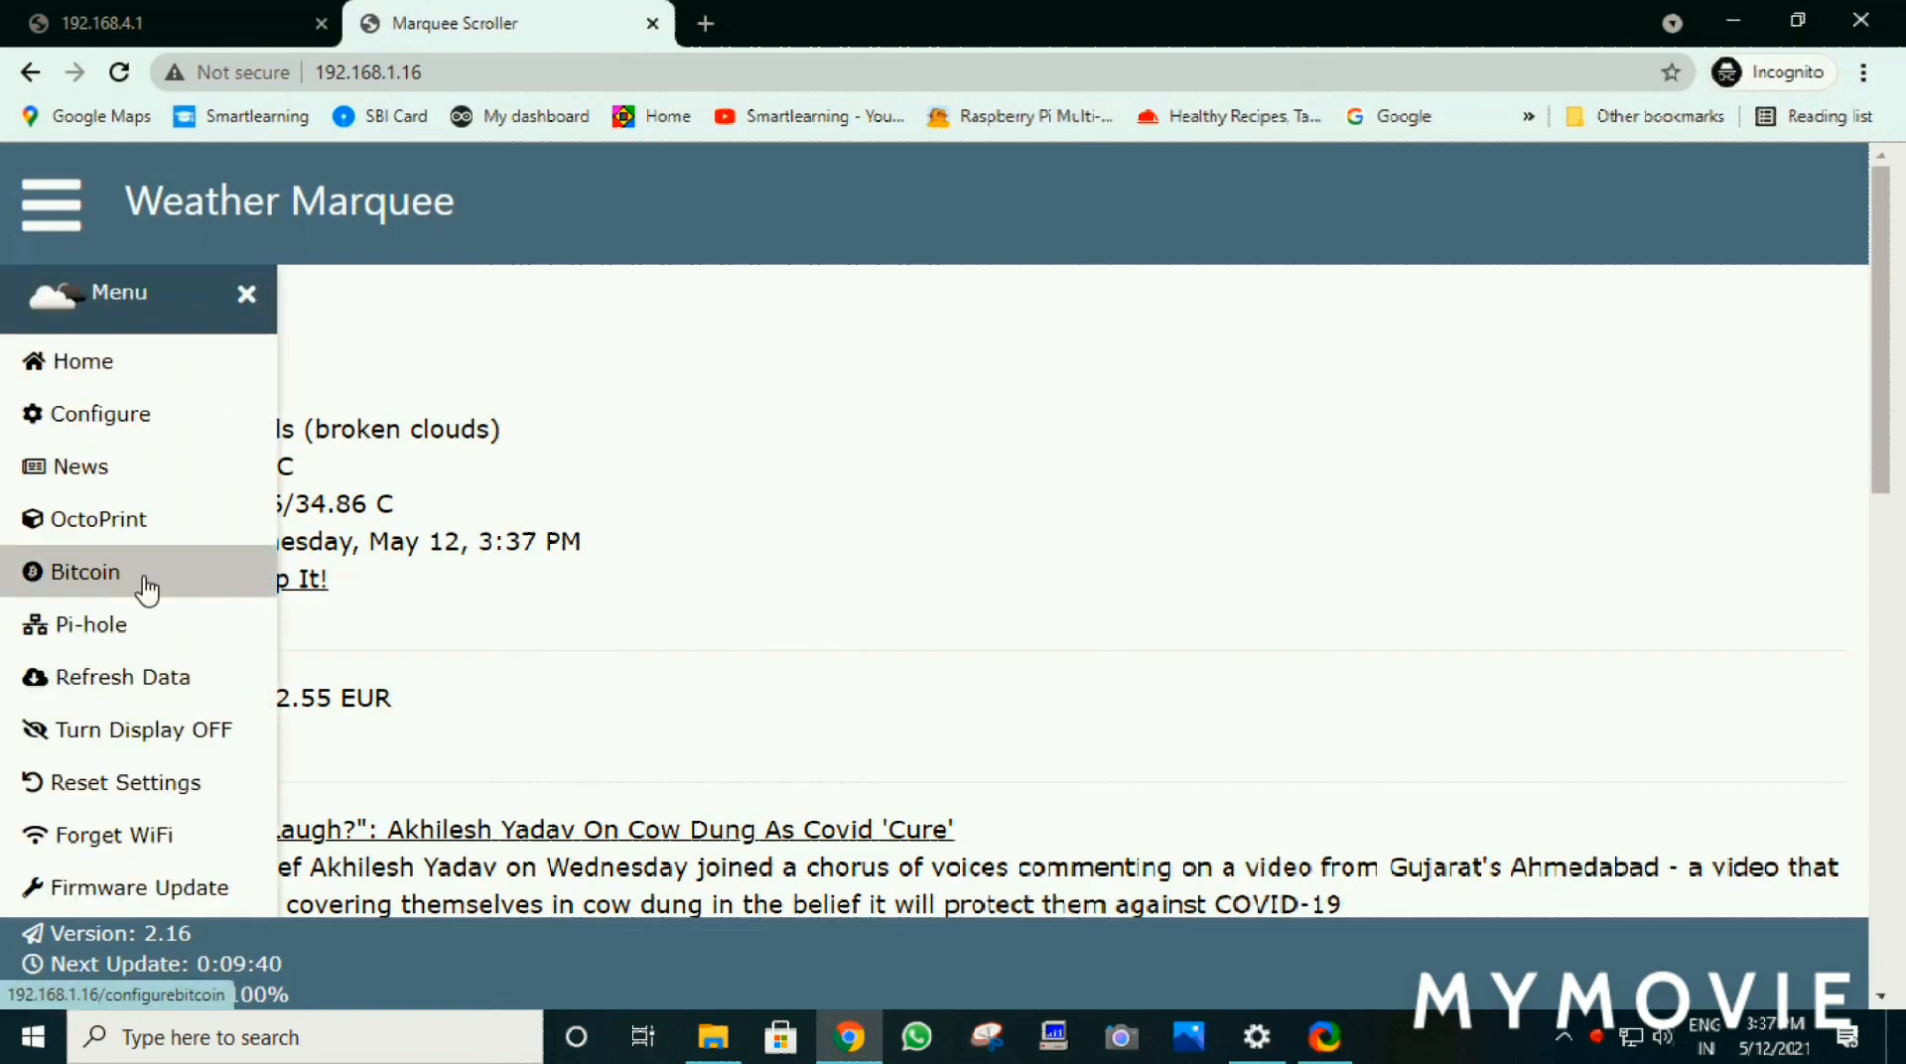
pyautogui.click(85, 572)
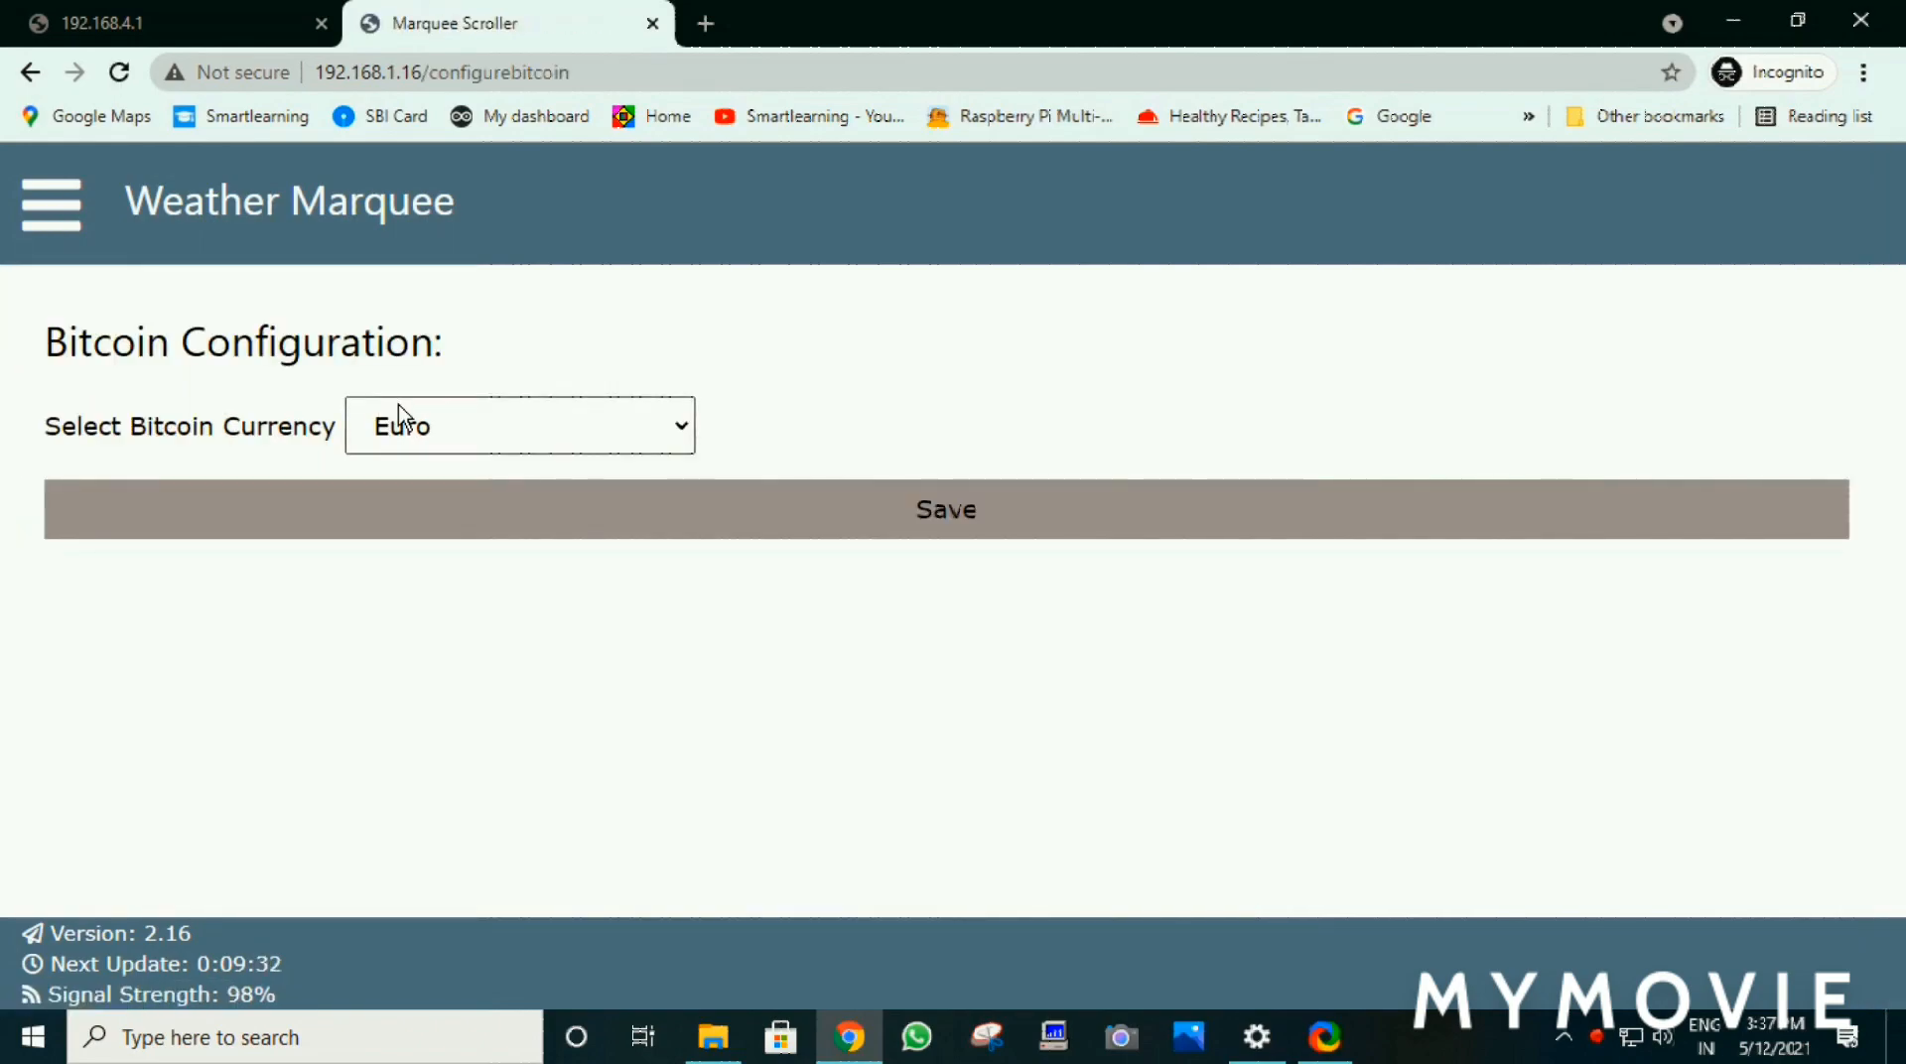
pyautogui.click(518, 425)
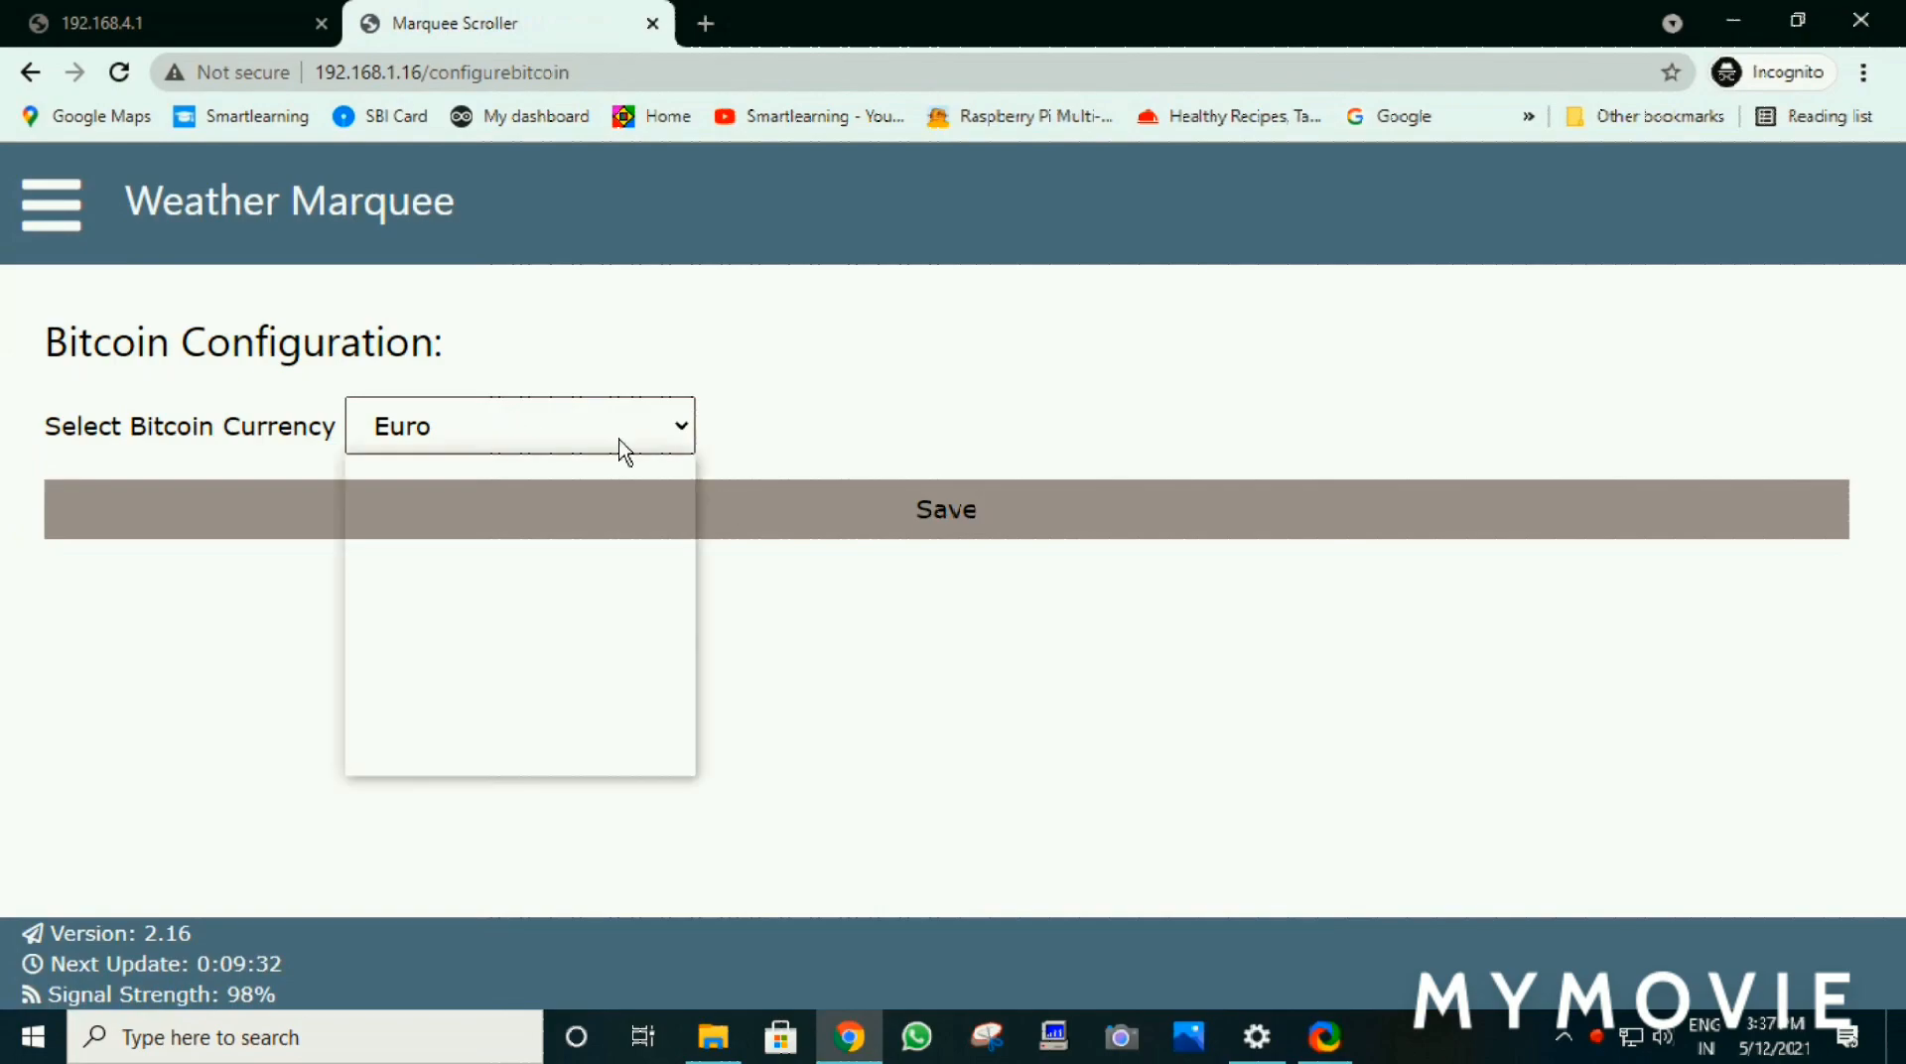
pyautogui.click(518, 426)
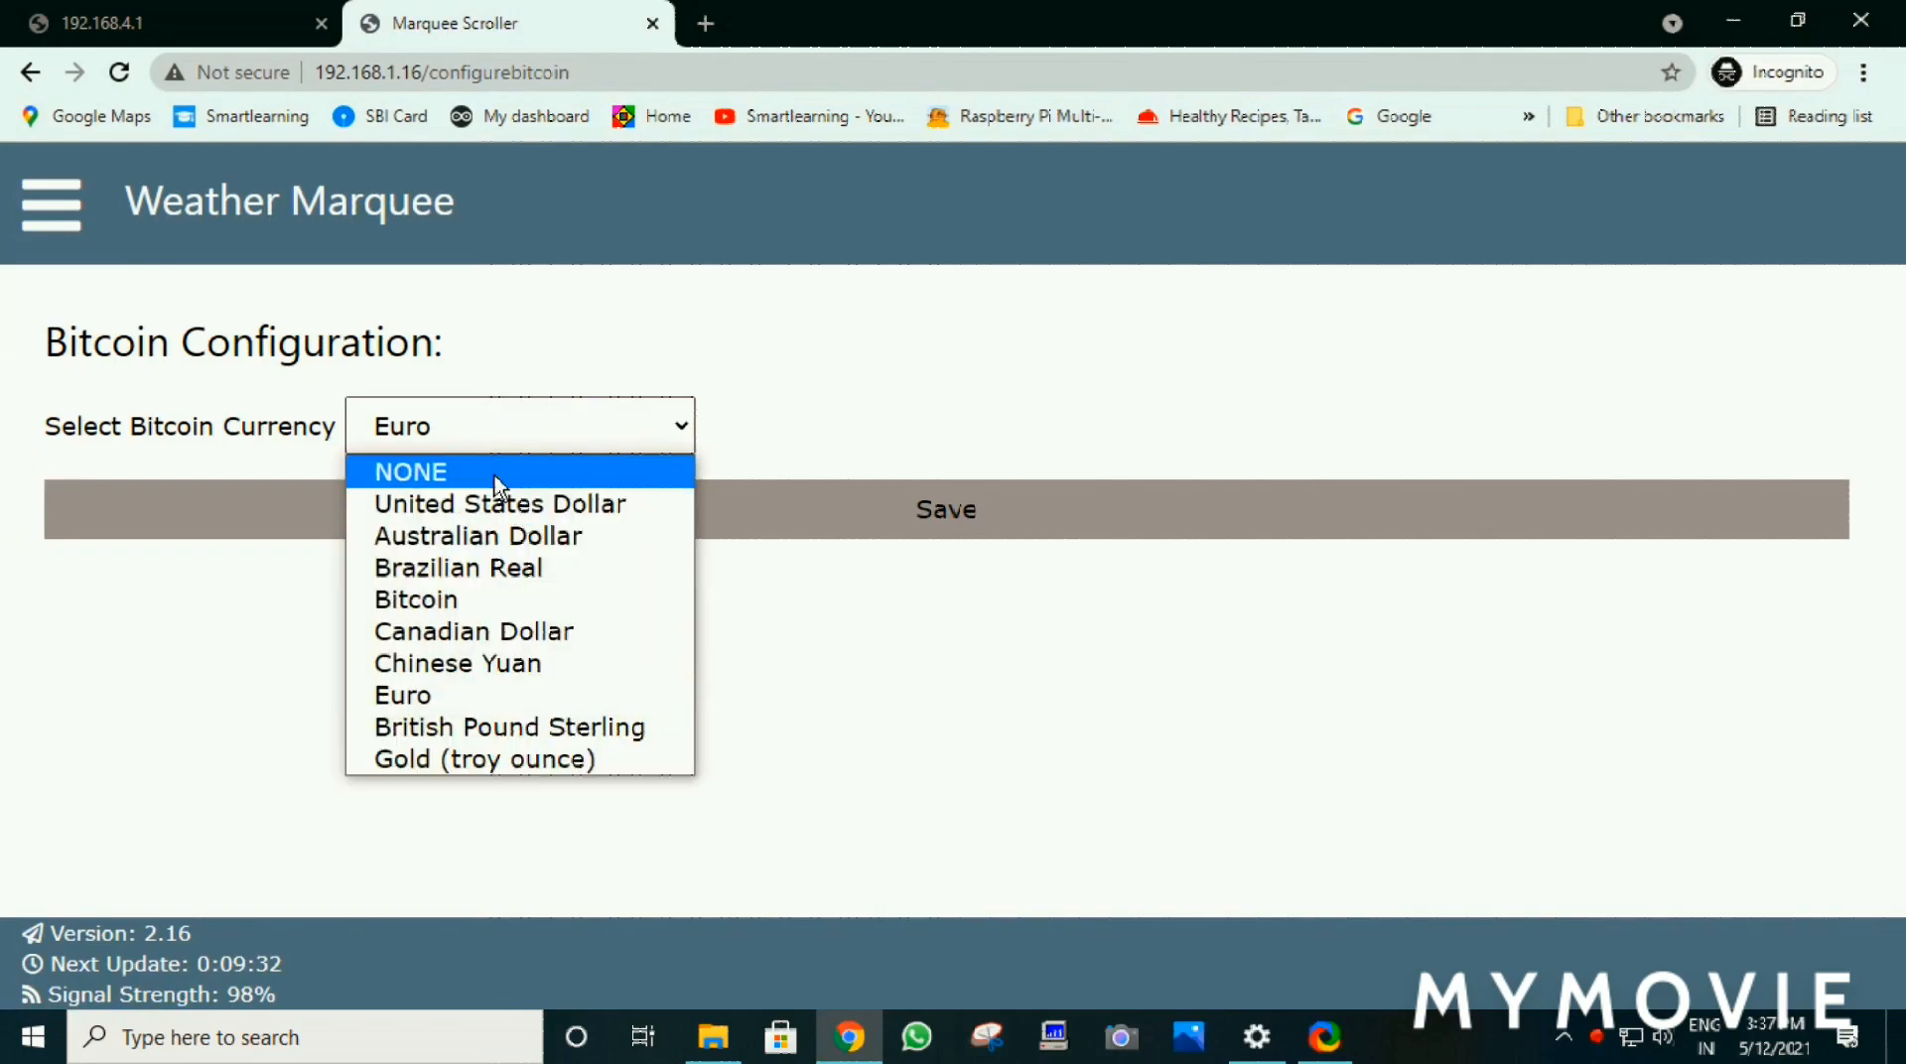
pyautogui.moveTo(496, 518)
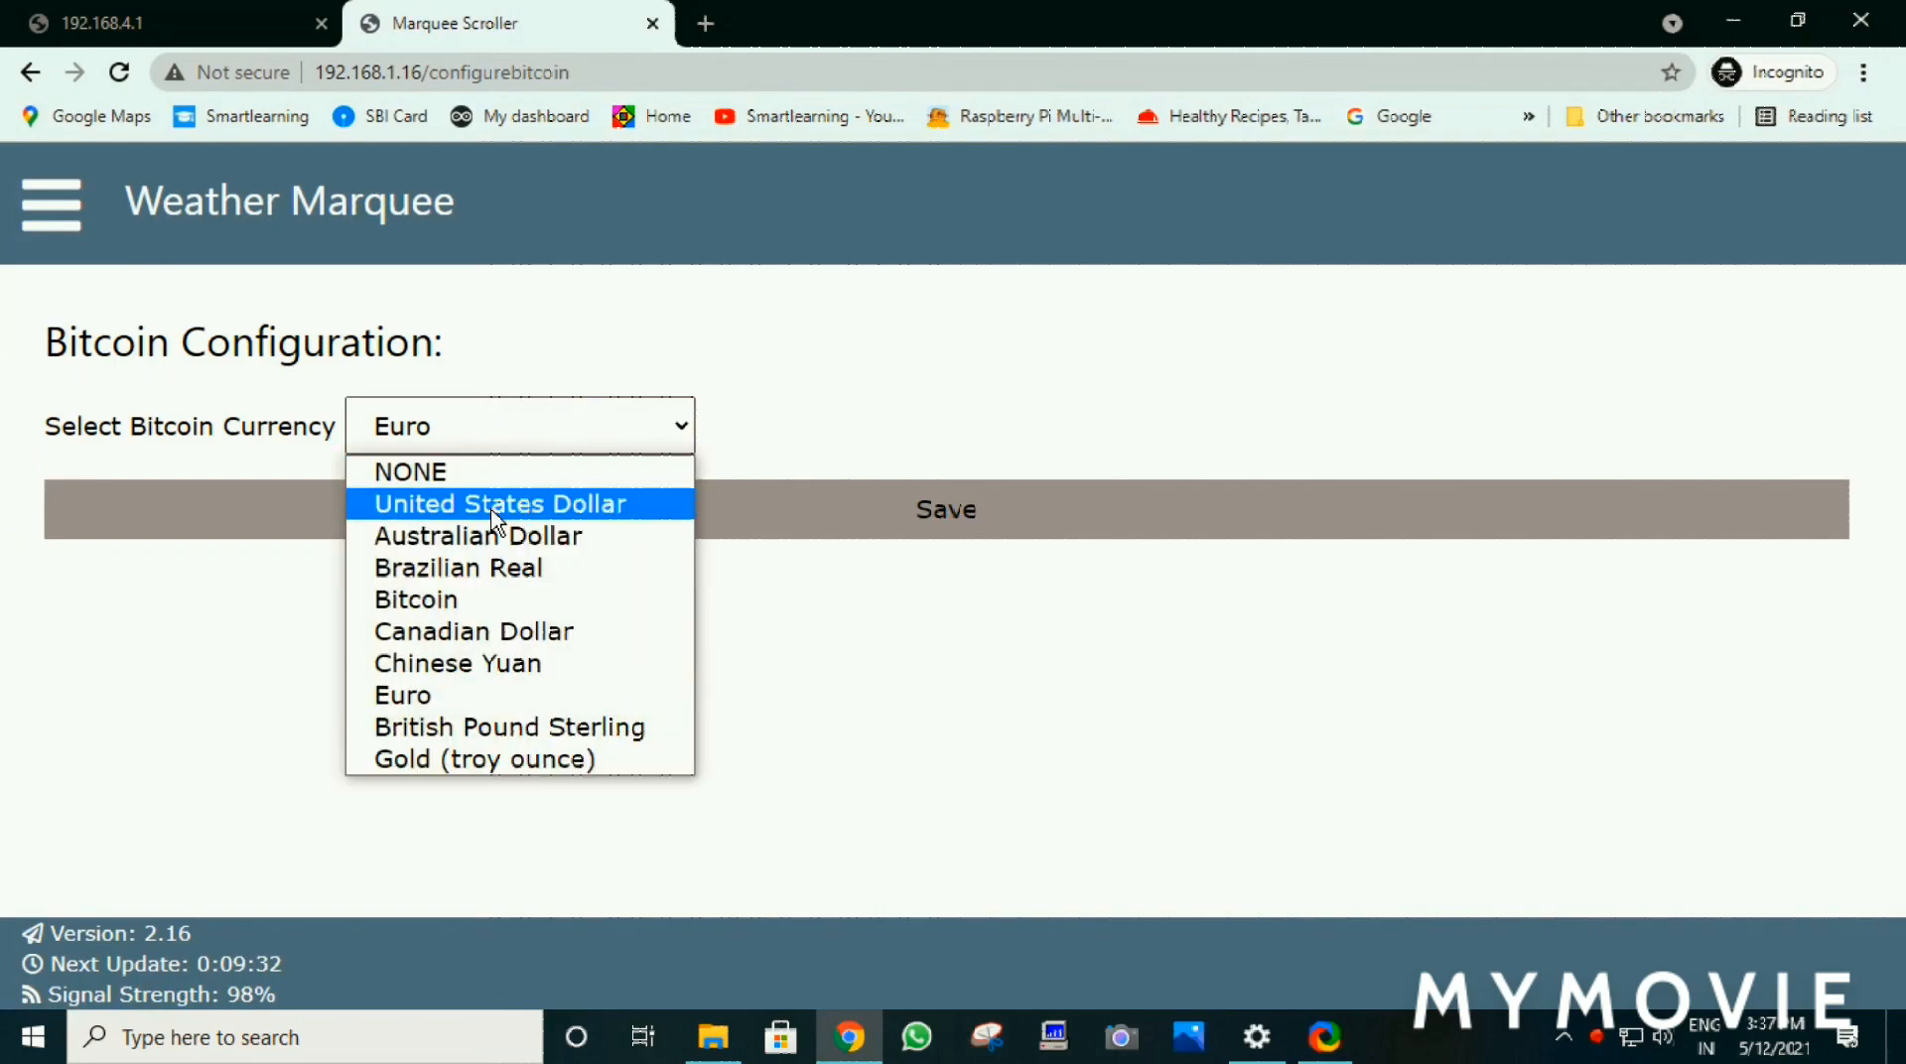
pyautogui.moveTo(497, 604)
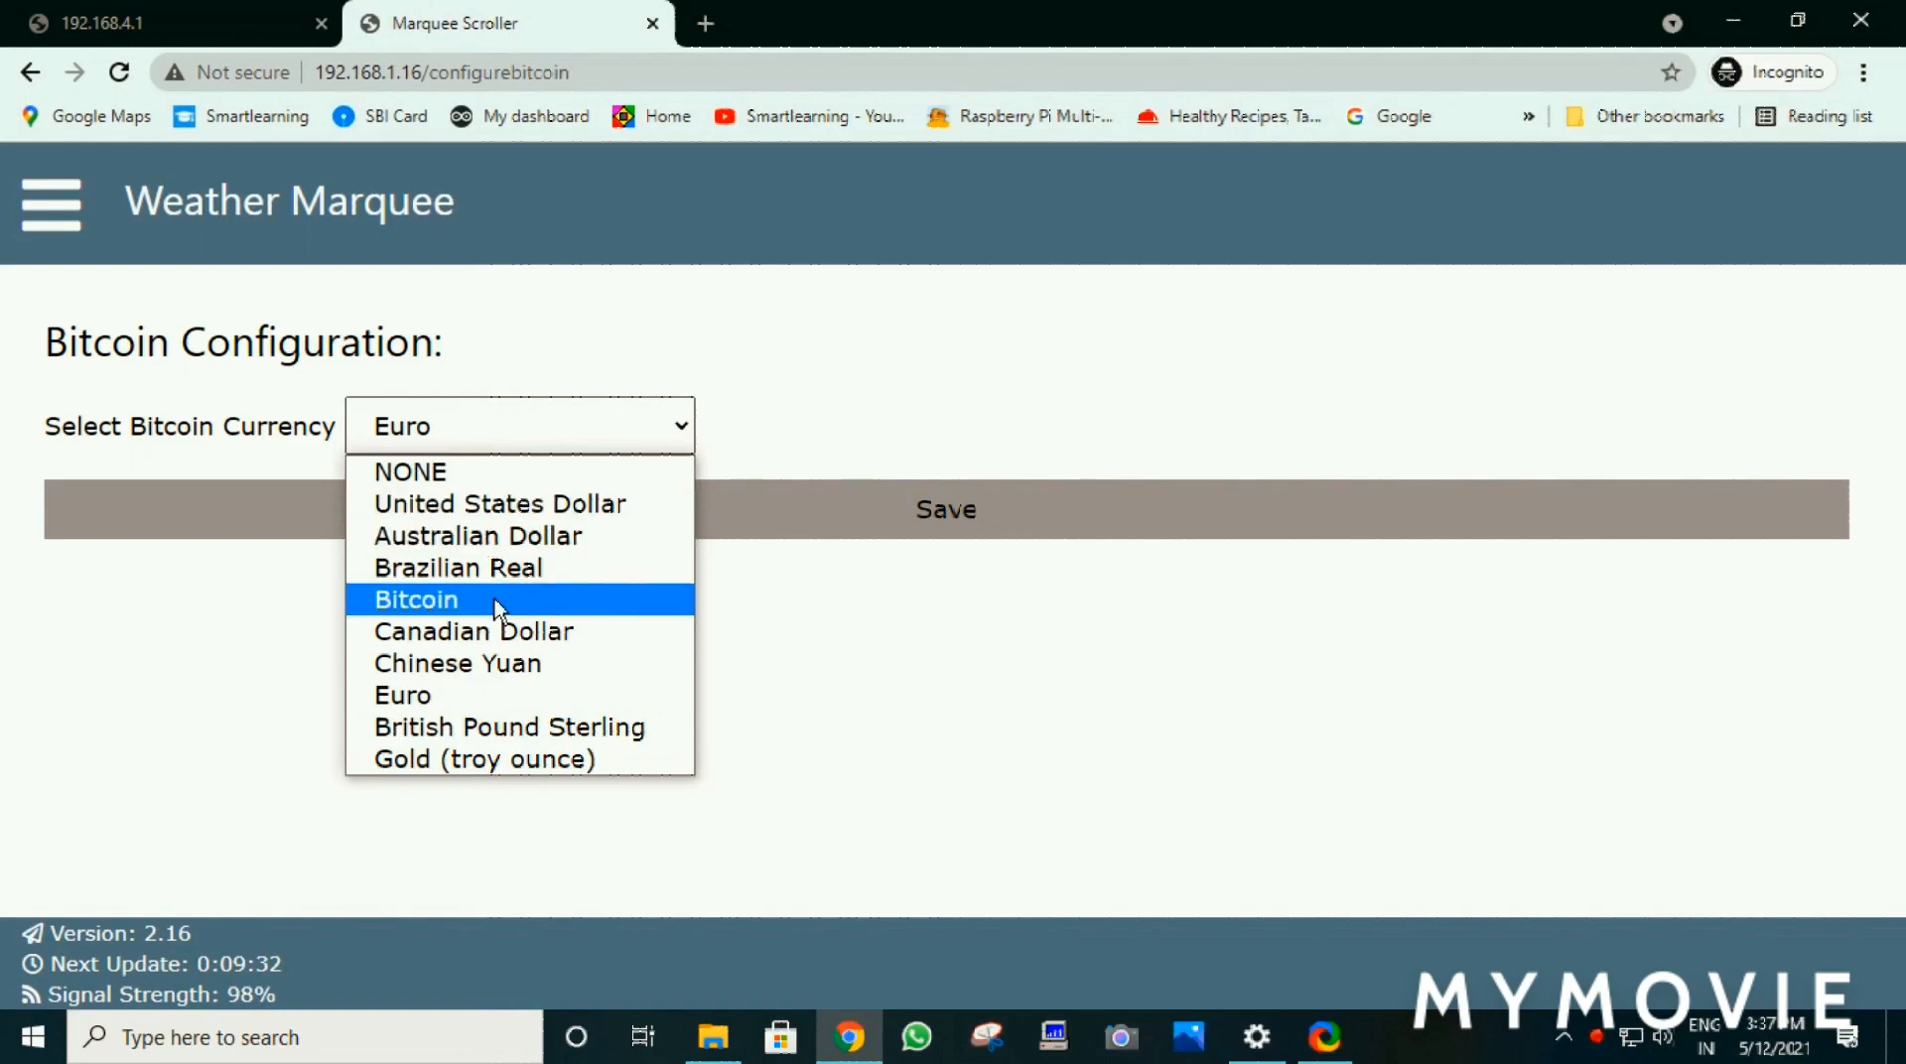
pyautogui.moveTo(498, 651)
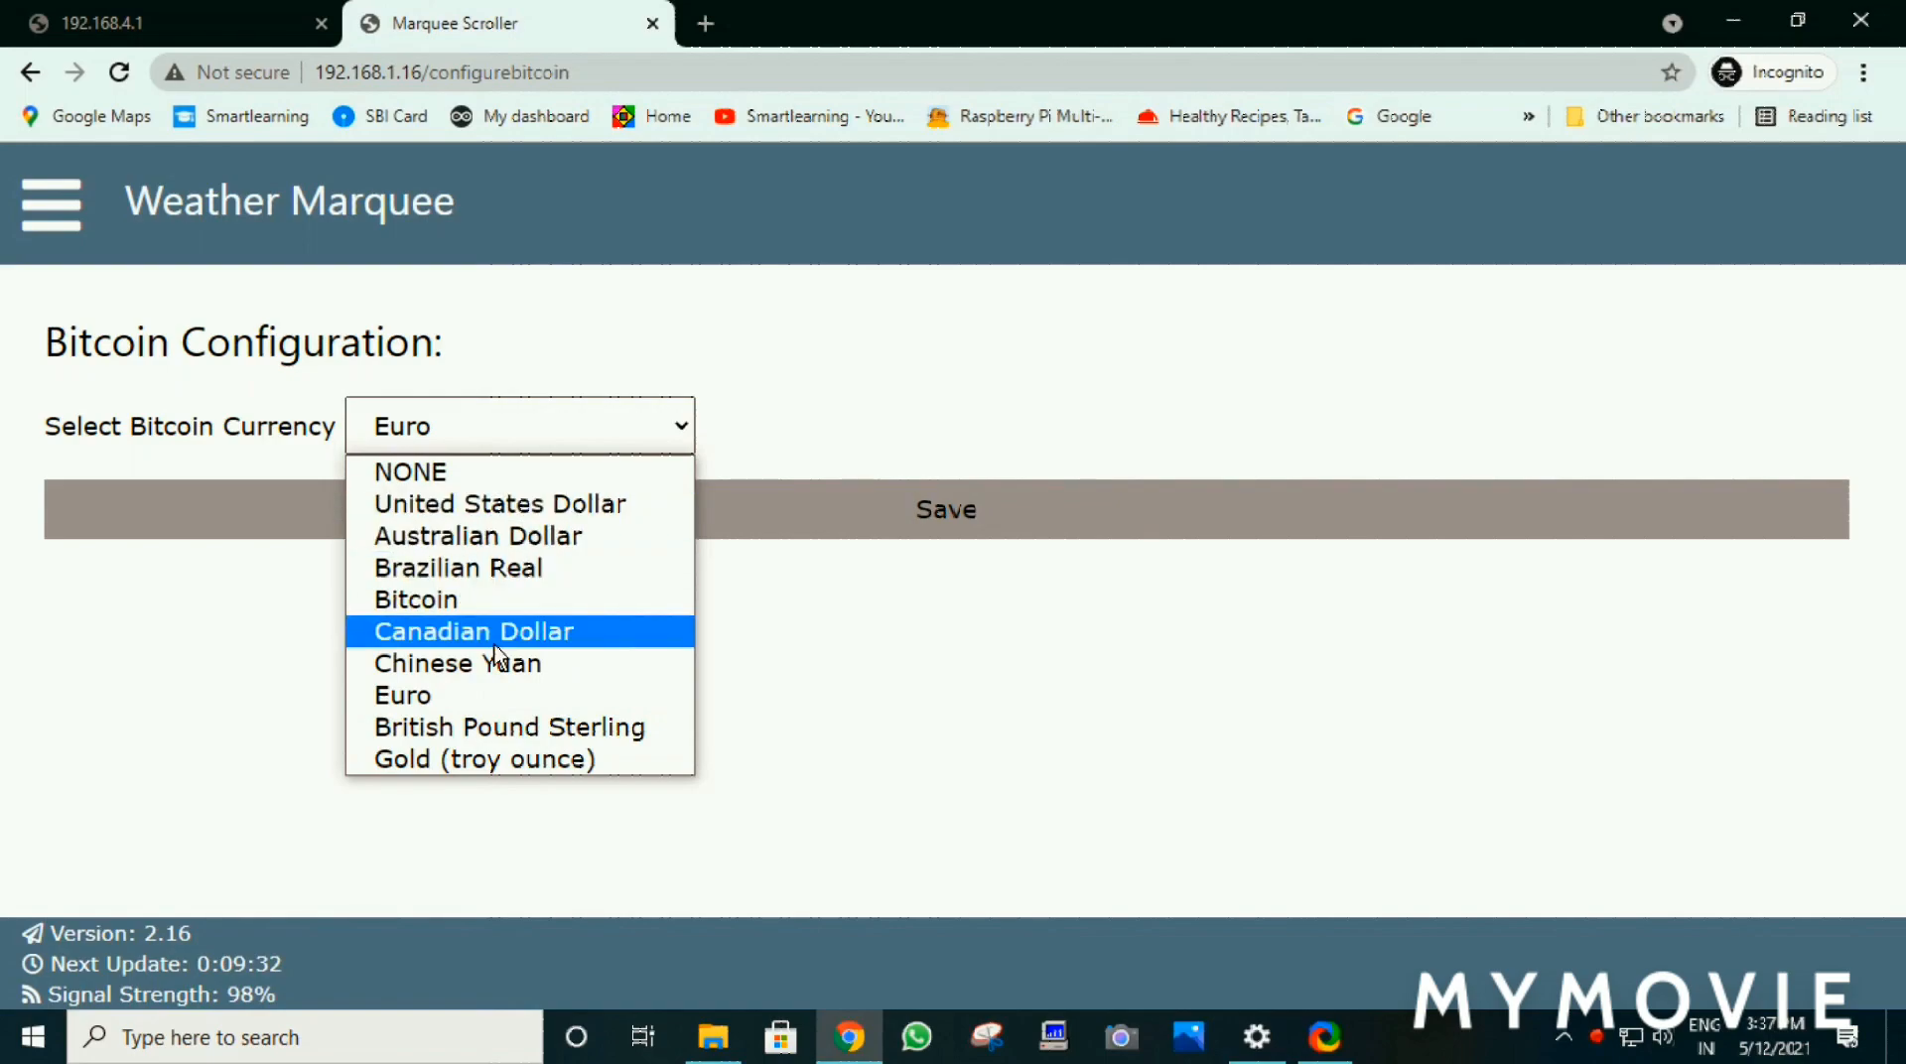
pyautogui.moveTo(479, 728)
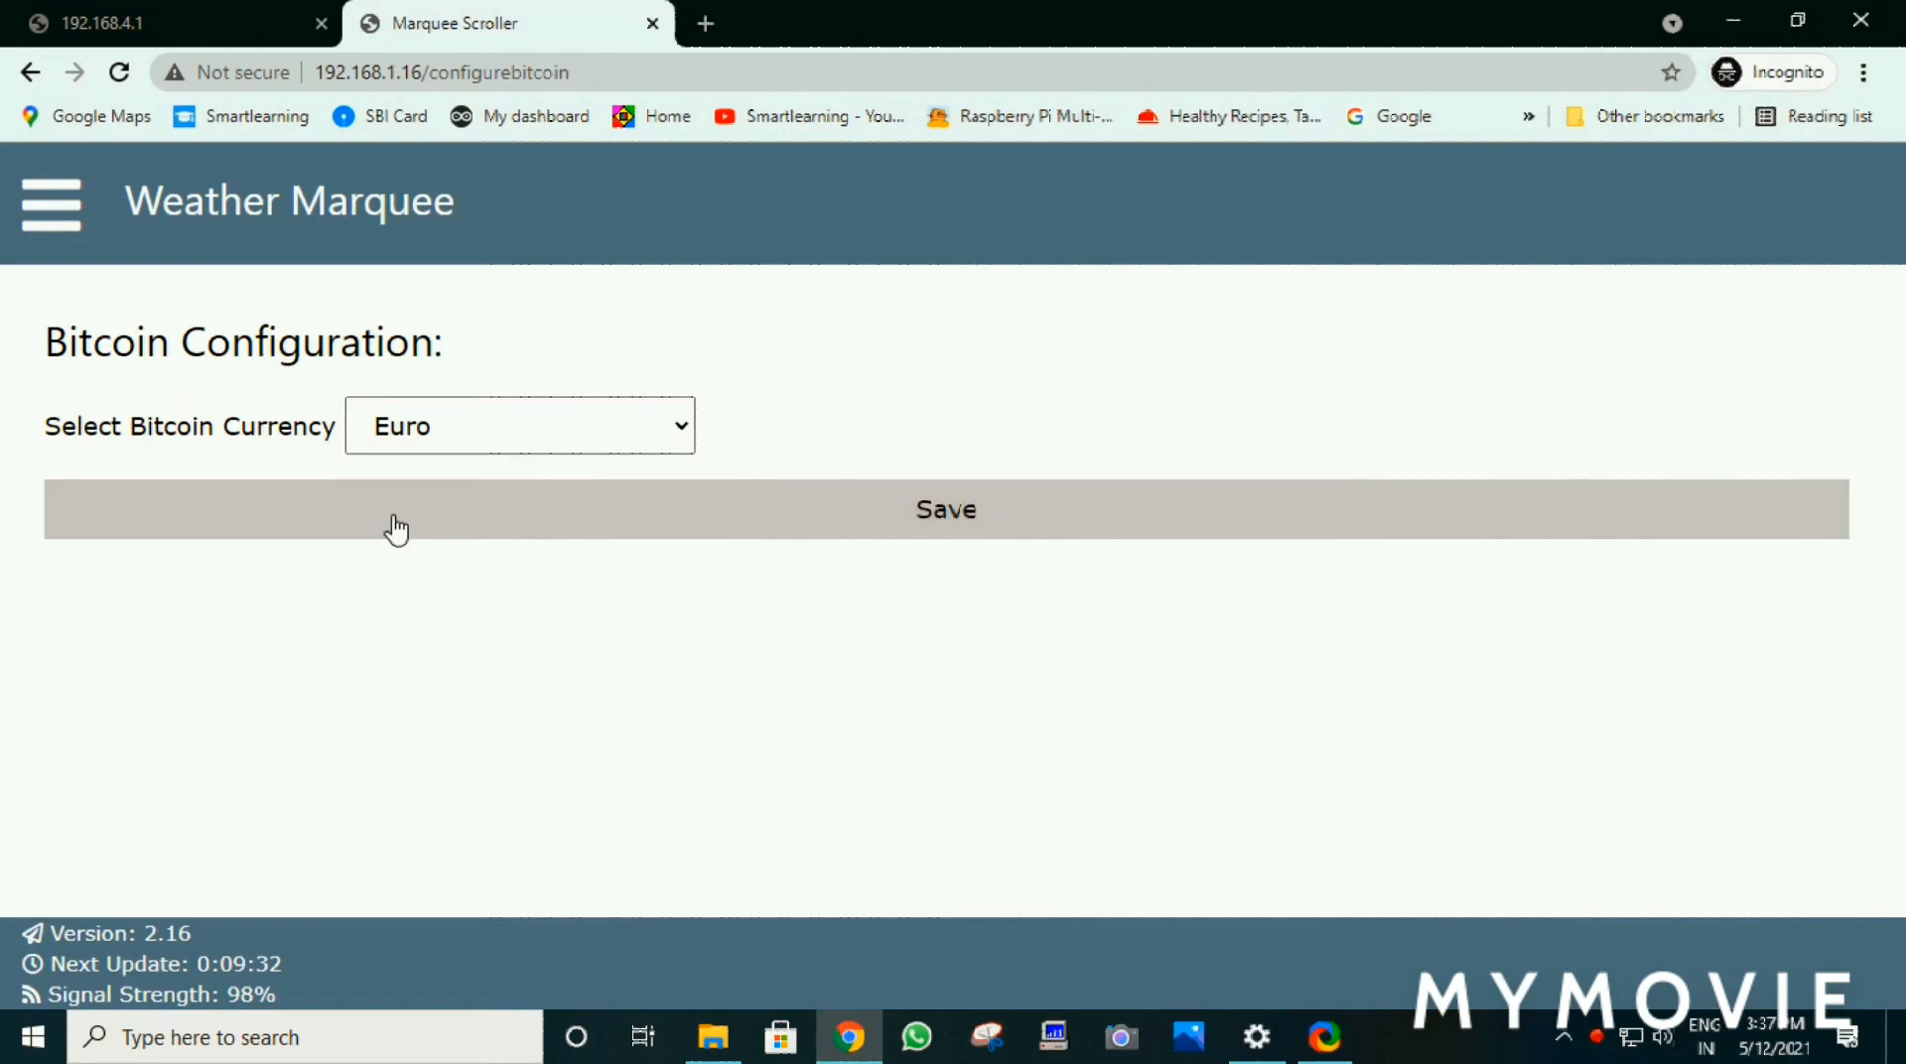
pyautogui.click(945, 510)
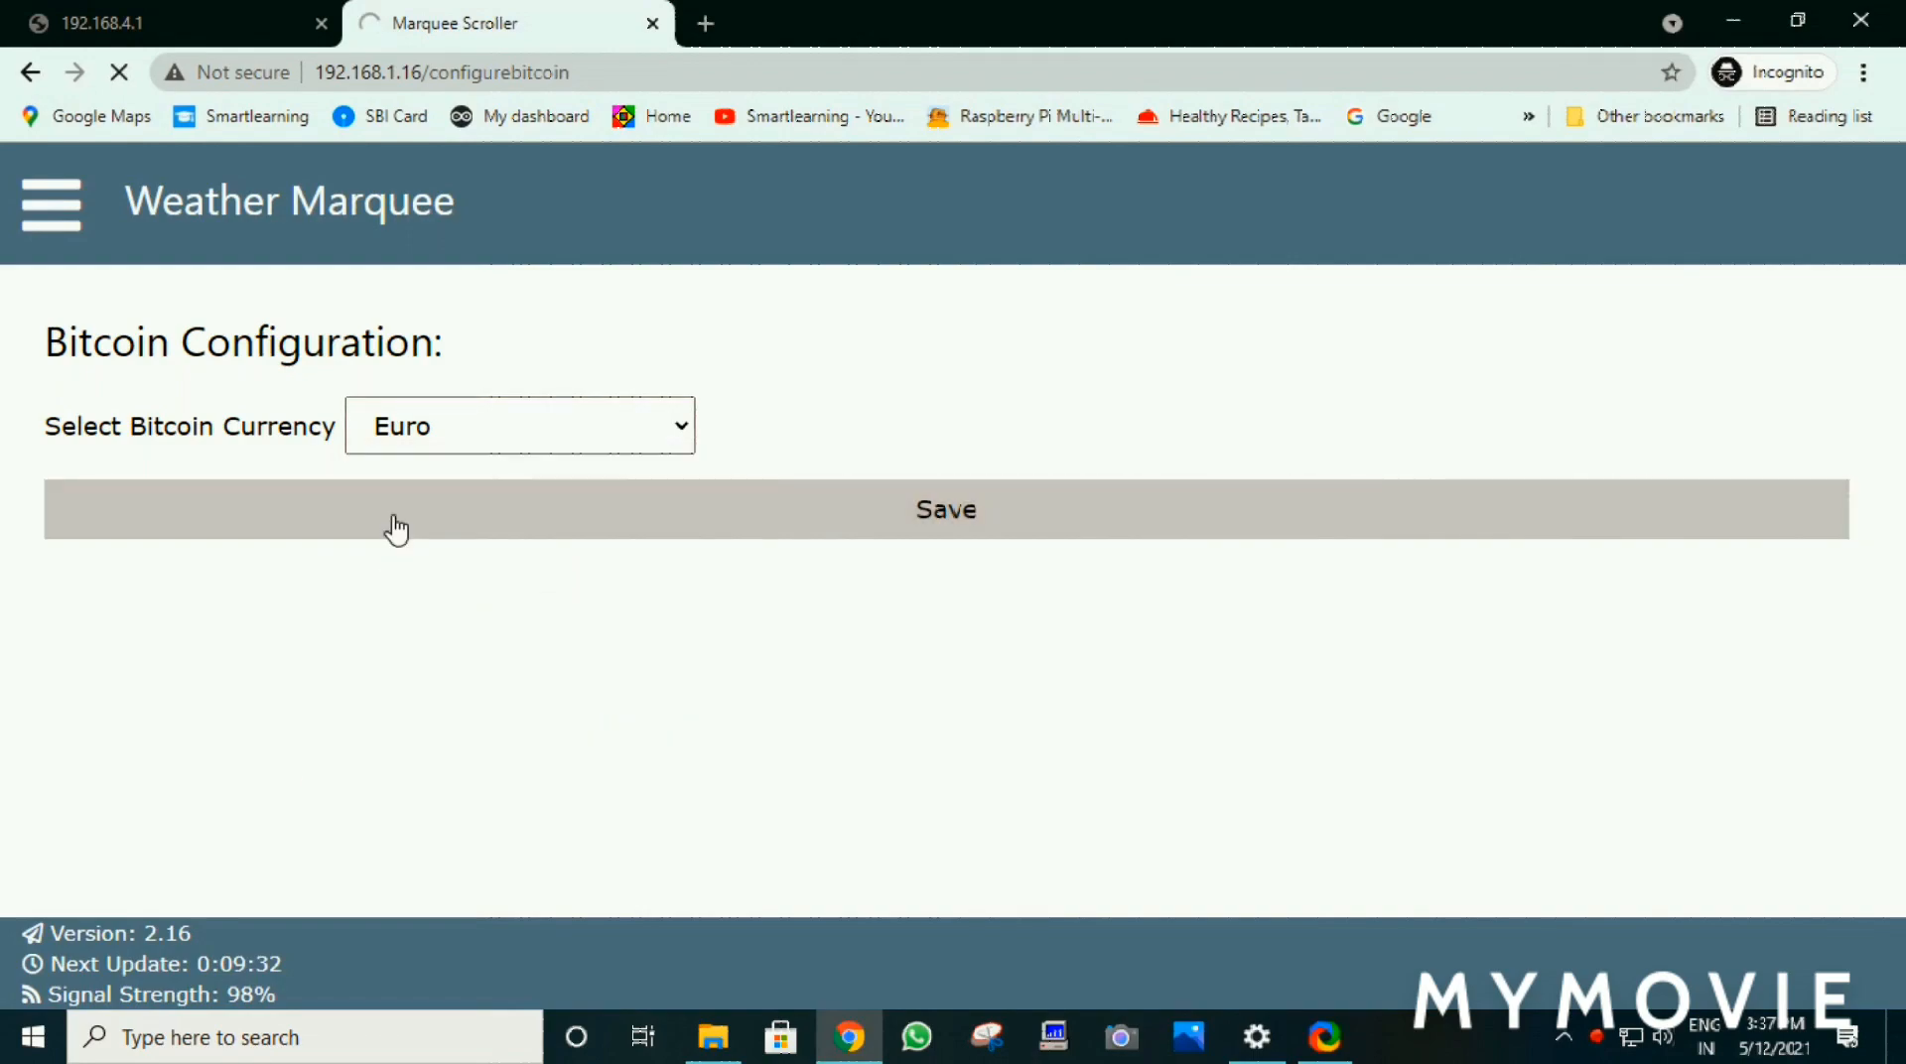